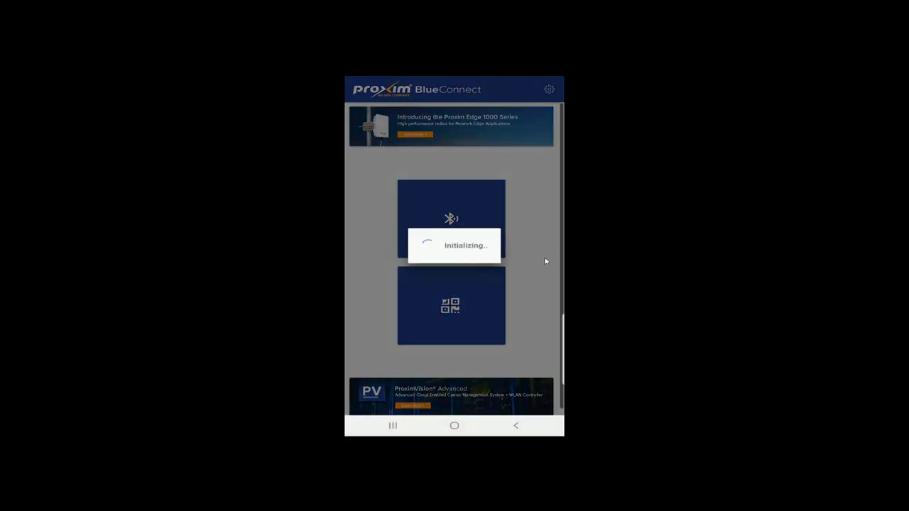
{"action": "mouse_move", "coordinate": [497, 239]}
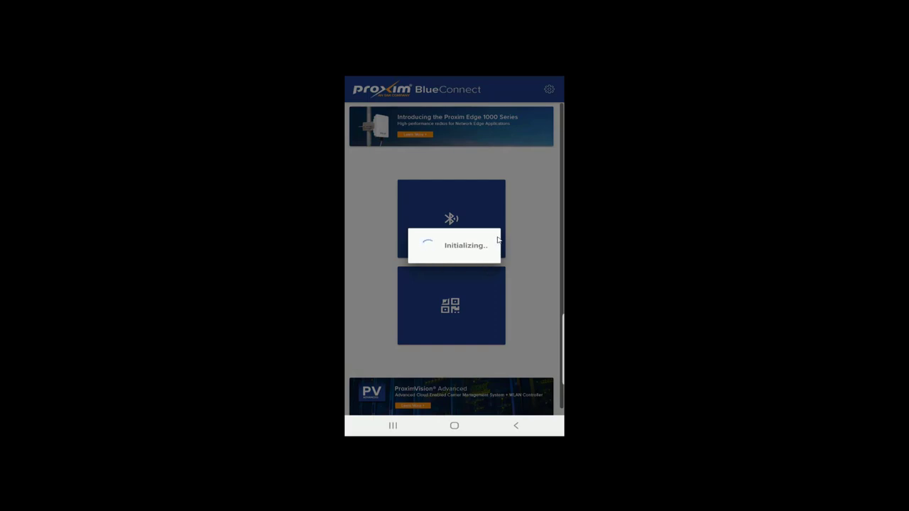
{"action": "mouse_move", "coordinate": [522, 250]}
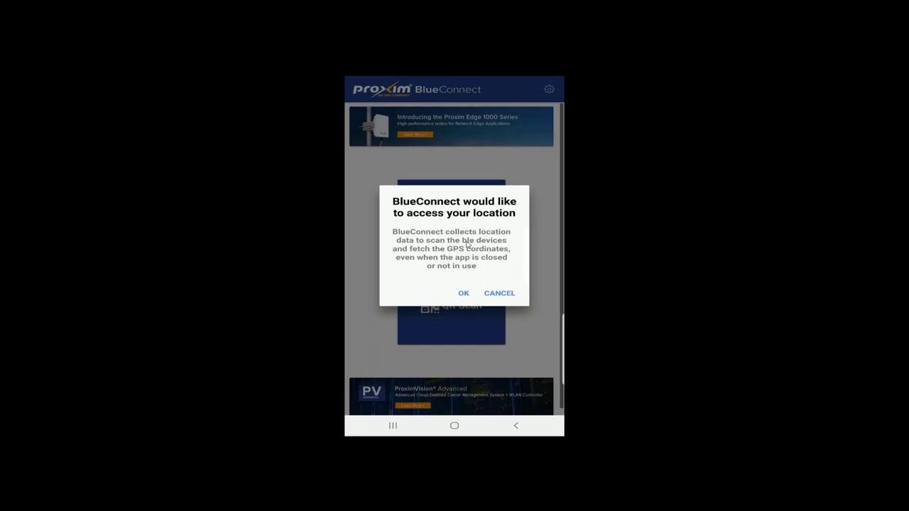
{"action": "mouse_move", "coordinate": [489, 241]}
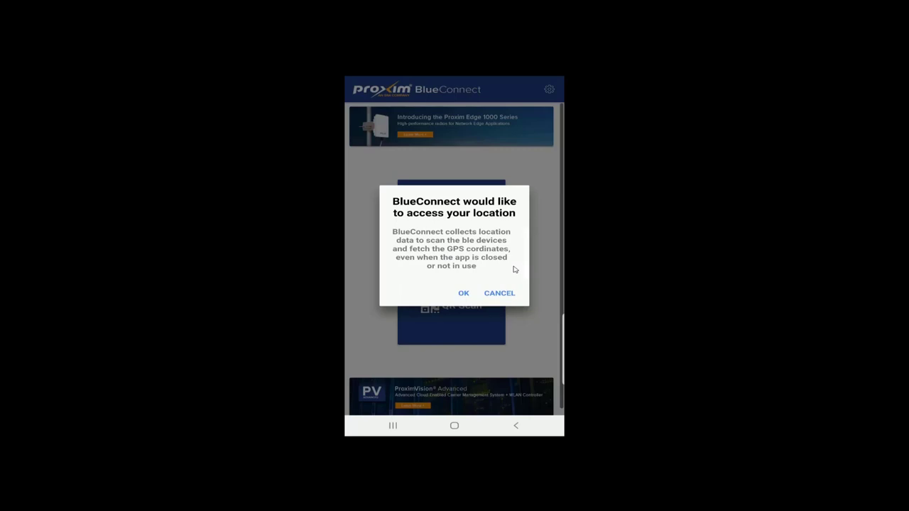
{"action": "mouse_move", "coordinate": [478, 288]}
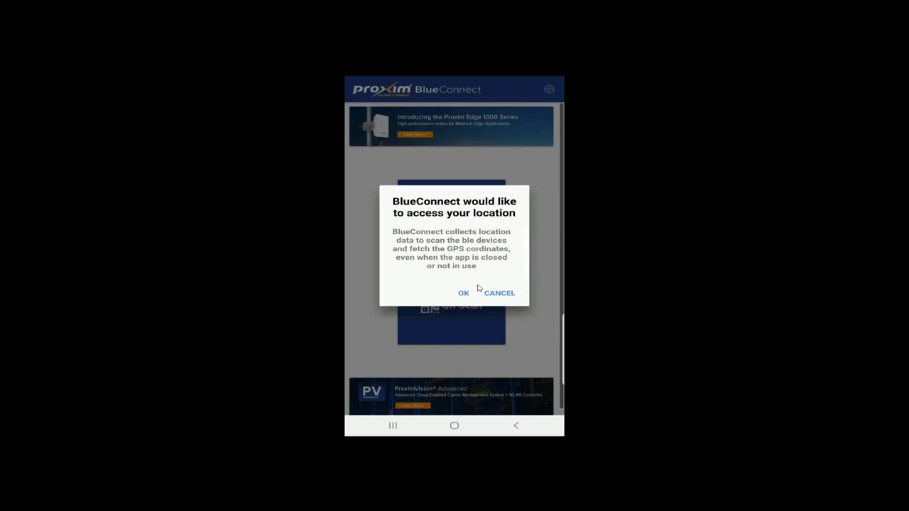
- Allow BlueConnect to access the device location
{"action": "left_click", "coordinate": [463, 292]}
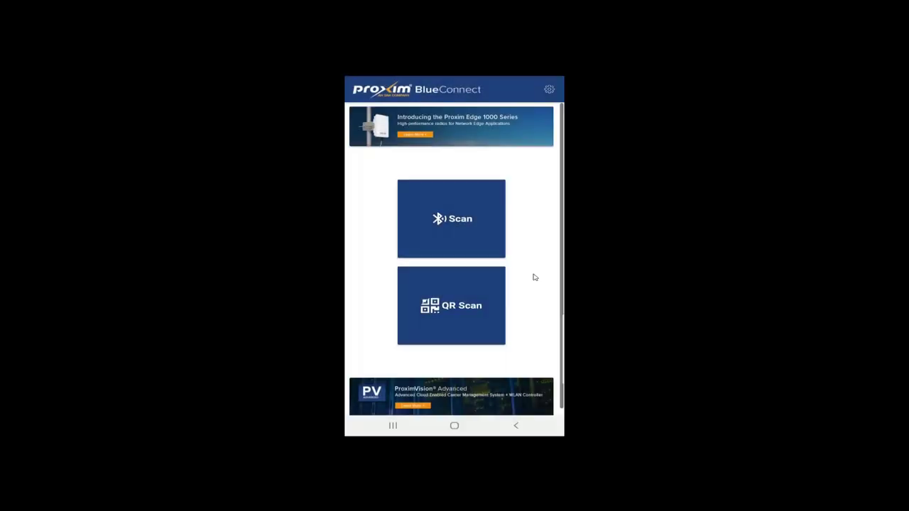
{"action": "mouse_move", "coordinate": [543, 216]}
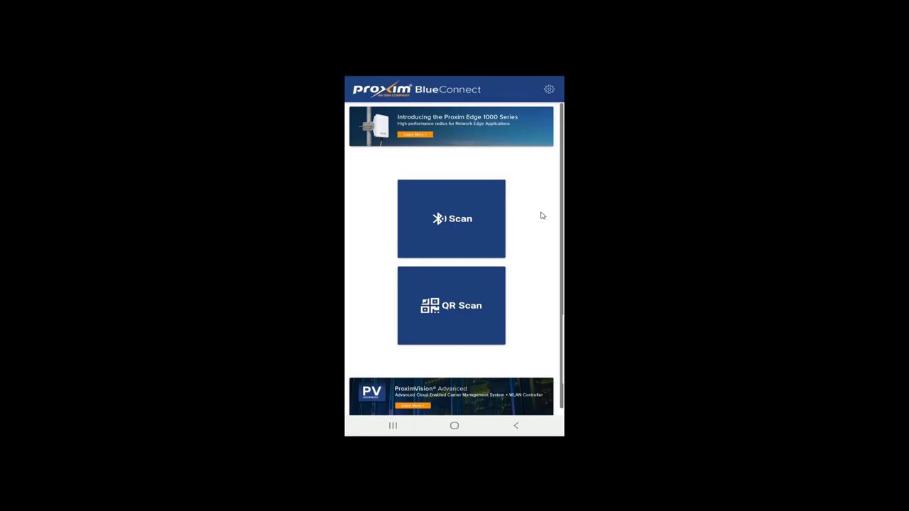
{"action": "mouse_move", "coordinate": [543, 209]}
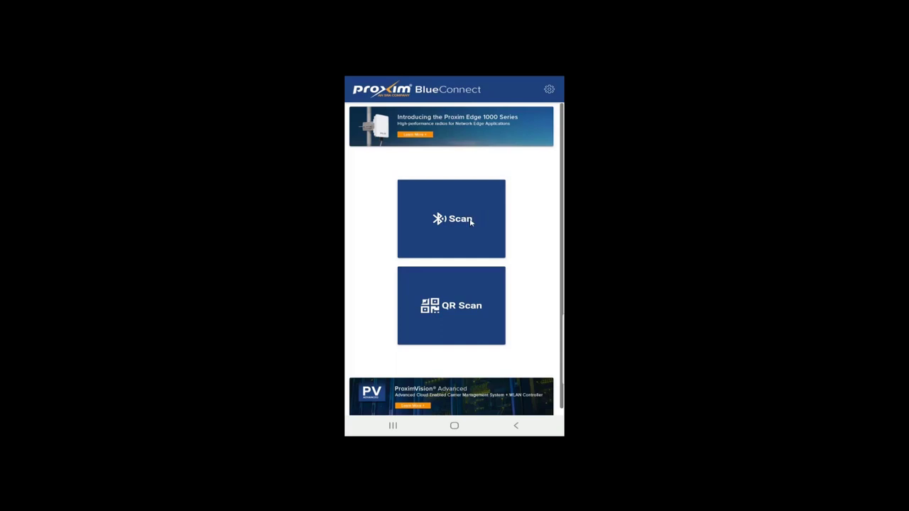
{"action": "mouse_move", "coordinate": [489, 301]}
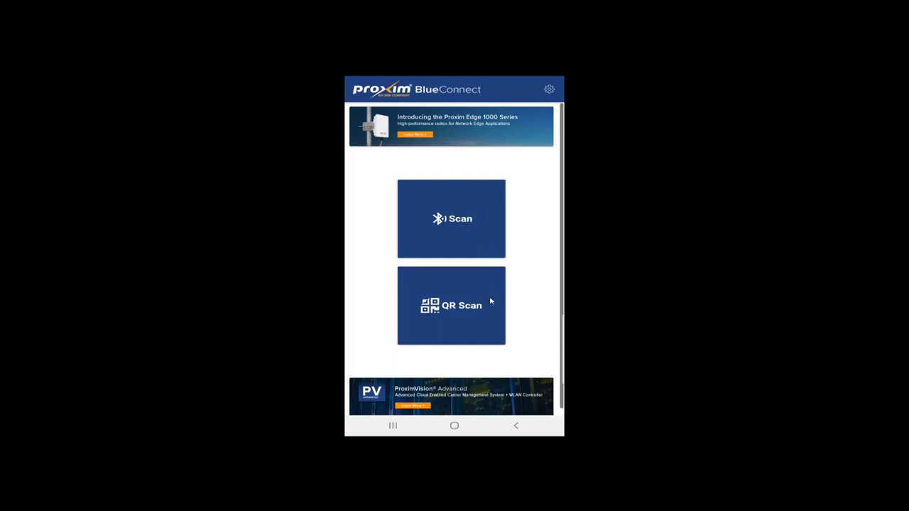
{"action": "mouse_move", "coordinate": [525, 230]}
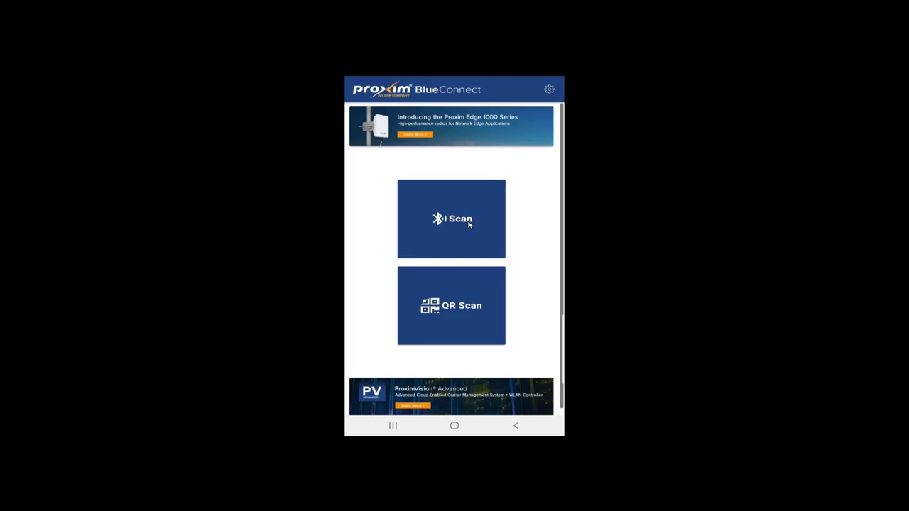
- Run a Bluetooth scan that lists PROXIM0010F7 and PROXIM001400 with signal strengths
{"action": "left_click", "coordinate": [451, 219]}
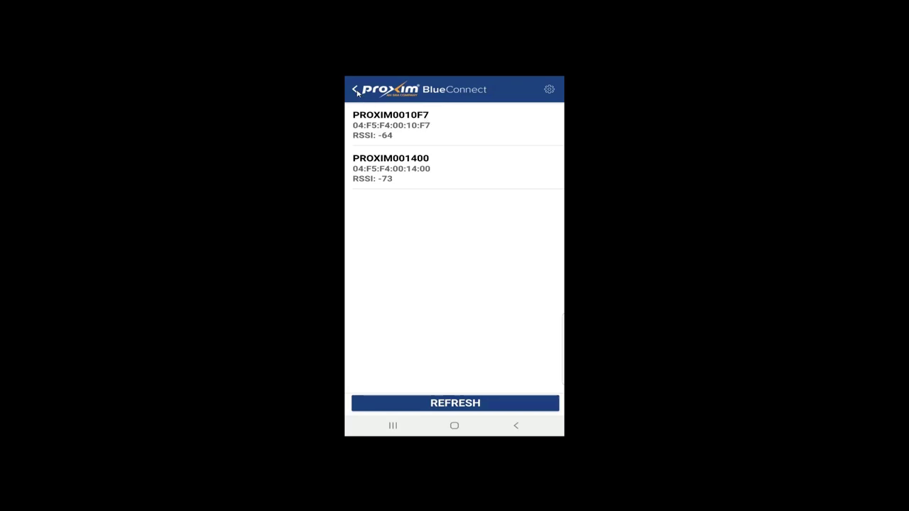
- Scan the access point's QR label and confirm Bluetooth pairing with PIN 26
{"action": "left_click", "coordinate": [355, 88]}
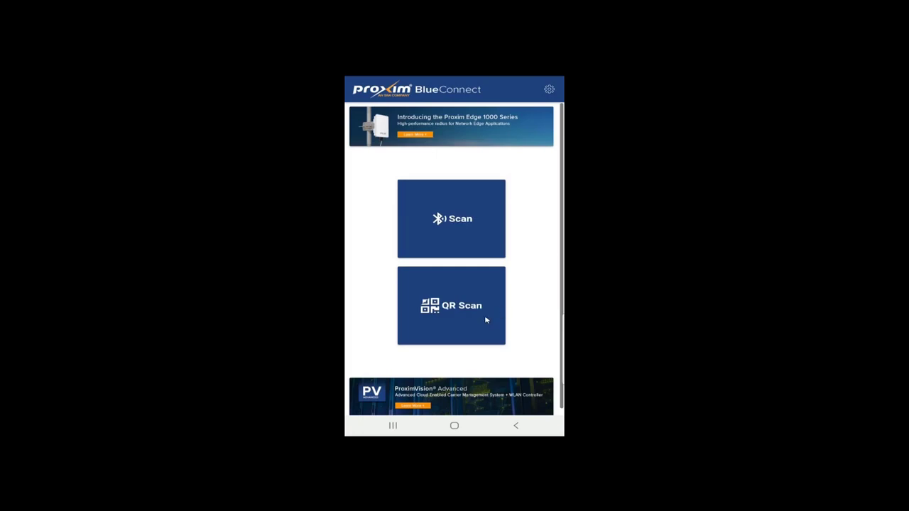
{"action": "mouse_move", "coordinate": [475, 242]}
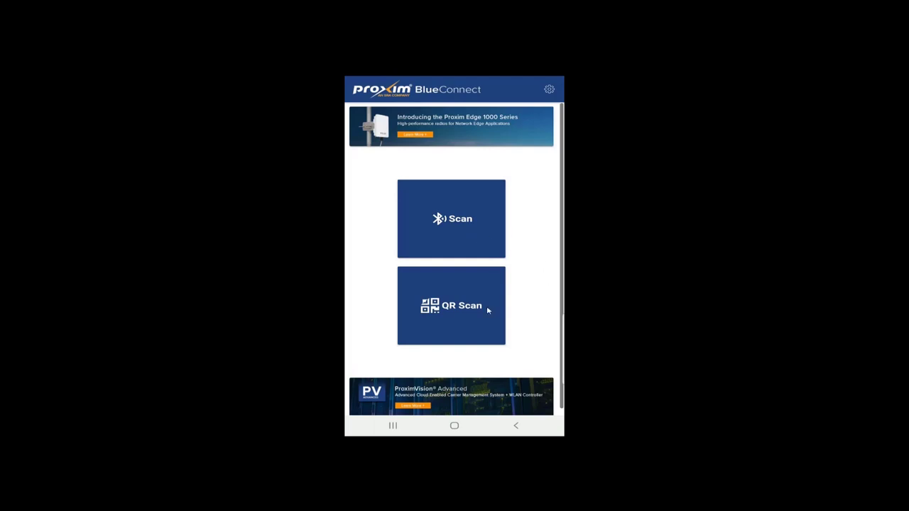
{"action": "mouse_move", "coordinate": [475, 322]}
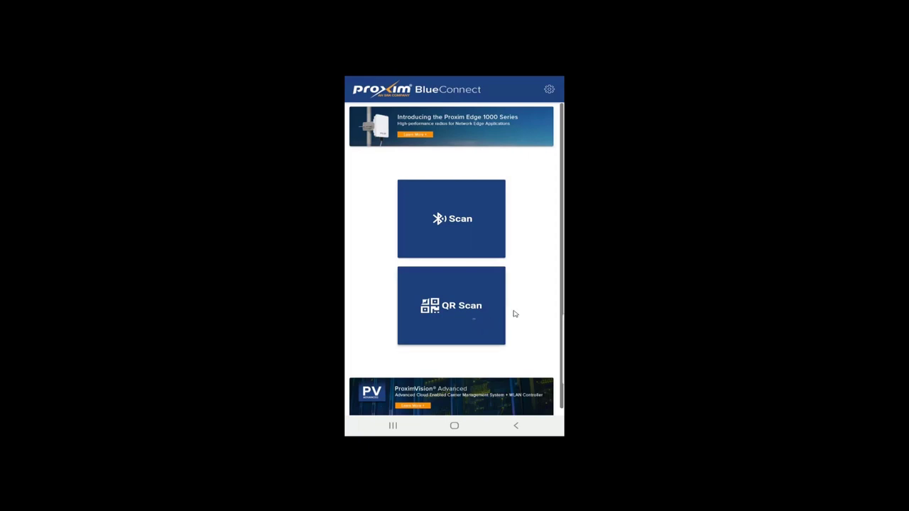
{"action": "left_click", "coordinate": [451, 306]}
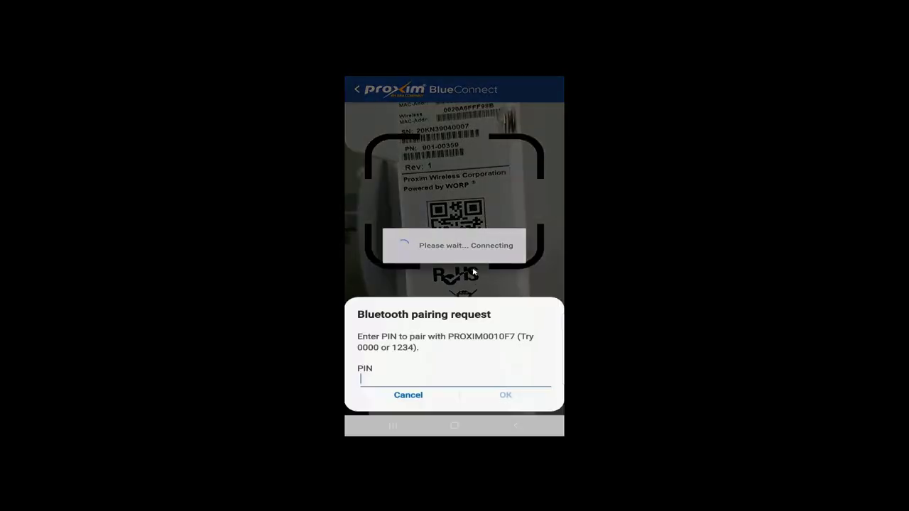
{"action": "left_click", "coordinate": [454, 377]}
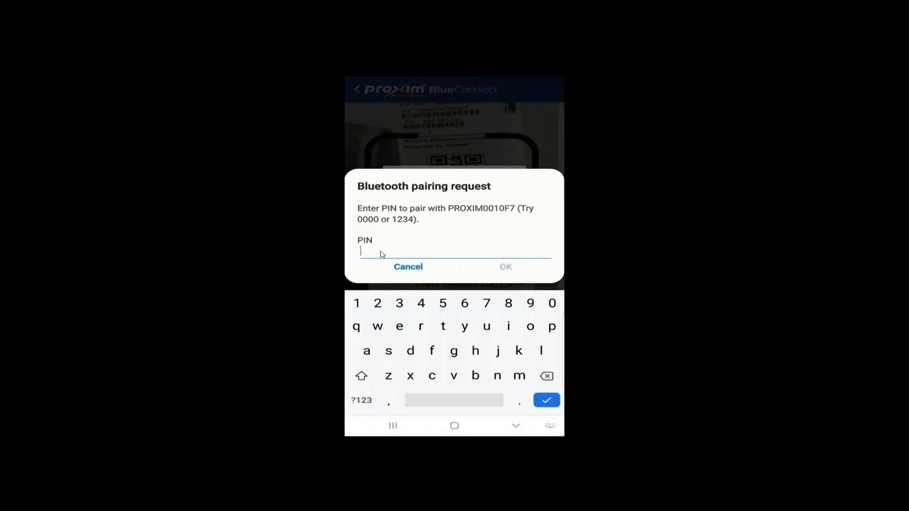
{"action": "mouse_move", "coordinate": [416, 253]}
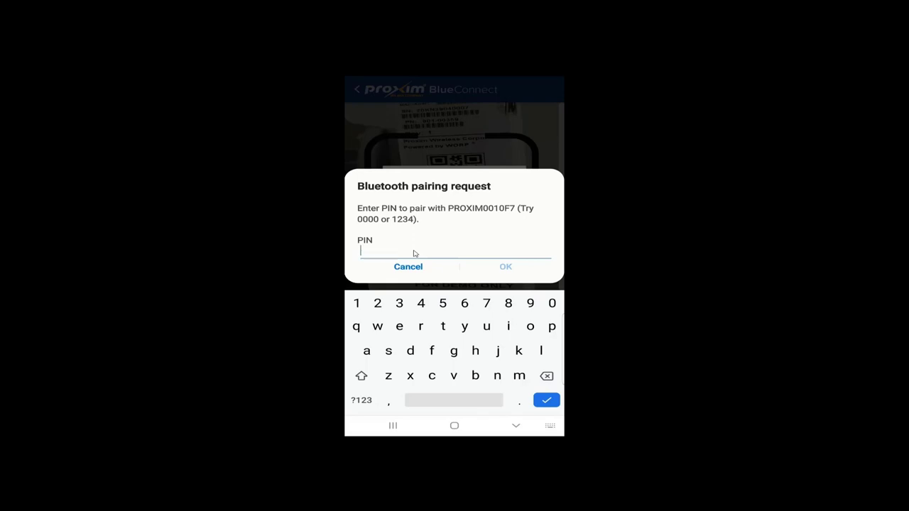
{"action": "type", "text": "2"}
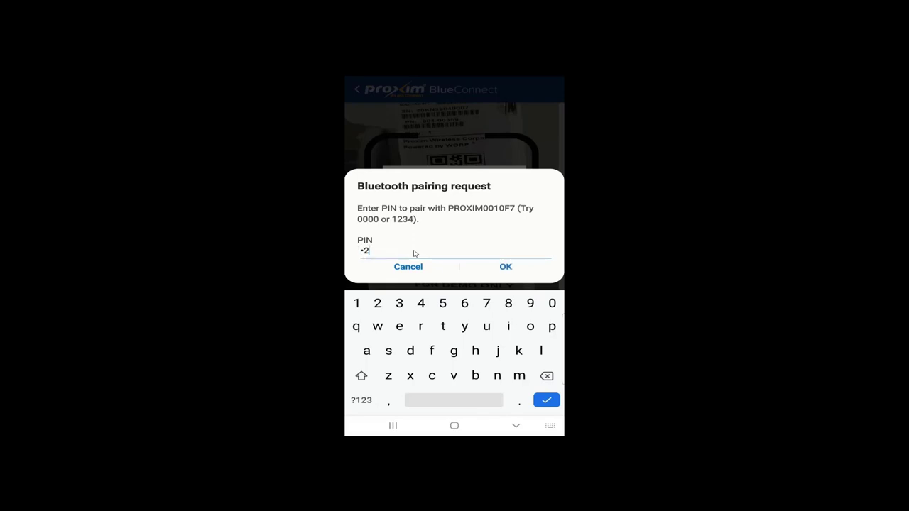
{"action": "type", "text": "6"}
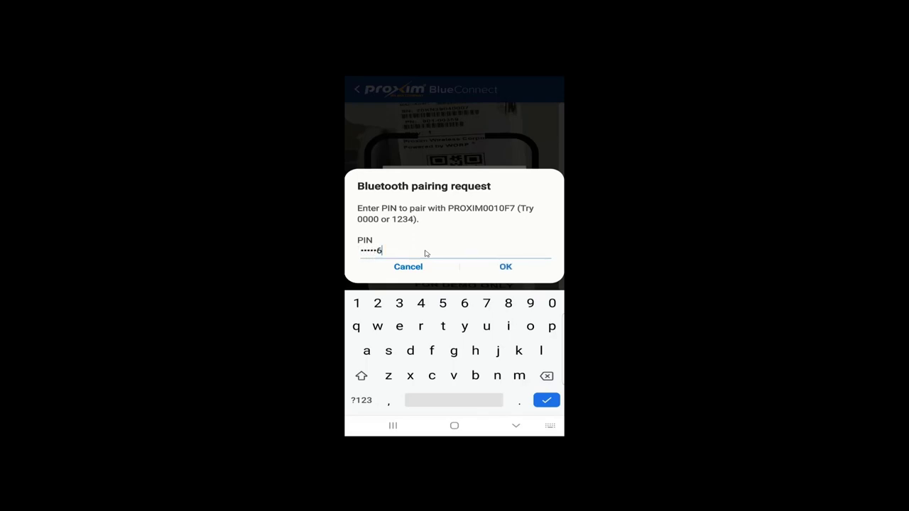
{"action": "left_click", "coordinate": [506, 266]}
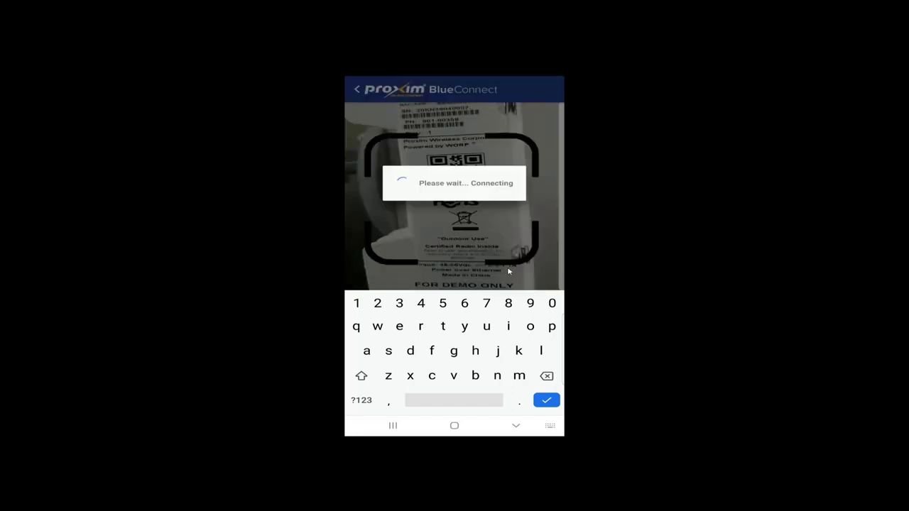
- Connect to the access point and dismiss the default passwords notice
{"action": "left_click", "coordinate": [546, 399]}
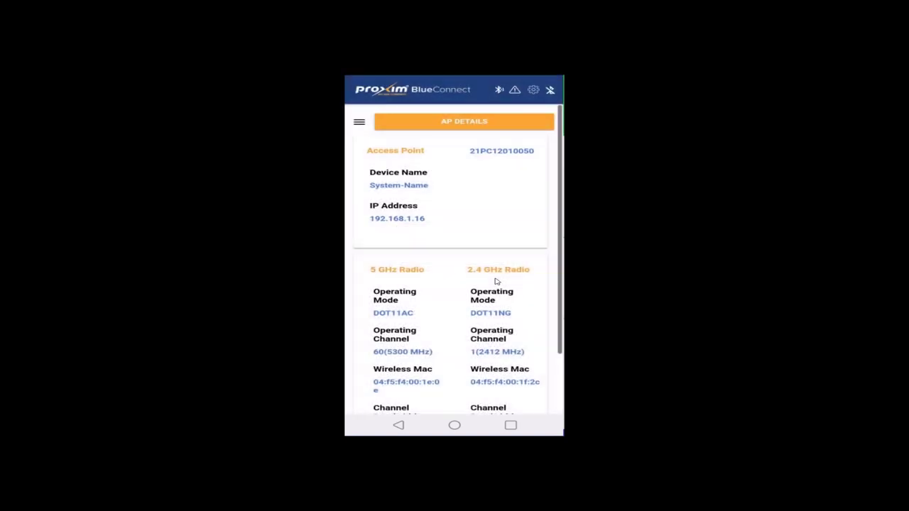
{"action": "mouse_move", "coordinate": [554, 195]}
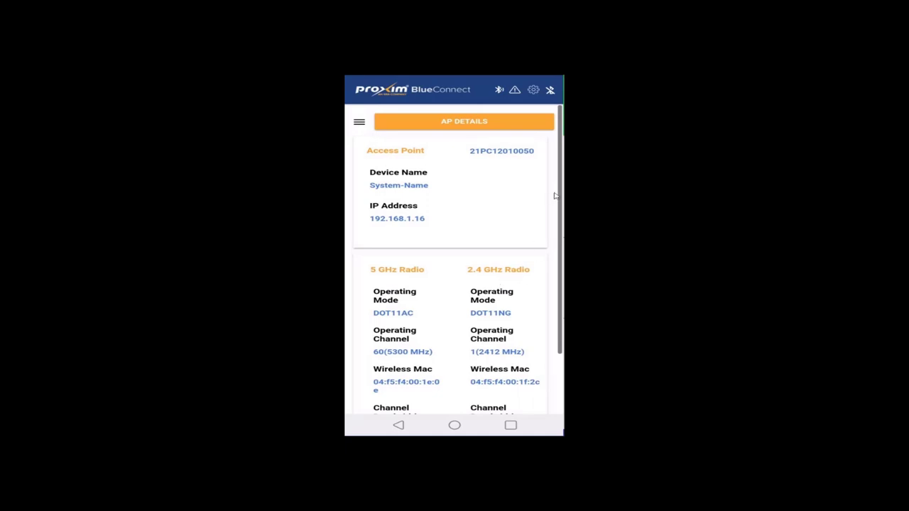
{"action": "mouse_move", "coordinate": [463, 310]}
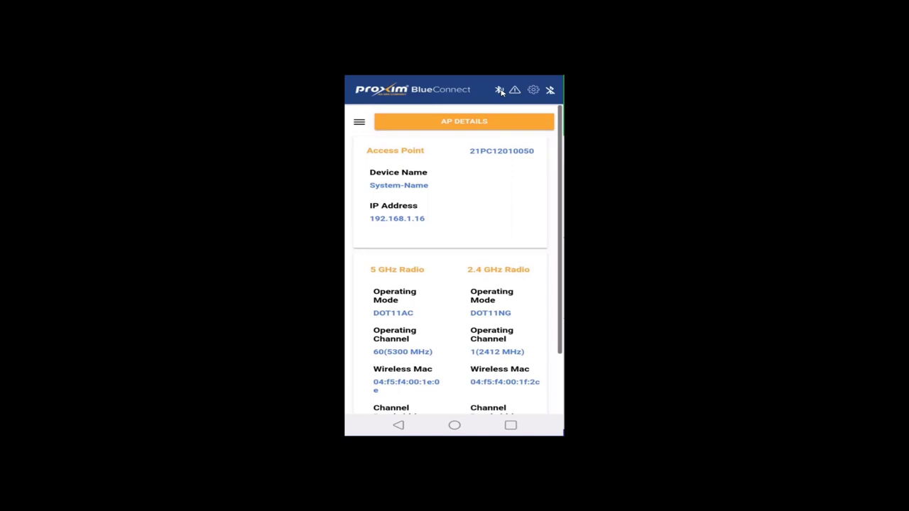
{"action": "mouse_move", "coordinate": [517, 90]}
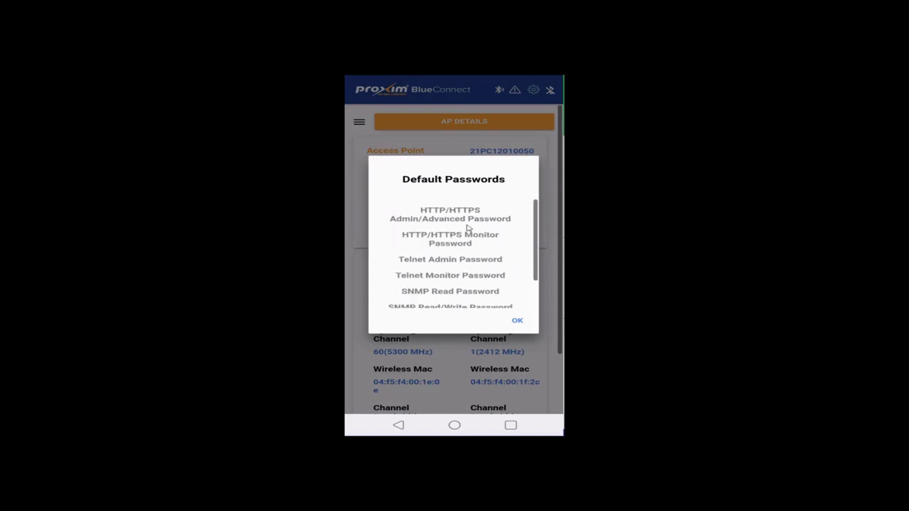
{"action": "mouse_move", "coordinate": [453, 262]}
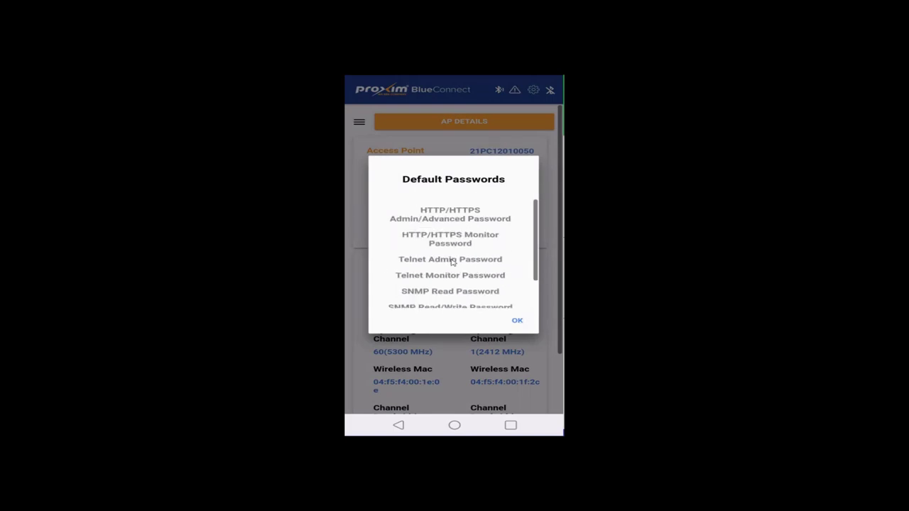
{"action": "left_click", "coordinate": [516, 320]}
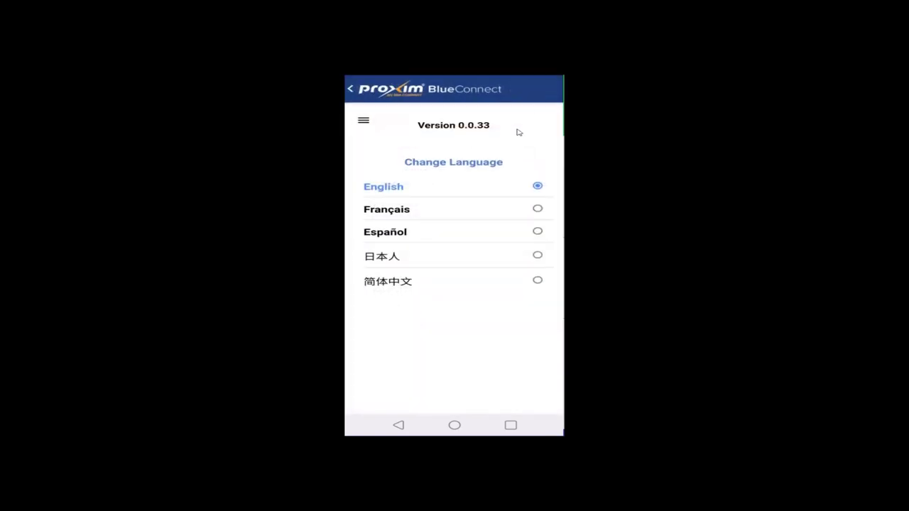
{"action": "mouse_move", "coordinate": [460, 161]}
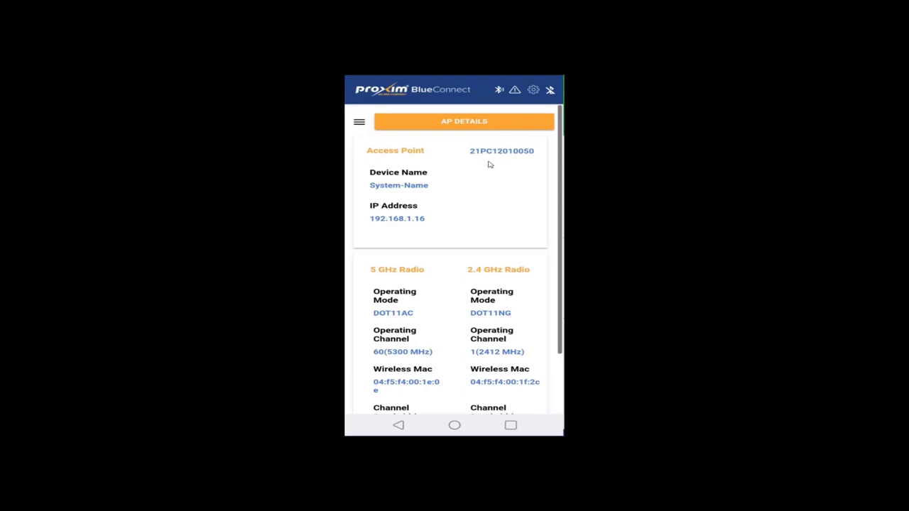
{"action": "mouse_move", "coordinate": [396, 158]}
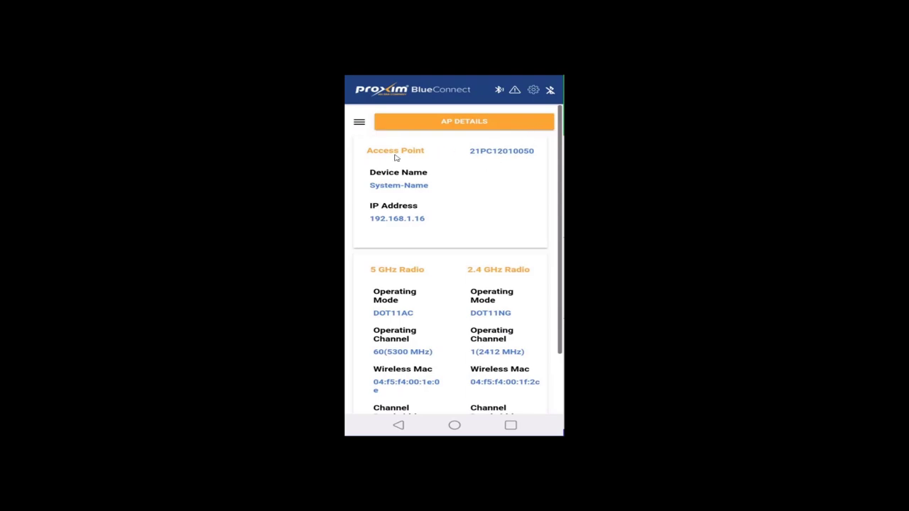
{"action": "mouse_move", "coordinate": [412, 158]}
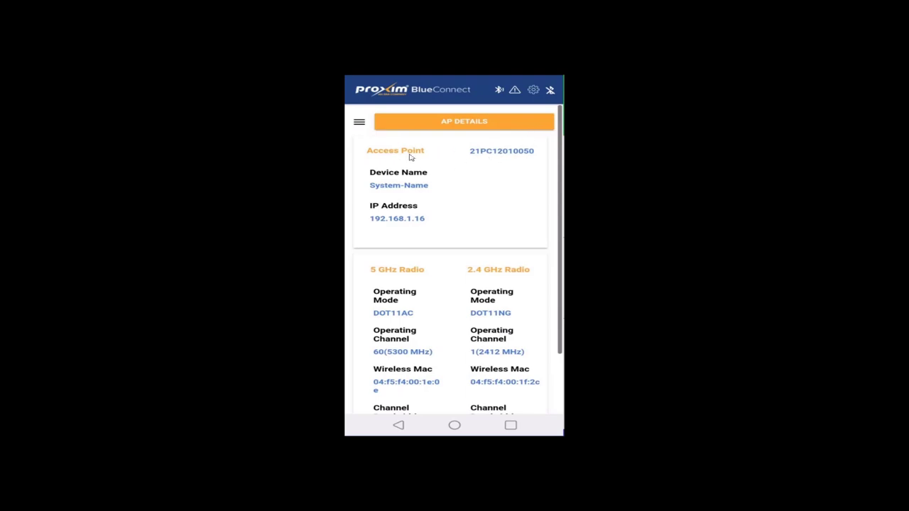
{"action": "mouse_move", "coordinate": [516, 139]}
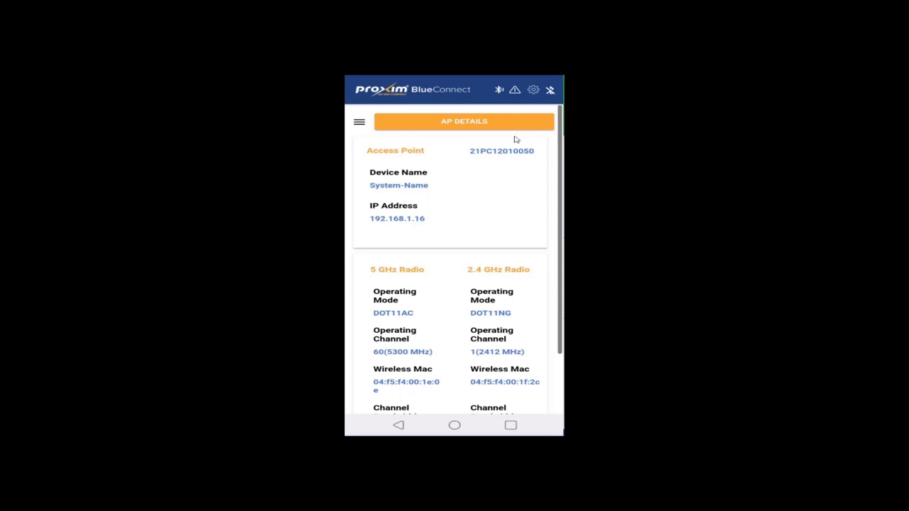
{"action": "mouse_move", "coordinate": [423, 229]}
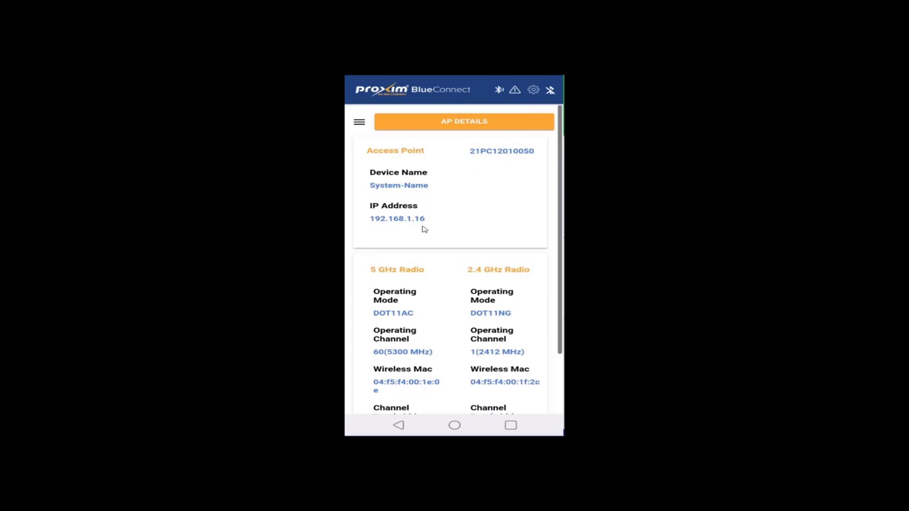
{"action": "scroll", "scroll_direction": "down", "scroll_amount": 3}
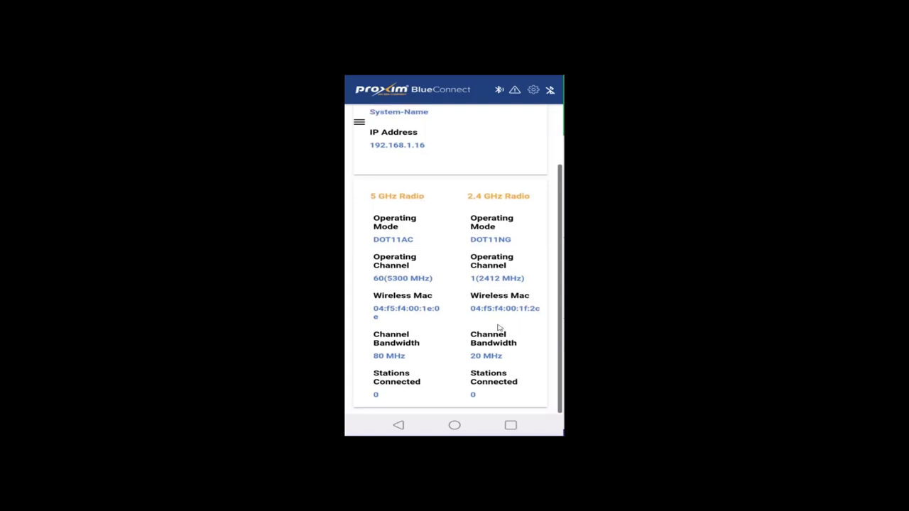
{"action": "mouse_move", "coordinate": [463, 381]}
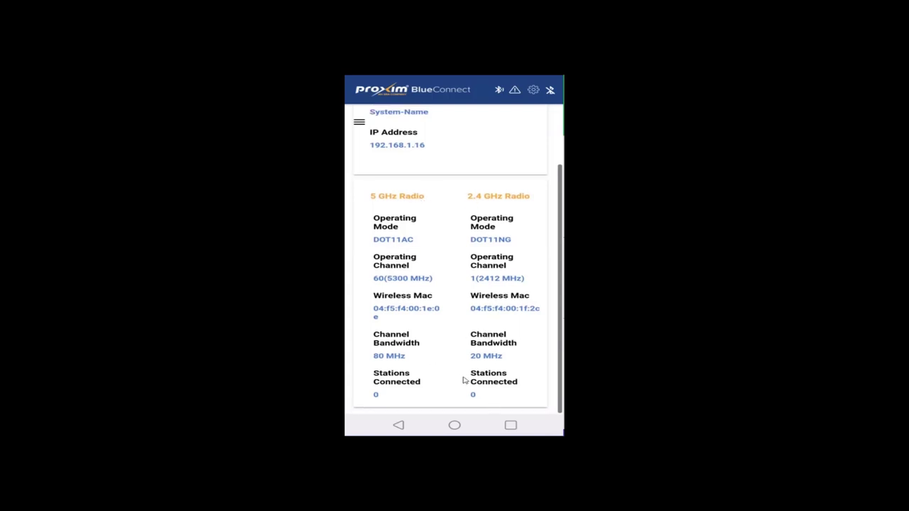
{"action": "mouse_move", "coordinate": [401, 283]}
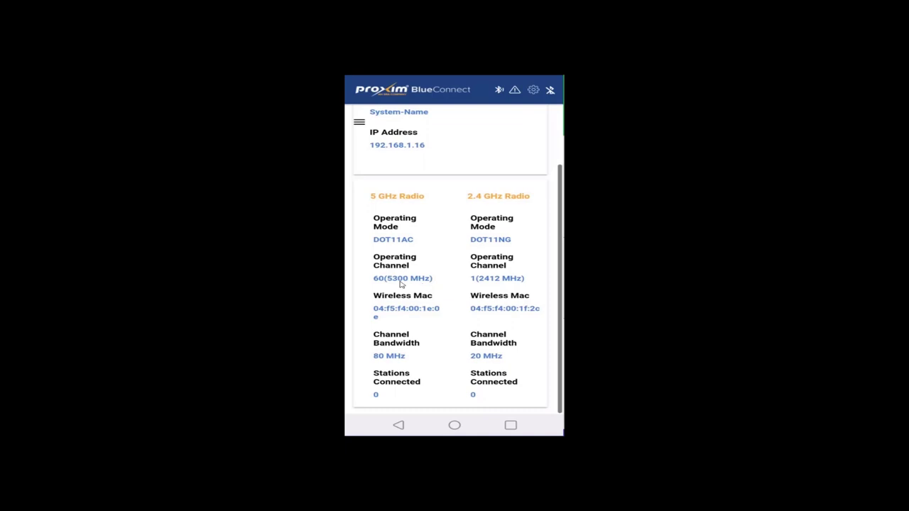
{"action": "mouse_move", "coordinate": [386, 404]}
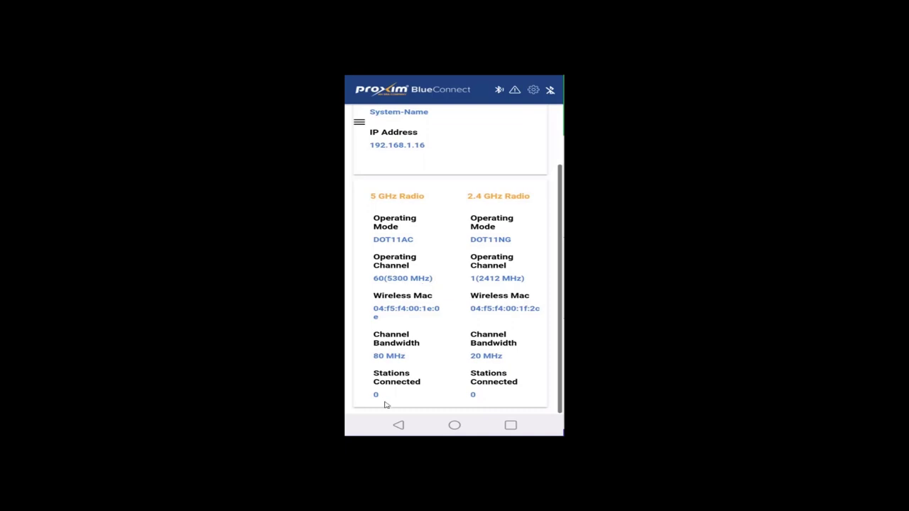
{"action": "mouse_move", "coordinate": [487, 398]}
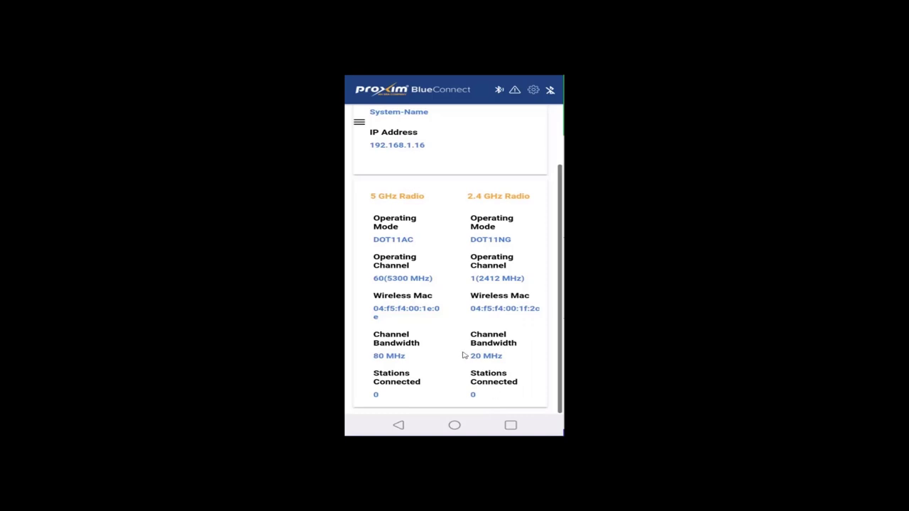
{"action": "scroll", "scroll_direction": "down", "scroll_amount": 3}
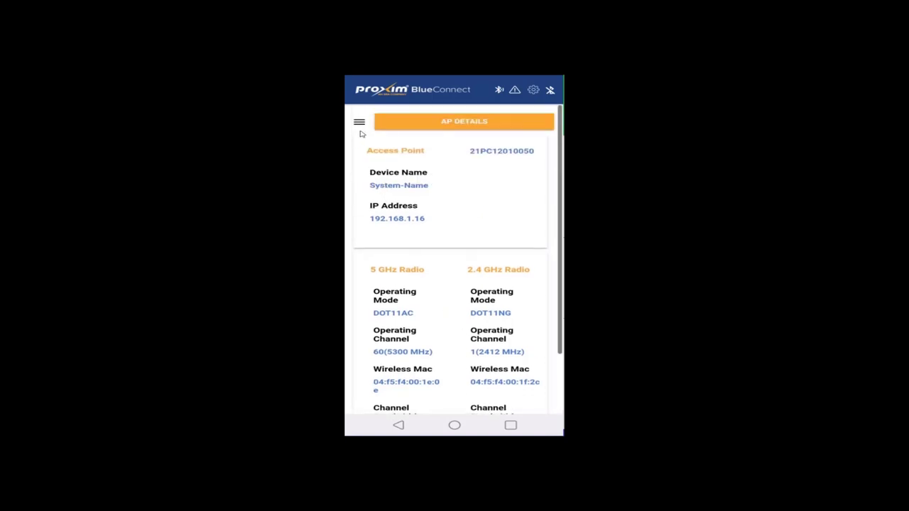
- Choose Configuration from the hamburger menu to reach System page 1/7
{"action": "left_click", "coordinate": [359, 121]}
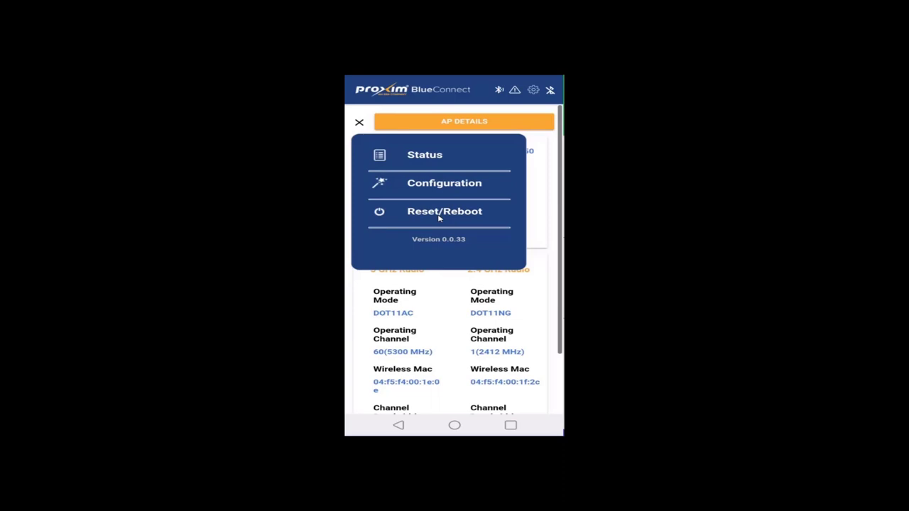
{"action": "mouse_move", "coordinate": [448, 195]}
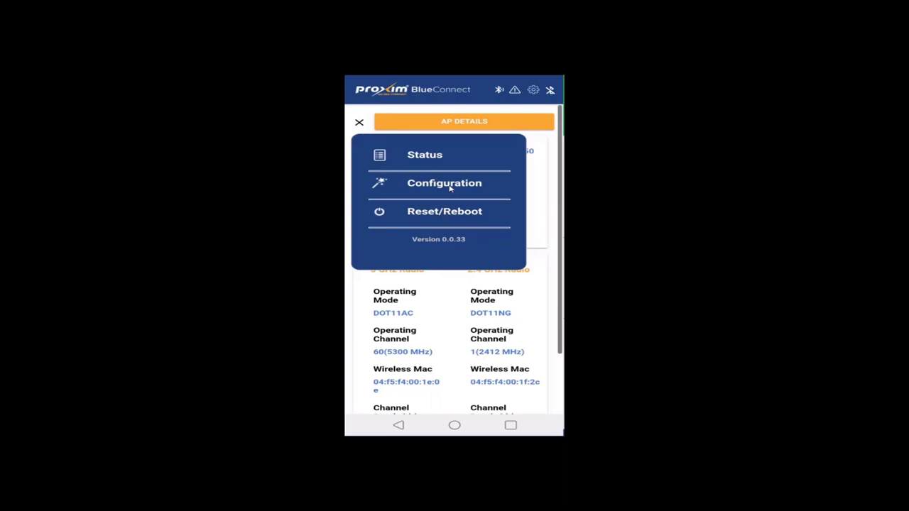
{"action": "left_click", "coordinate": [444, 183]}
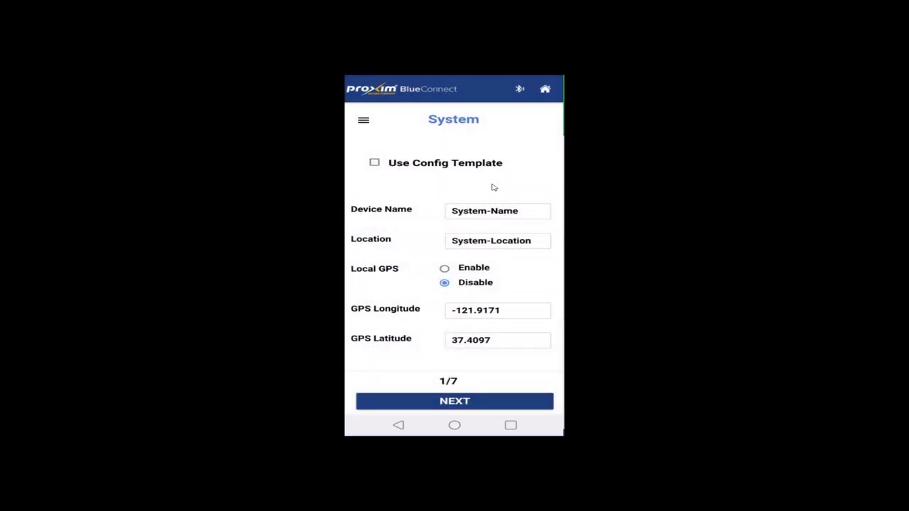
{"action": "mouse_move", "coordinate": [435, 169]}
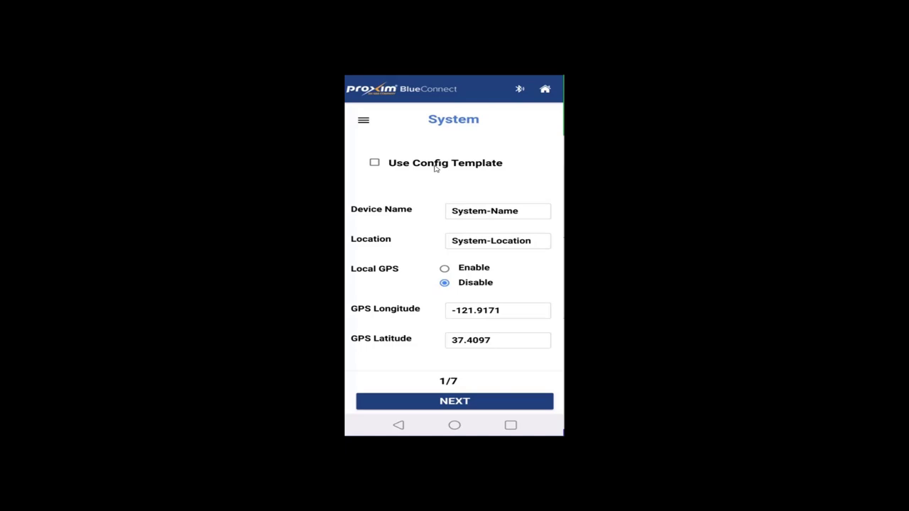
{"action": "mouse_move", "coordinate": [504, 243]}
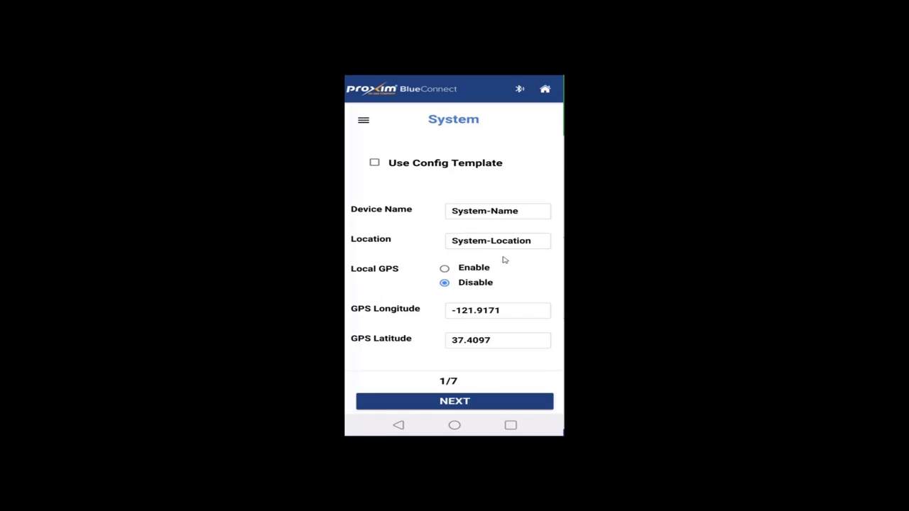
{"action": "mouse_move", "coordinate": [515, 320]}
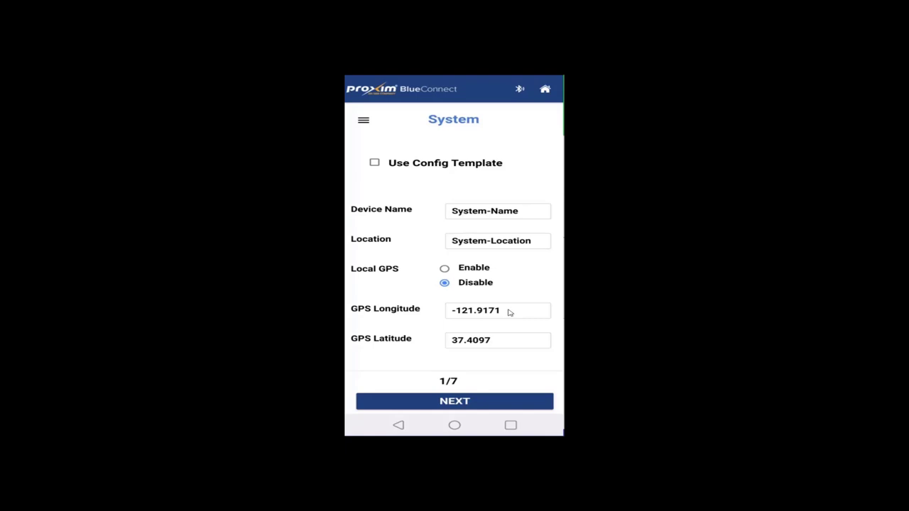
{"action": "mouse_move", "coordinate": [501, 382]}
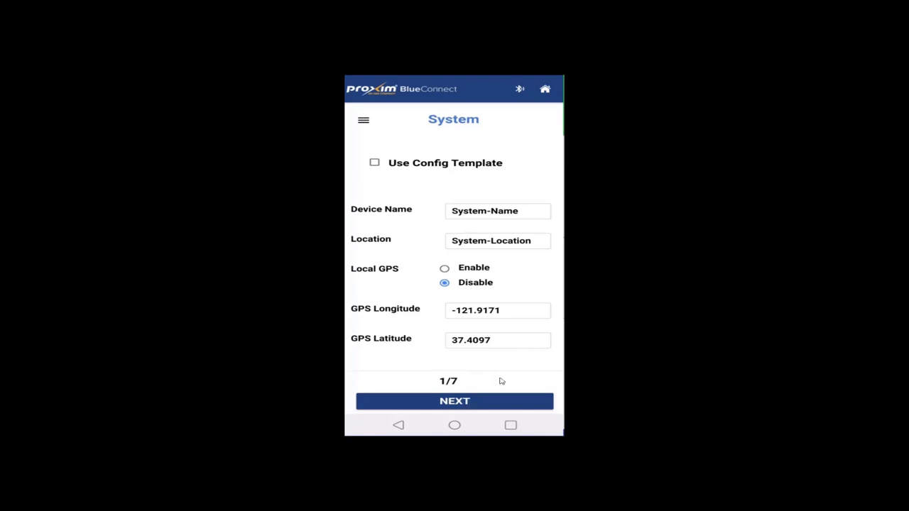
- Reach IP Configuration, preview Static addressing, and keep address type Dynamic
{"action": "left_click", "coordinate": [454, 401]}
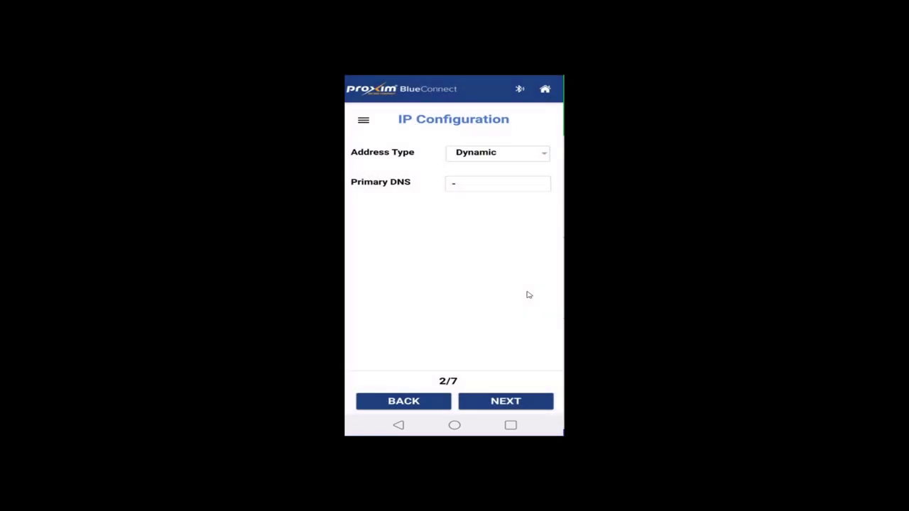
{"action": "mouse_move", "coordinate": [524, 155]}
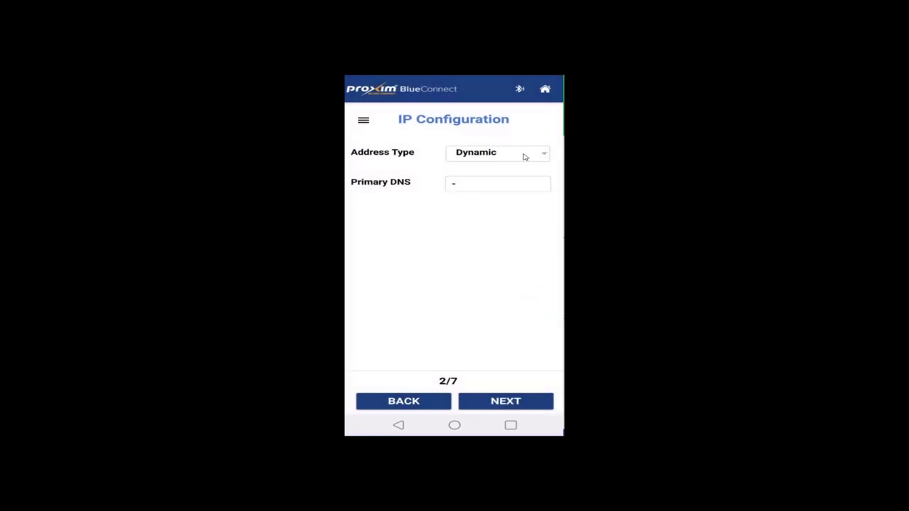
{"action": "left_click", "coordinate": [497, 152]}
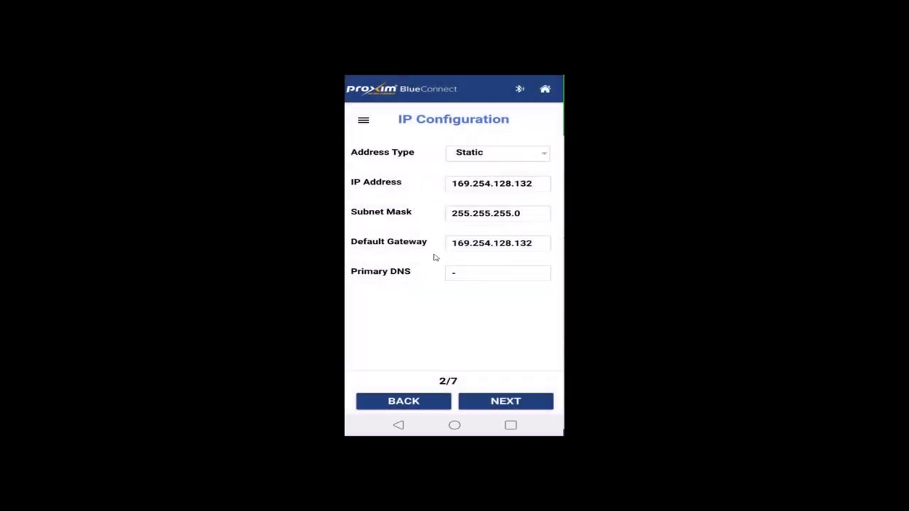
{"action": "mouse_move", "coordinate": [494, 160]}
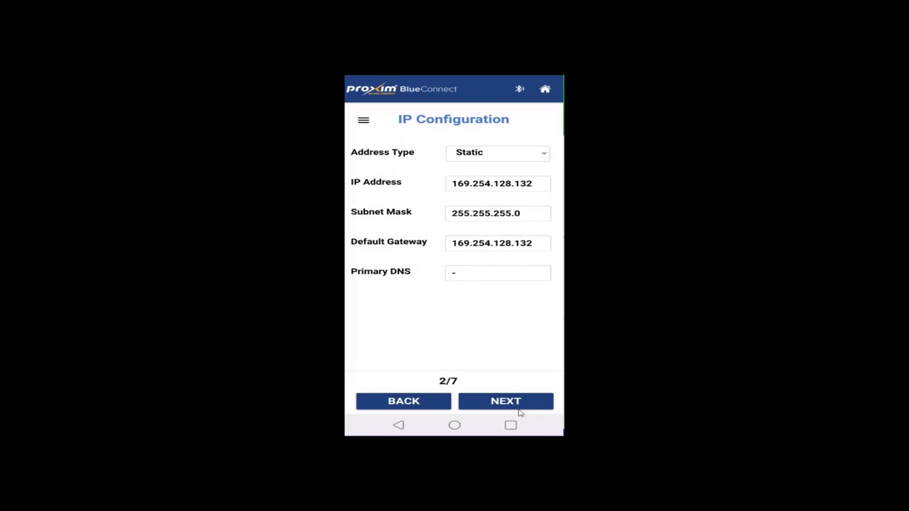
{"action": "mouse_move", "coordinate": [471, 161]}
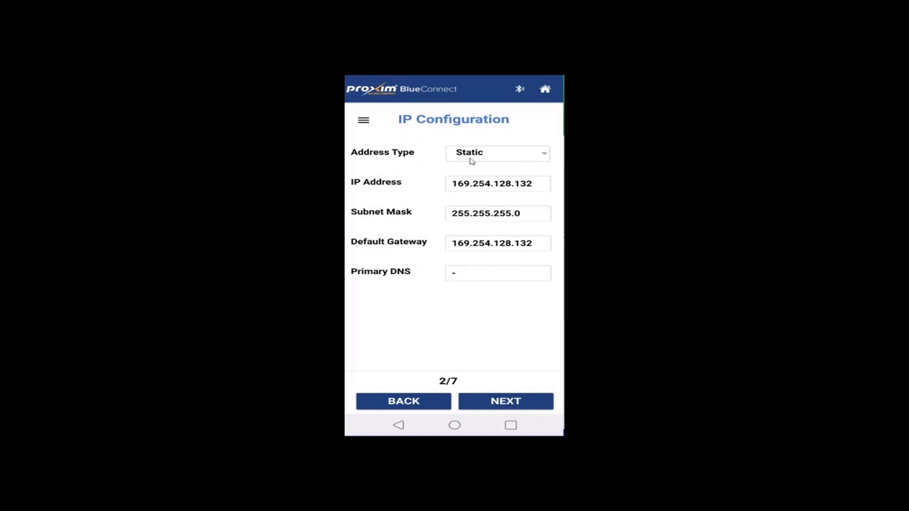
{"action": "left_click", "coordinate": [496, 152]}
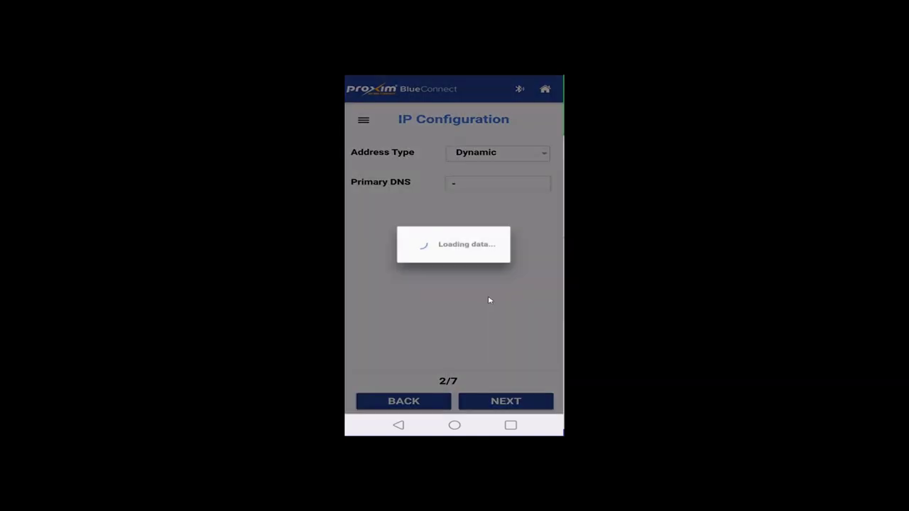
- On 5 GHz Configuration, review country and mode choices, keeping US_1 and DOT11AC
{"action": "left_click", "coordinate": [504, 400]}
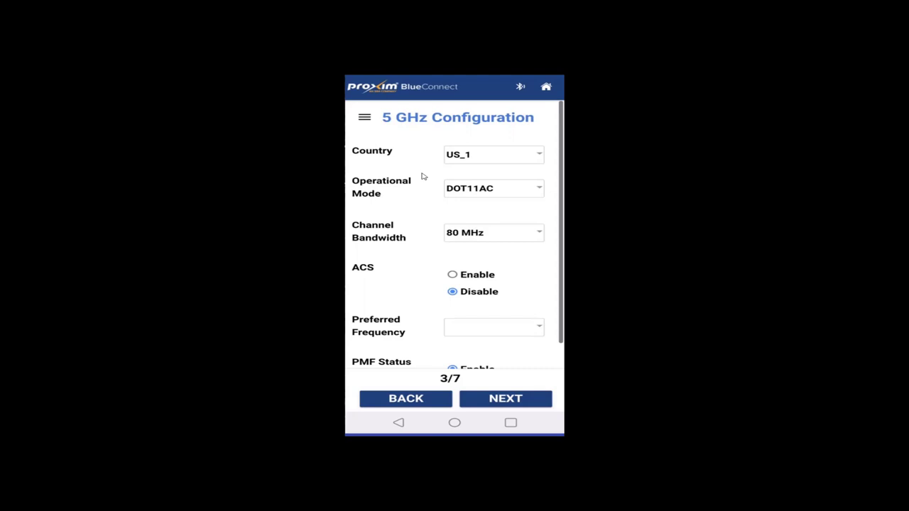
{"action": "mouse_move", "coordinate": [444, 129]}
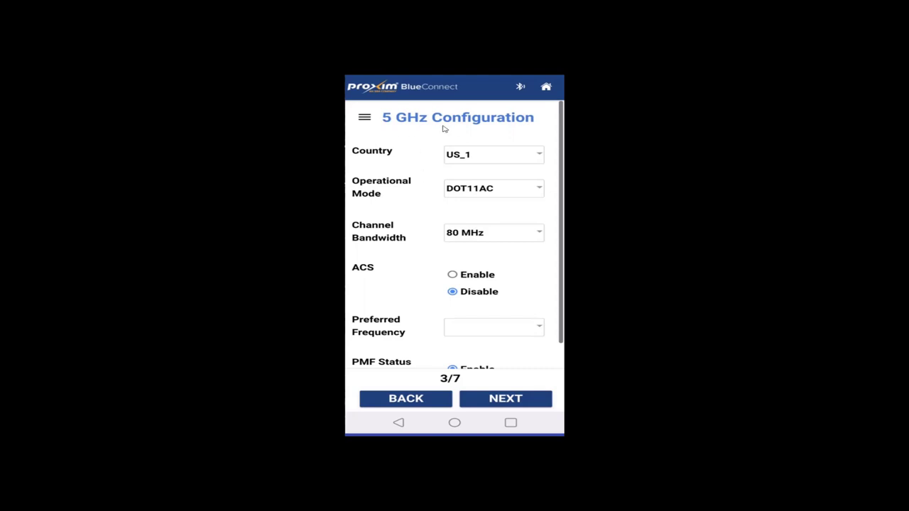
{"action": "mouse_move", "coordinate": [492, 153]}
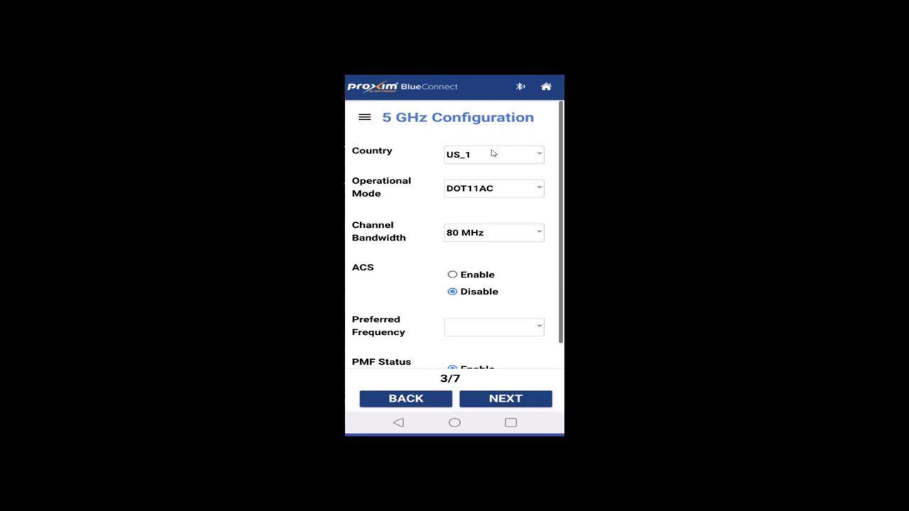
{"action": "left_click", "coordinate": [493, 155]}
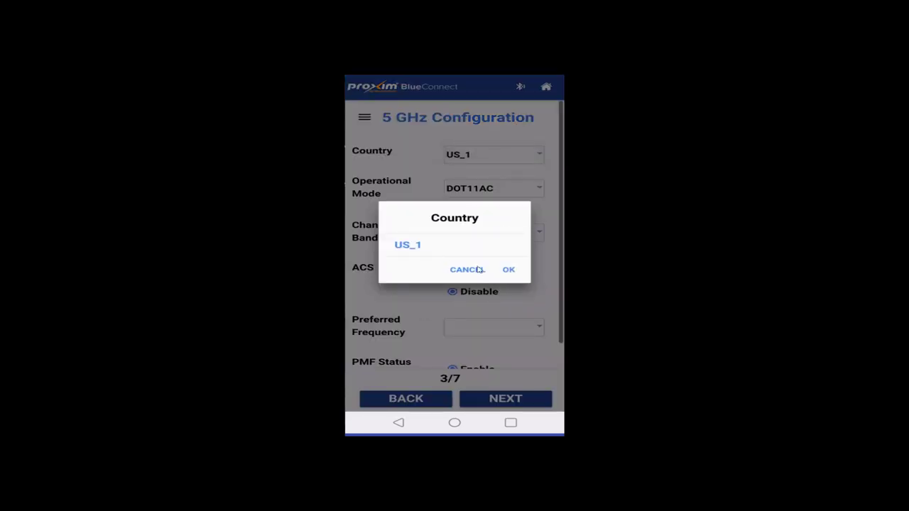
{"action": "left_click", "coordinate": [509, 269]}
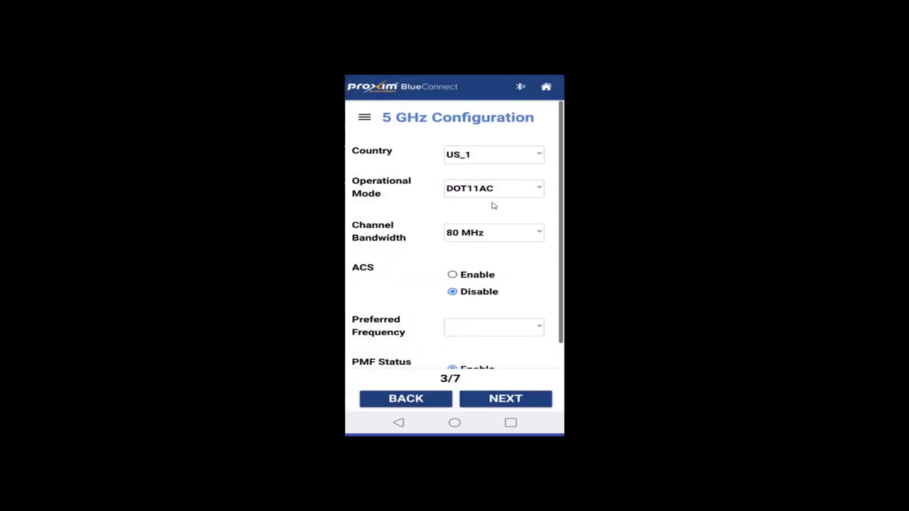
{"action": "mouse_move", "coordinate": [537, 173]}
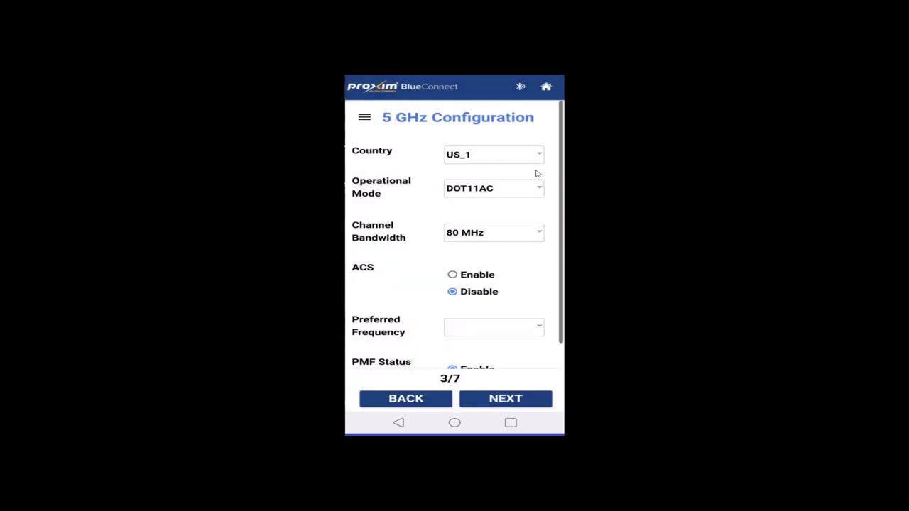
{"action": "mouse_move", "coordinate": [517, 145]}
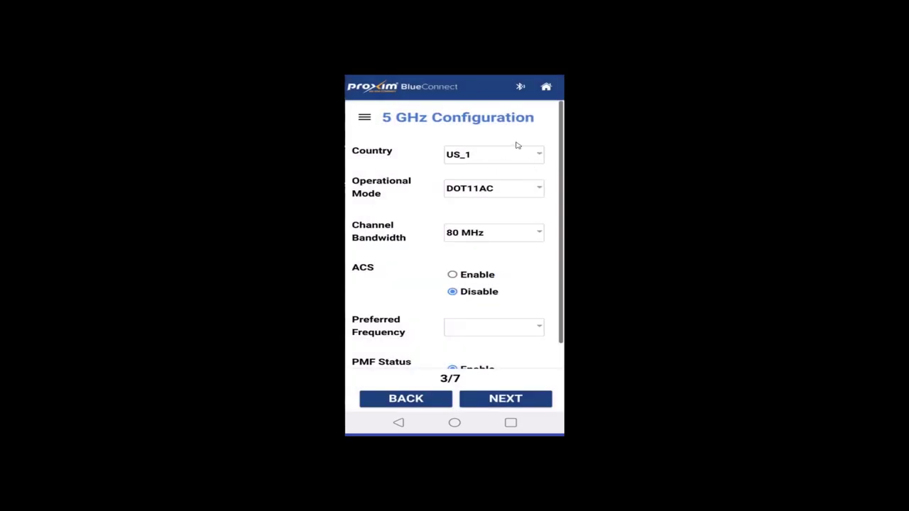
{"action": "mouse_move", "coordinate": [509, 188]}
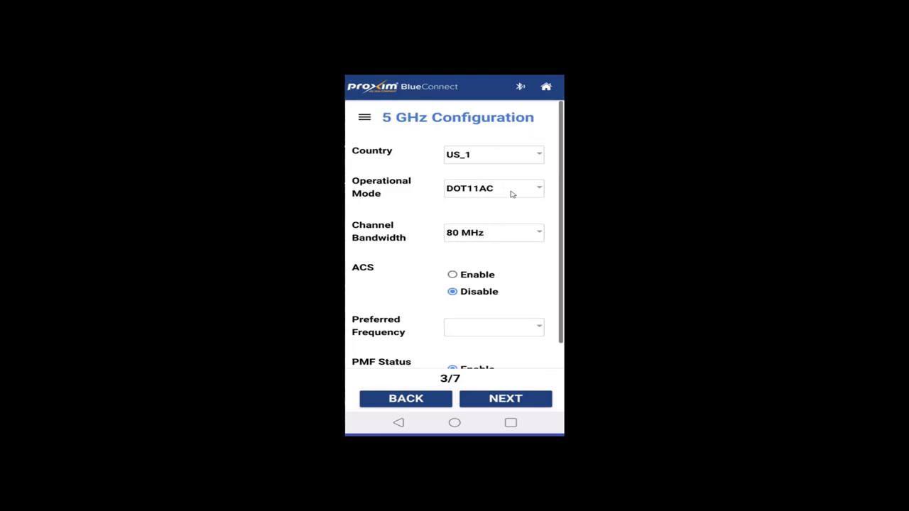
{"action": "left_click", "coordinate": [493, 188]}
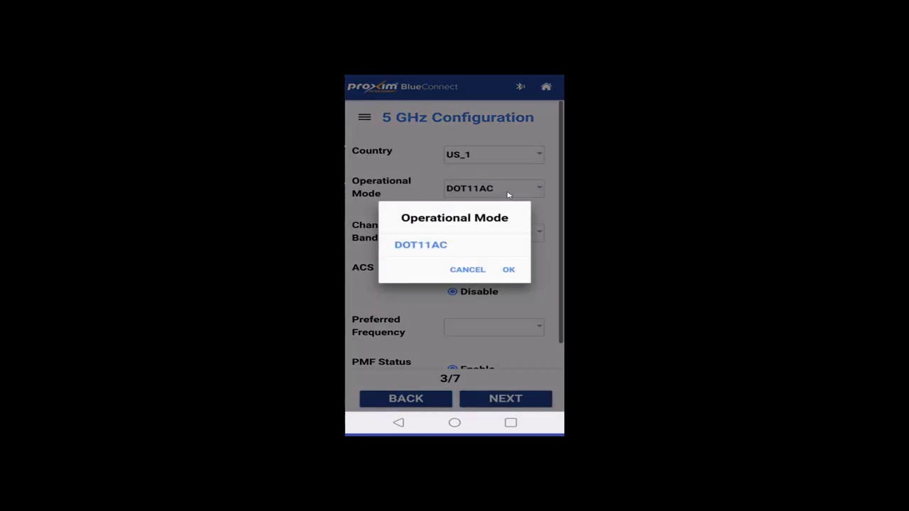
{"action": "mouse_move", "coordinate": [468, 275]}
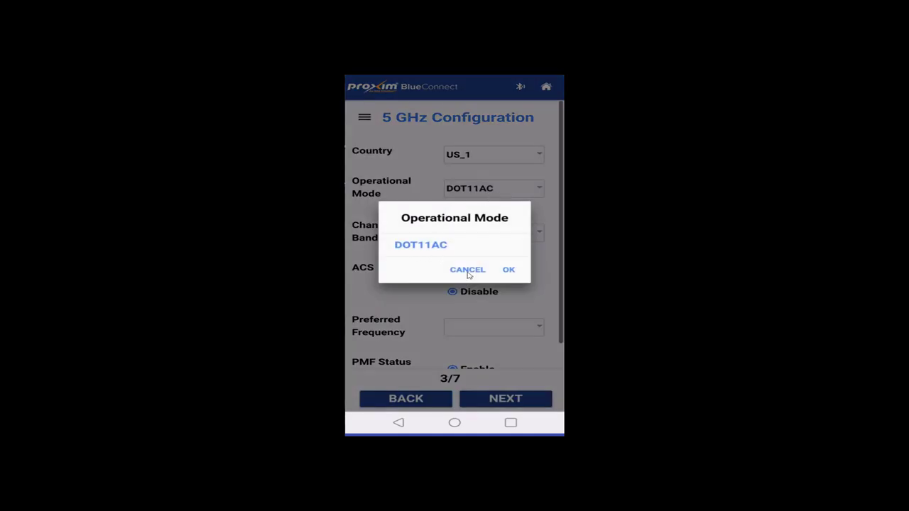
{"action": "left_click", "coordinate": [509, 269]}
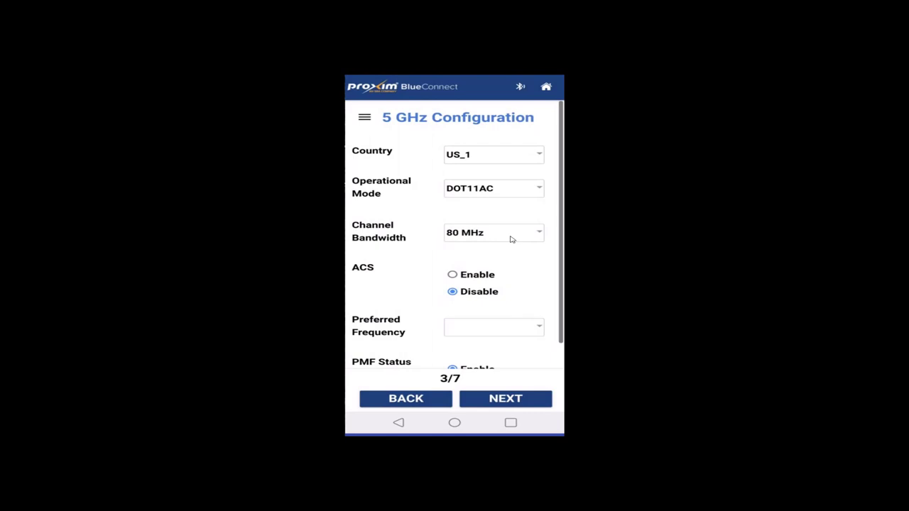
- Try 40 MHz bandwidth, recheck operational mode, then set bandwidth to 20 MHz
{"action": "left_click", "coordinate": [493, 232]}
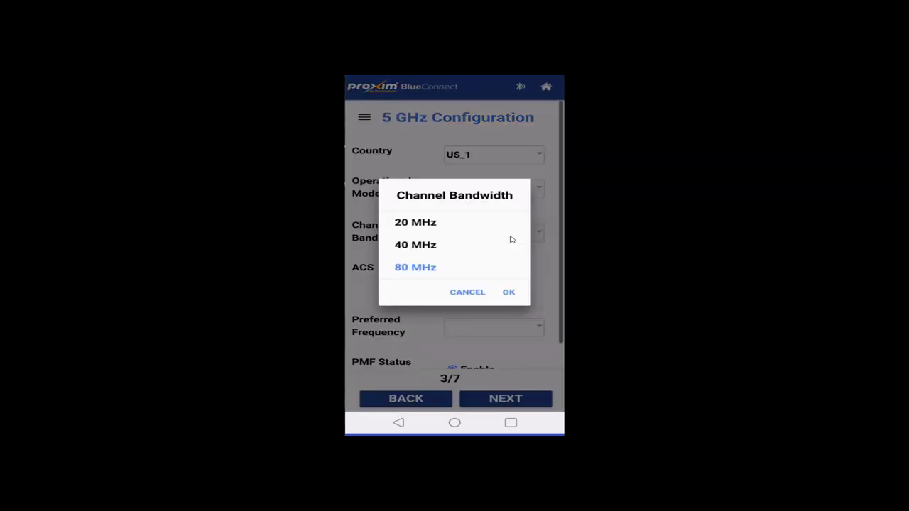
{"action": "left_click", "coordinate": [415, 245]}
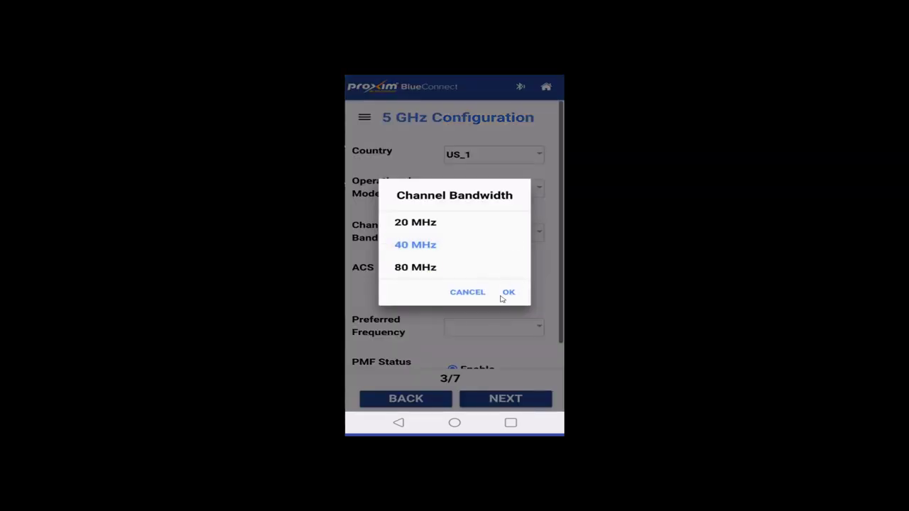
{"action": "left_click", "coordinate": [508, 291]}
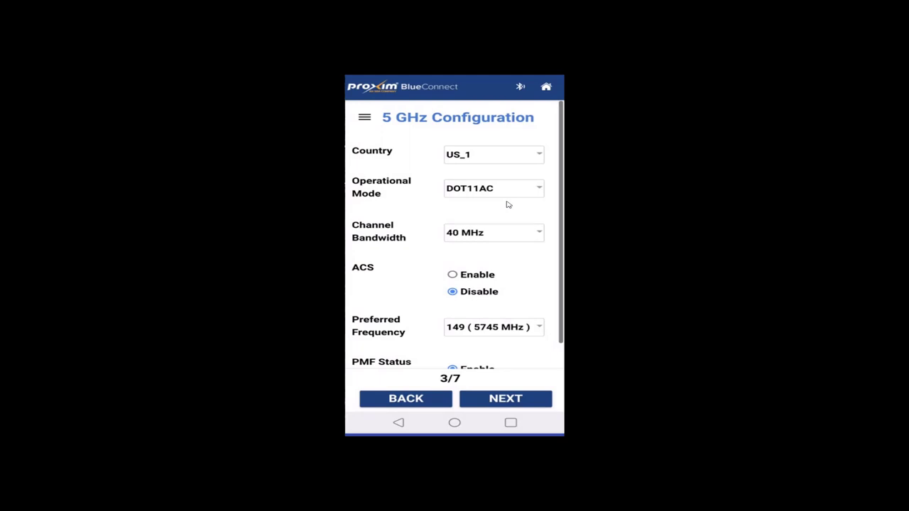
{"action": "left_click", "coordinate": [492, 188]}
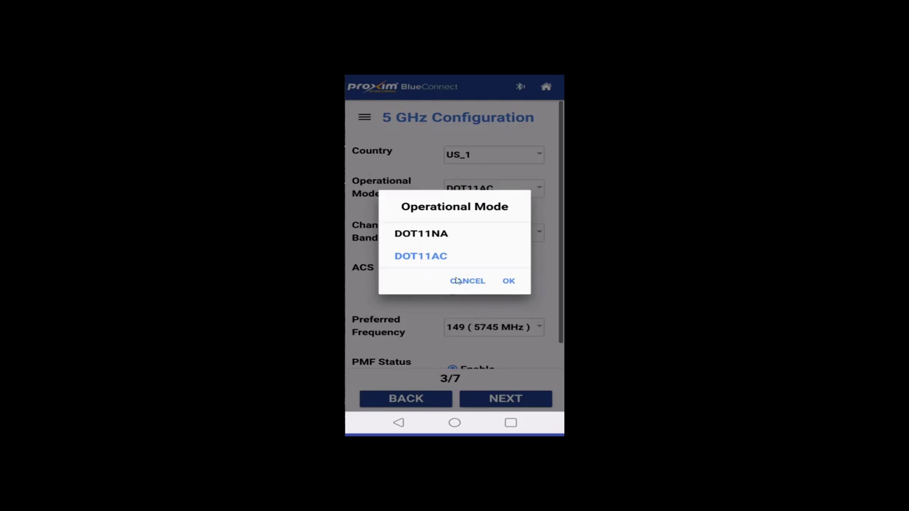
{"action": "left_click", "coordinate": [508, 280]}
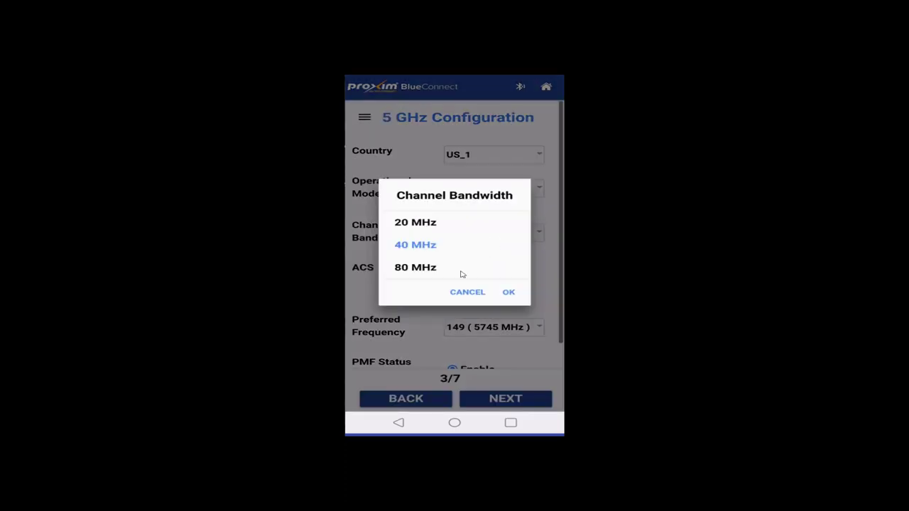
{"action": "left_click", "coordinate": [415, 223]}
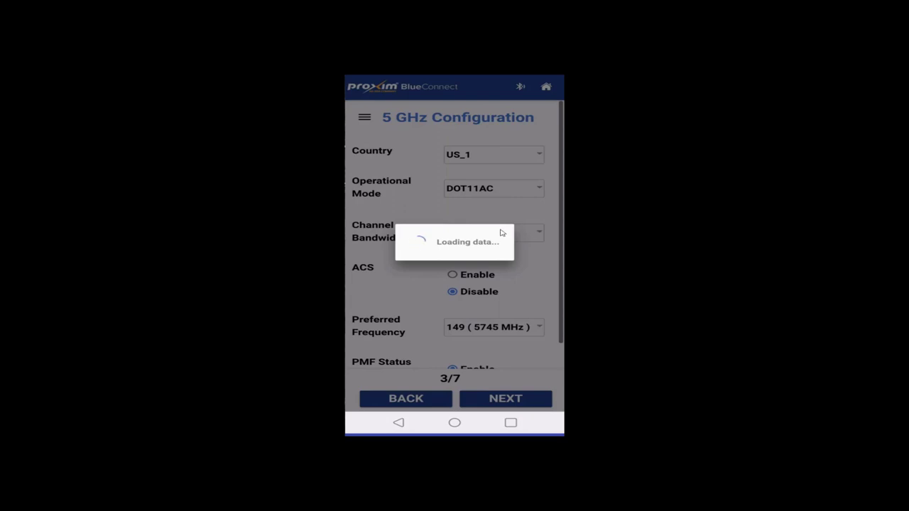
{"action": "mouse_move", "coordinate": [468, 218]}
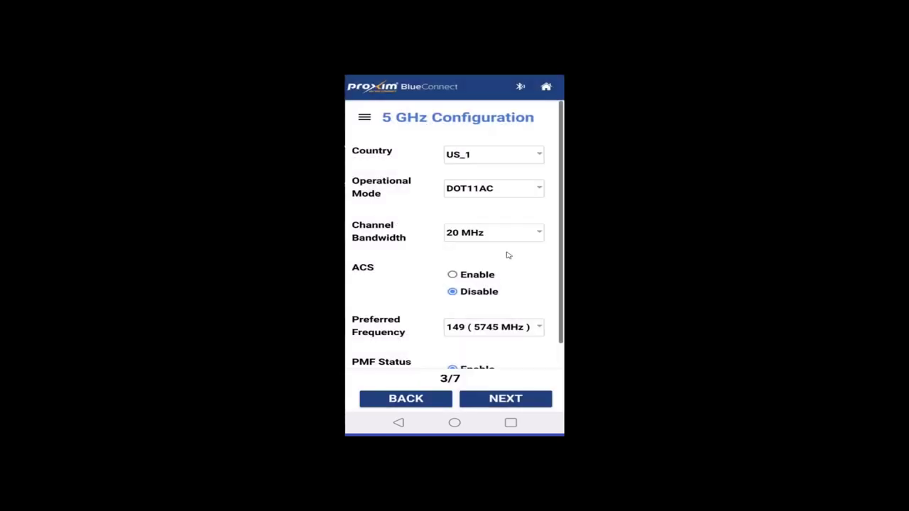
{"action": "left_click", "coordinate": [492, 188]}
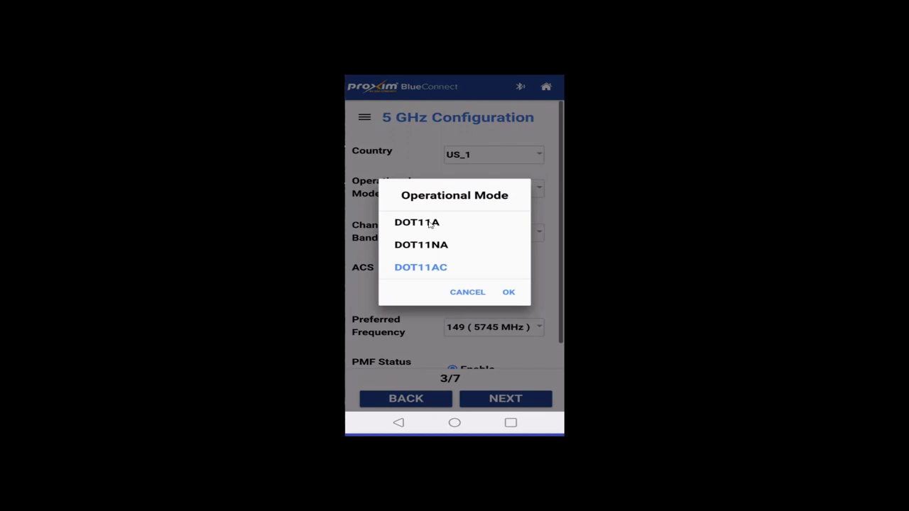
{"action": "mouse_move", "coordinate": [438, 252]}
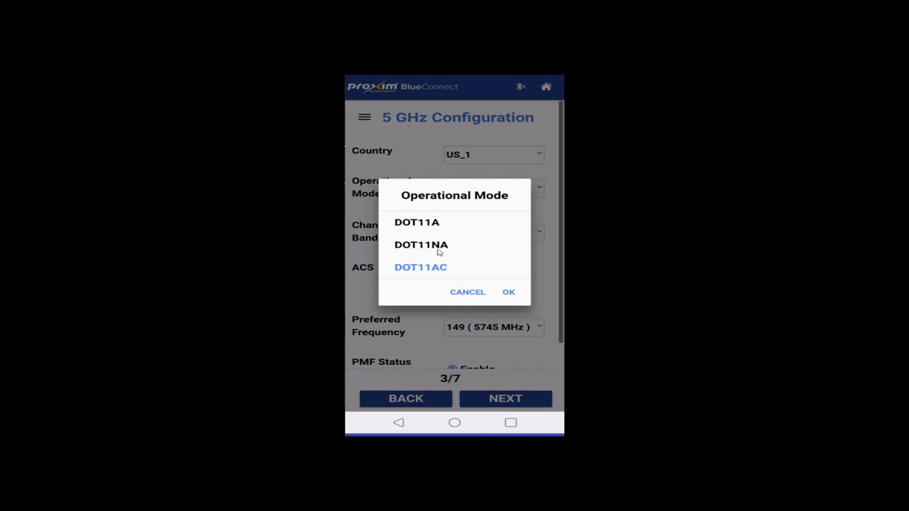
{"action": "mouse_move", "coordinate": [423, 228]}
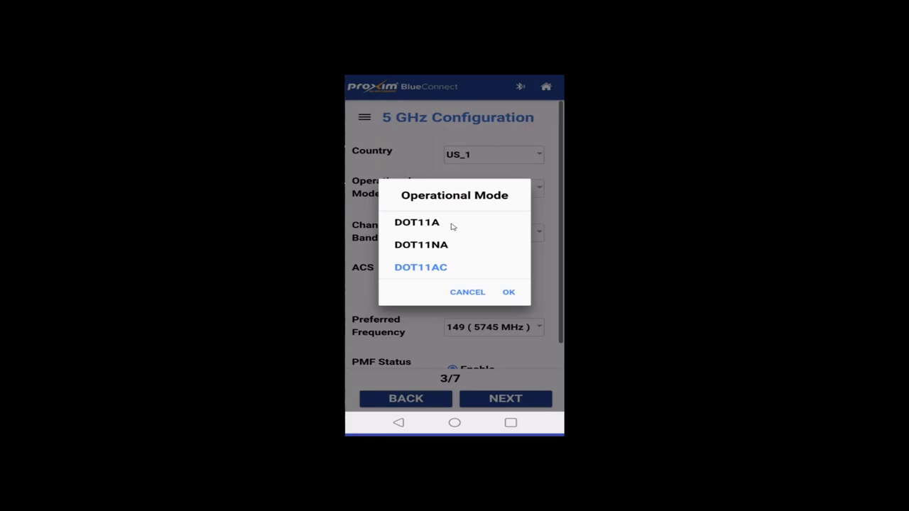
{"action": "mouse_move", "coordinate": [509, 296]}
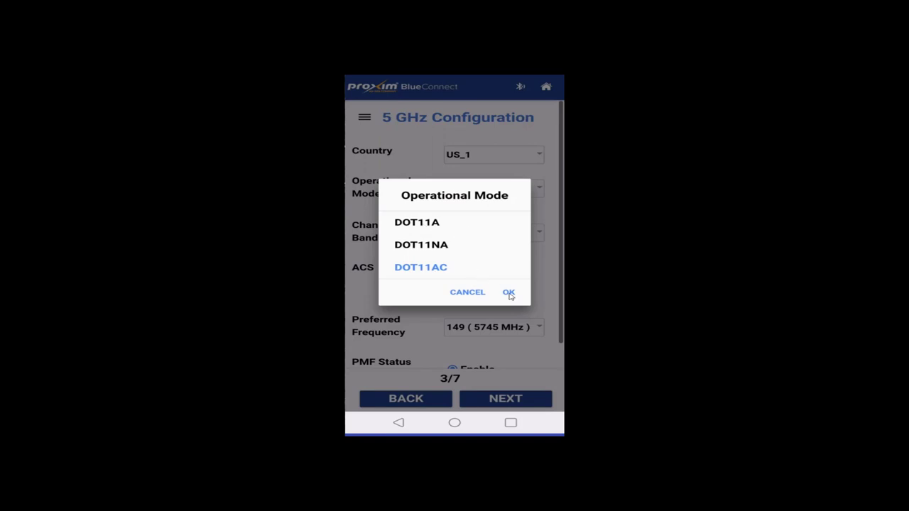
{"action": "left_click", "coordinate": [508, 292]}
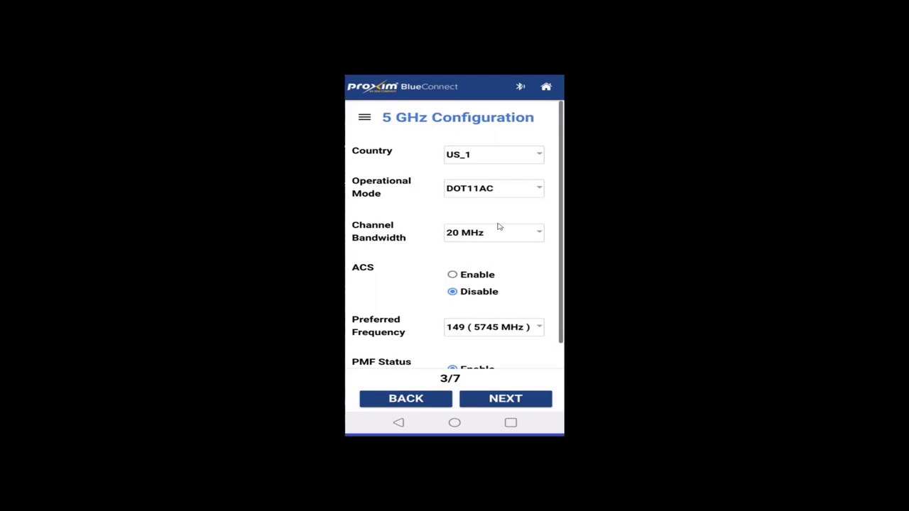
{"action": "left_click", "coordinate": [493, 232]}
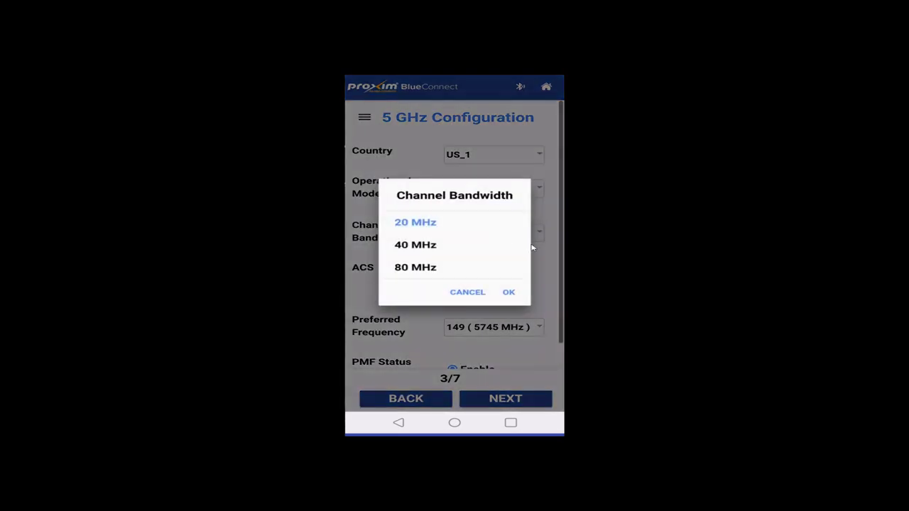
{"action": "left_click", "coordinate": [508, 292]}
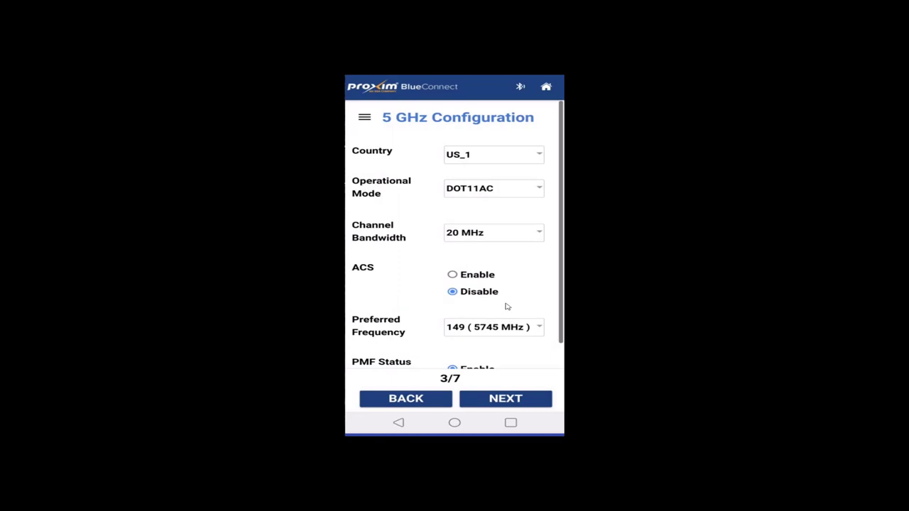
{"action": "left_click", "coordinate": [493, 326]}
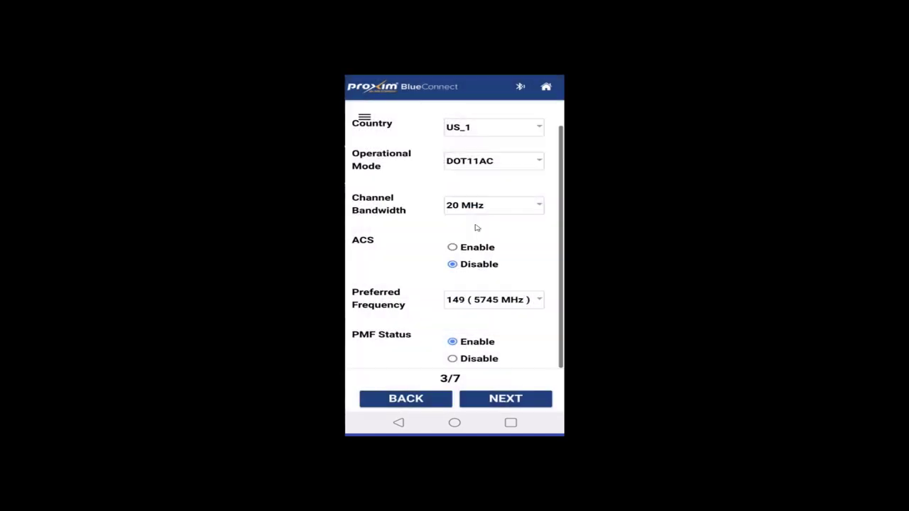
{"action": "mouse_move", "coordinate": [509, 209]}
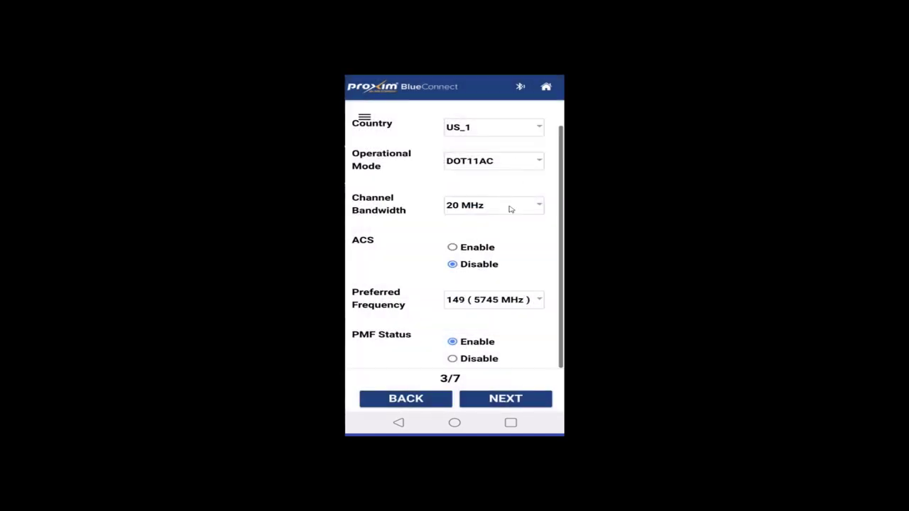
{"action": "mouse_move", "coordinate": [529, 262]}
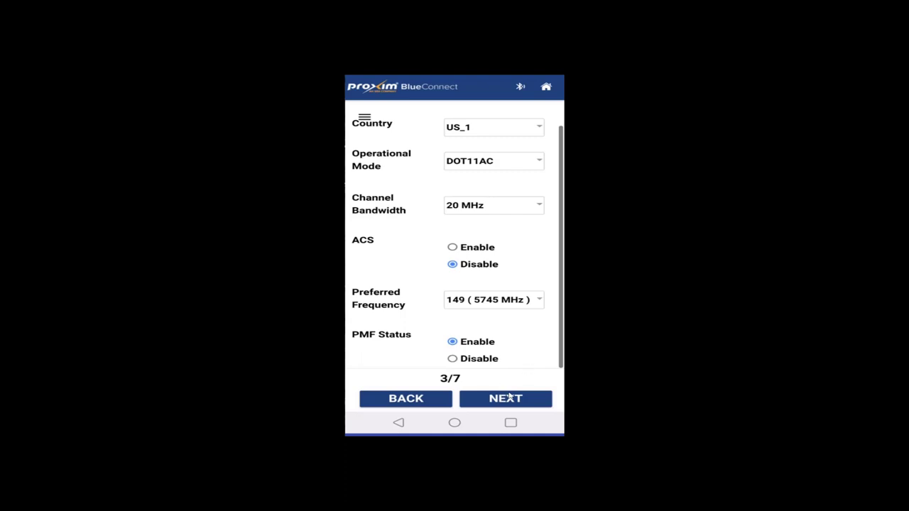
- Advance to step 4/7 and let the 2.4 GHz settings (US_1, channel 1) load
{"action": "left_click", "coordinate": [505, 398]}
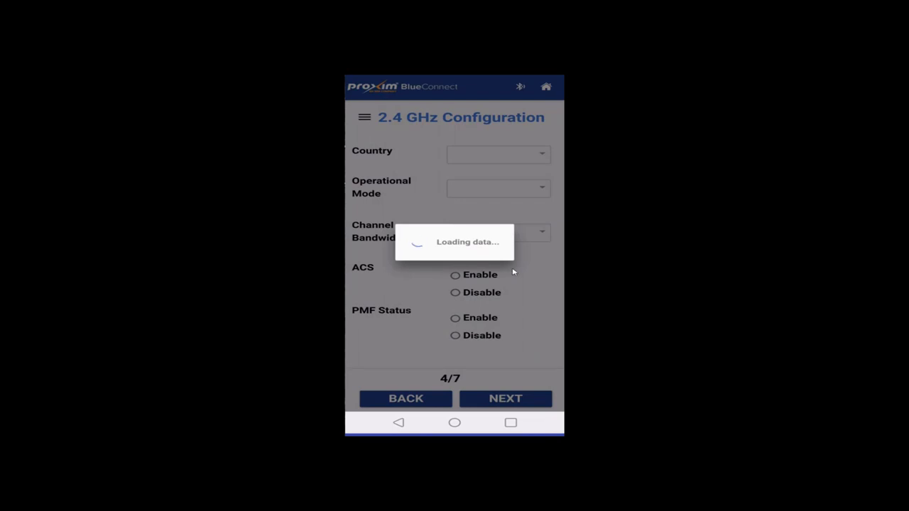
{"action": "mouse_move", "coordinate": [515, 276]}
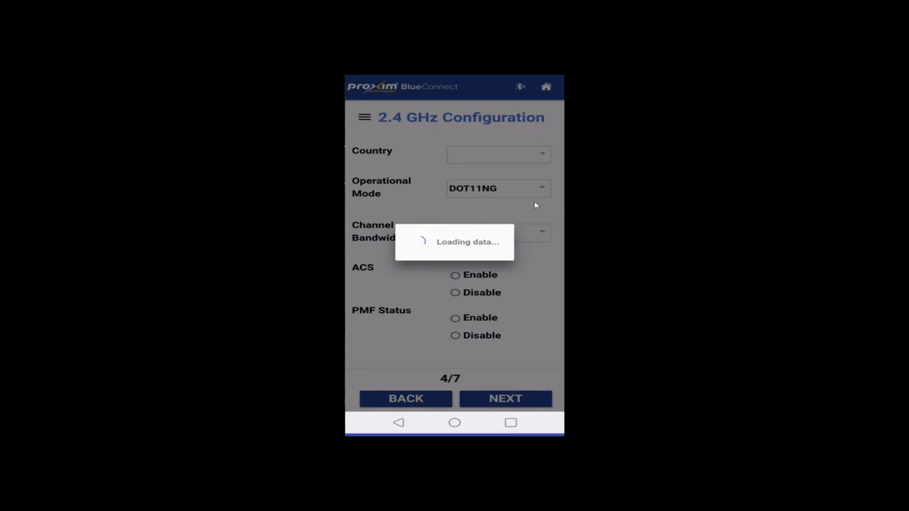
{"action": "left_click", "coordinate": [454, 292]}
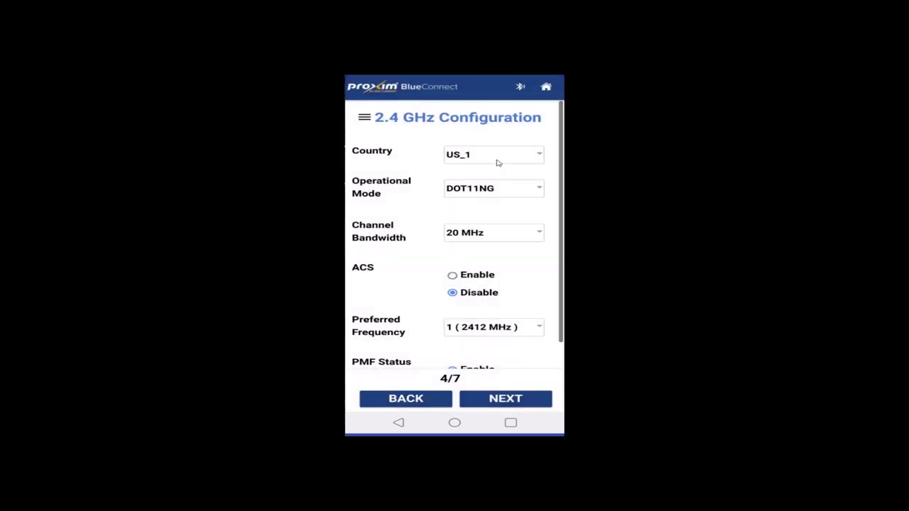
{"action": "mouse_move", "coordinate": [523, 190]}
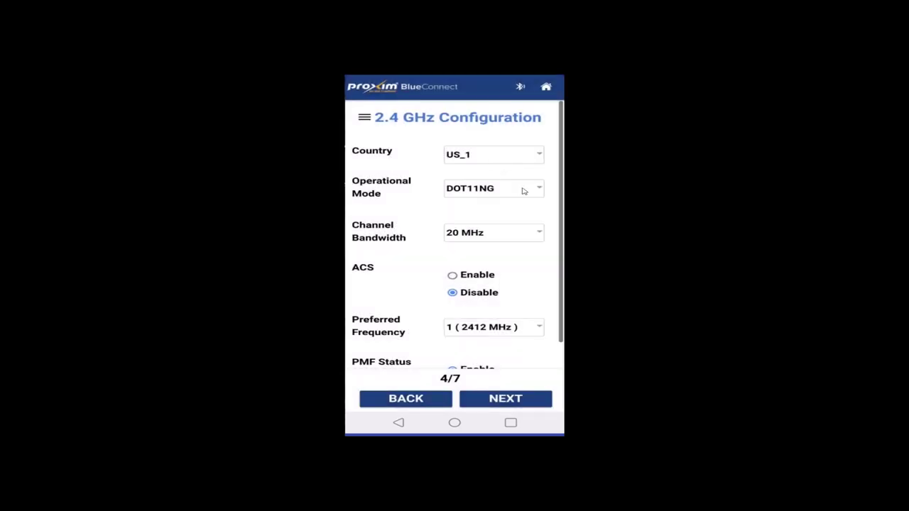
- Confirm DOT11NG as the 2.4 GHz mode and scroll down to PMF Status
{"action": "left_click", "coordinate": [492, 188]}
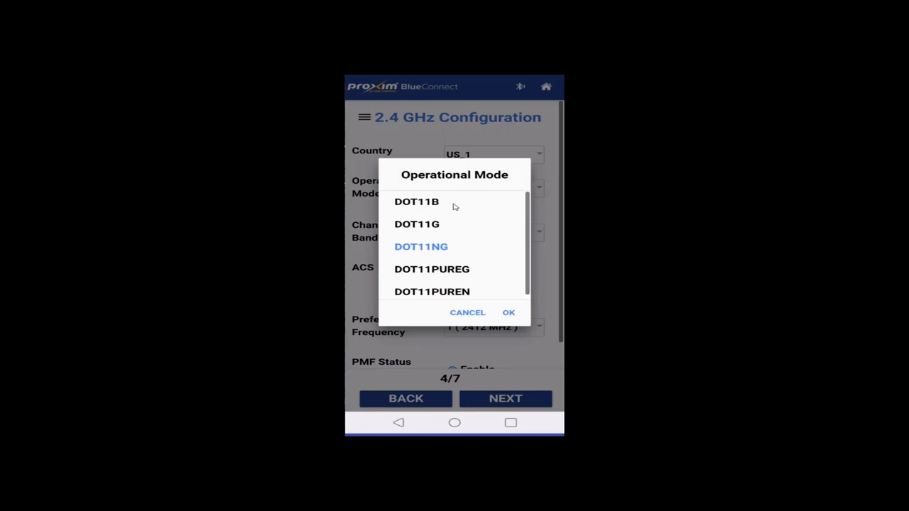
{"action": "mouse_move", "coordinate": [446, 227]}
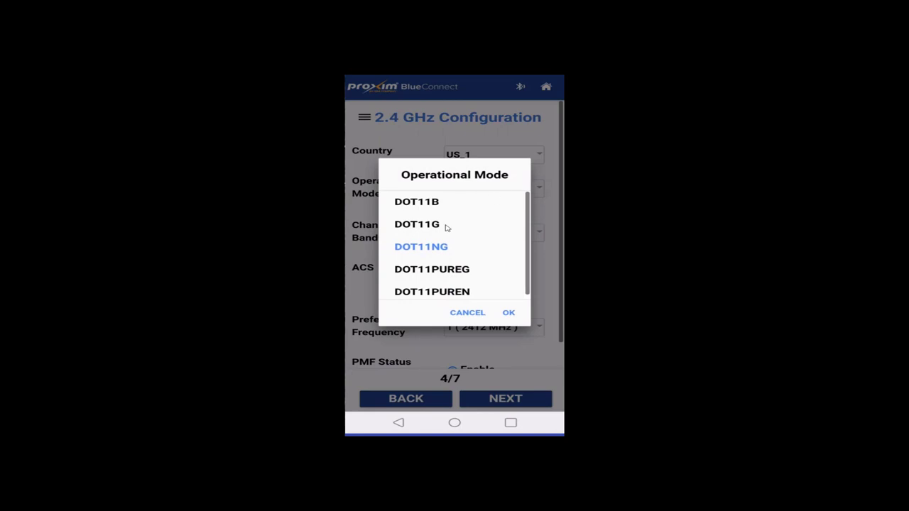
{"action": "mouse_move", "coordinate": [453, 251]}
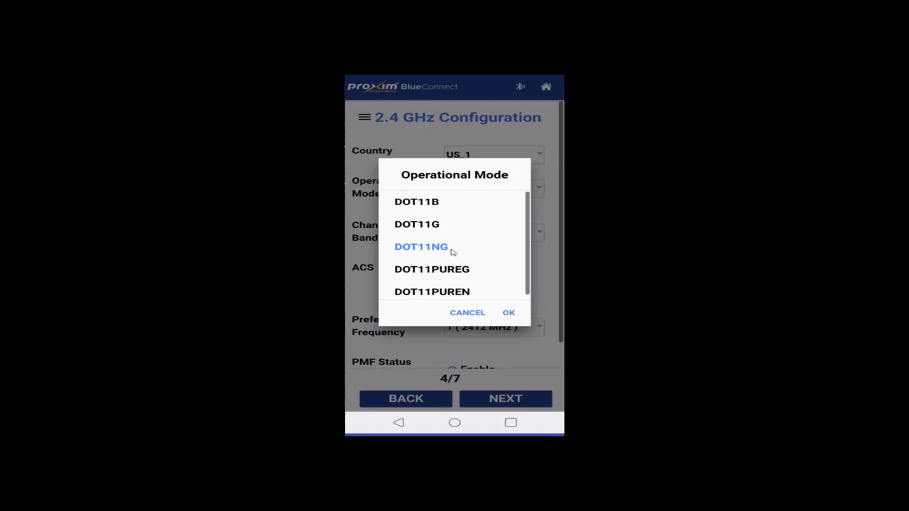
{"action": "mouse_move", "coordinate": [470, 272]}
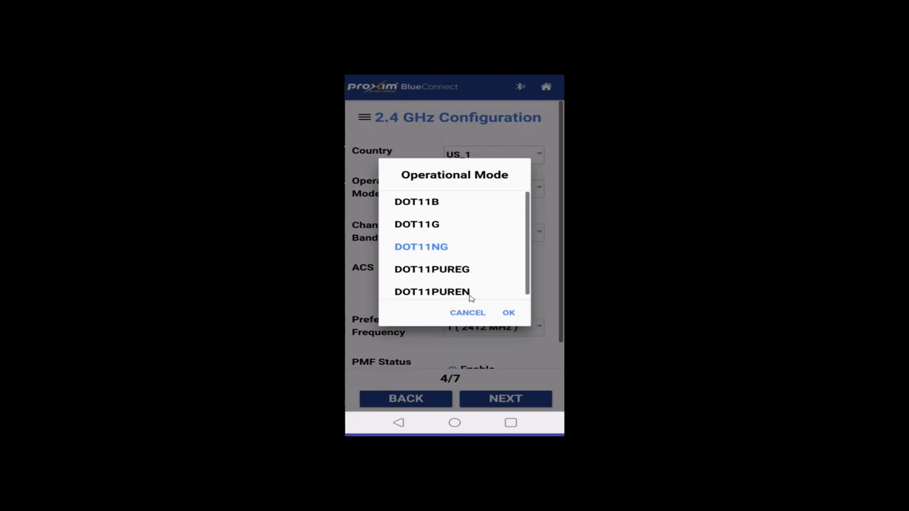
{"action": "mouse_move", "coordinate": [456, 204]}
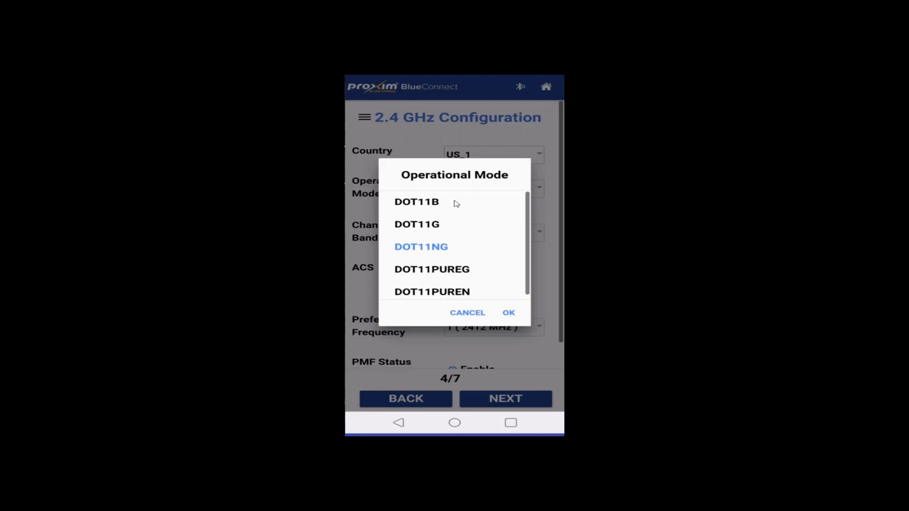
{"action": "mouse_move", "coordinate": [433, 203]}
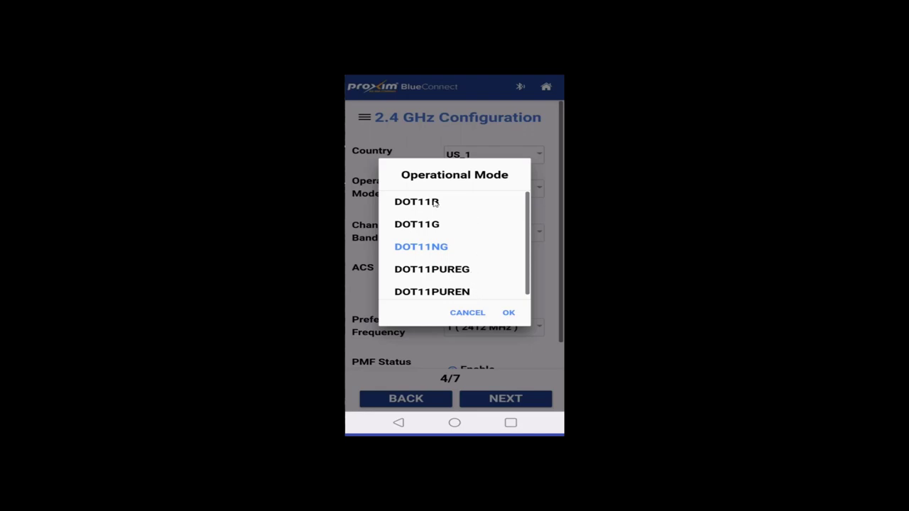
{"action": "mouse_move", "coordinate": [437, 230]}
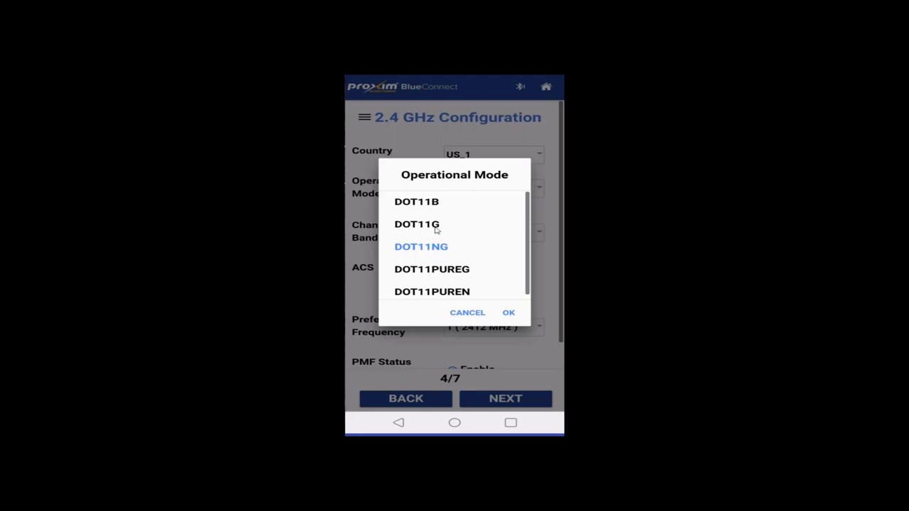
{"action": "mouse_move", "coordinate": [403, 197]}
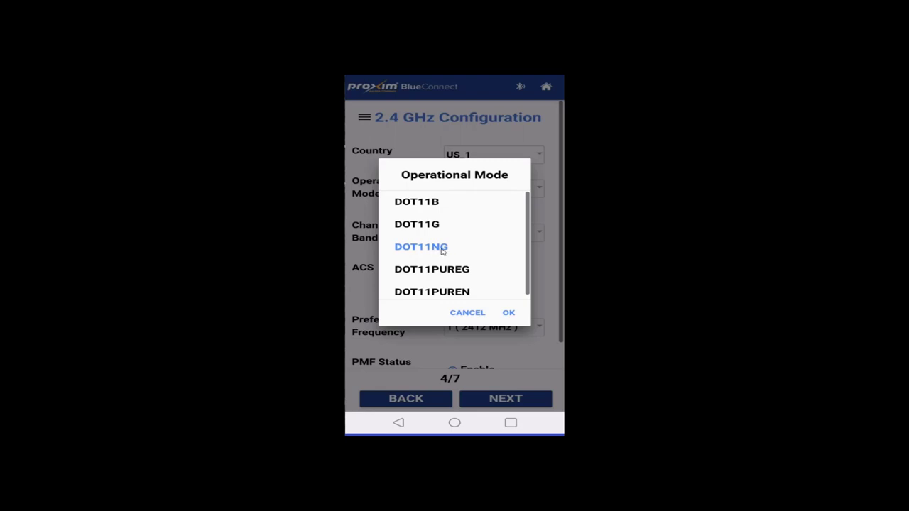
{"action": "mouse_move", "coordinate": [442, 235]}
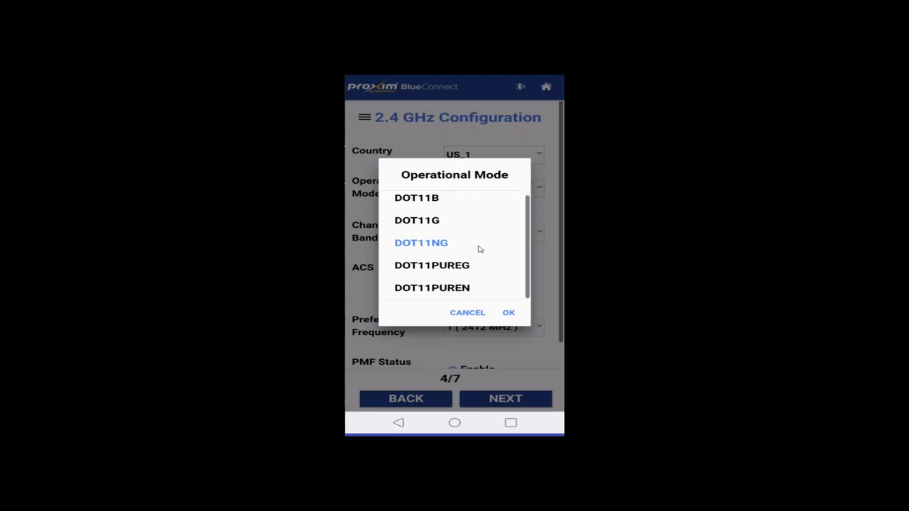
{"action": "mouse_move", "coordinate": [459, 225]}
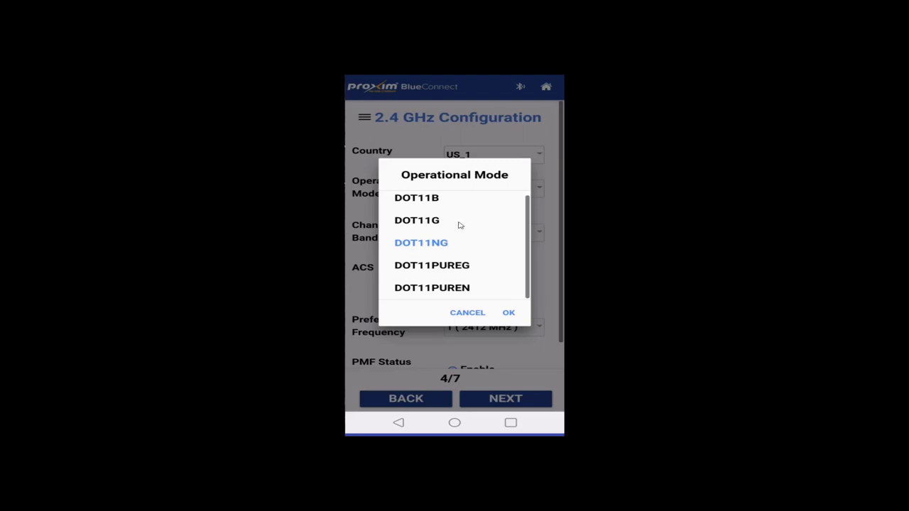
{"action": "mouse_move", "coordinate": [454, 242]}
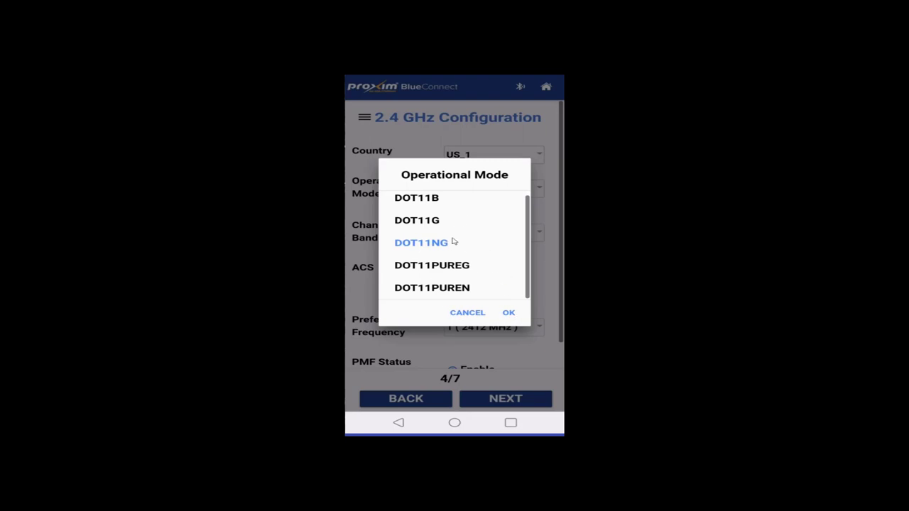
{"action": "mouse_move", "coordinate": [430, 272]}
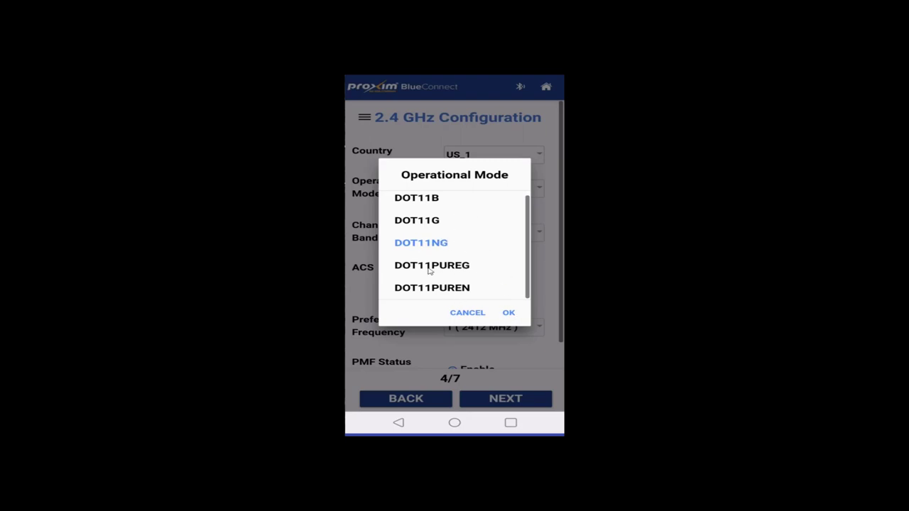
{"action": "mouse_move", "coordinate": [472, 265]}
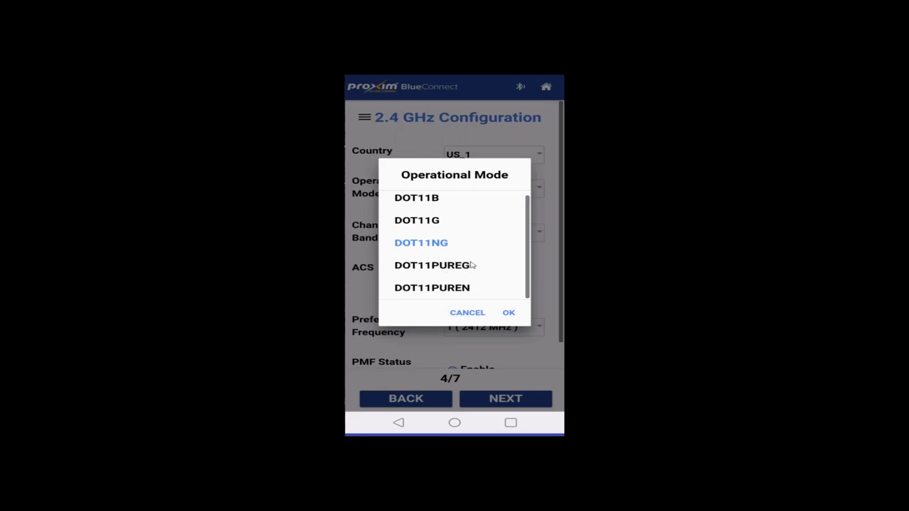
{"action": "mouse_move", "coordinate": [466, 280]}
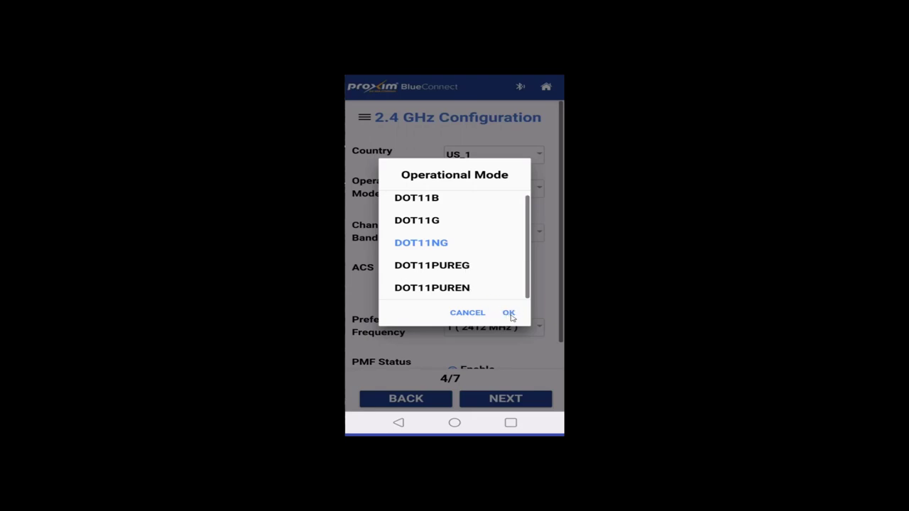
{"action": "left_click", "coordinate": [508, 312]}
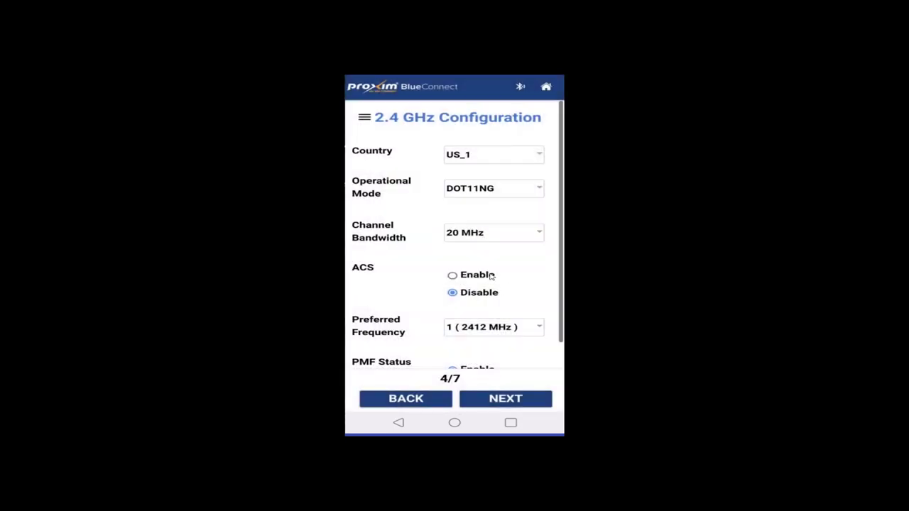
{"action": "scroll", "scroll_direction": "down", "scroll_amount": 3}
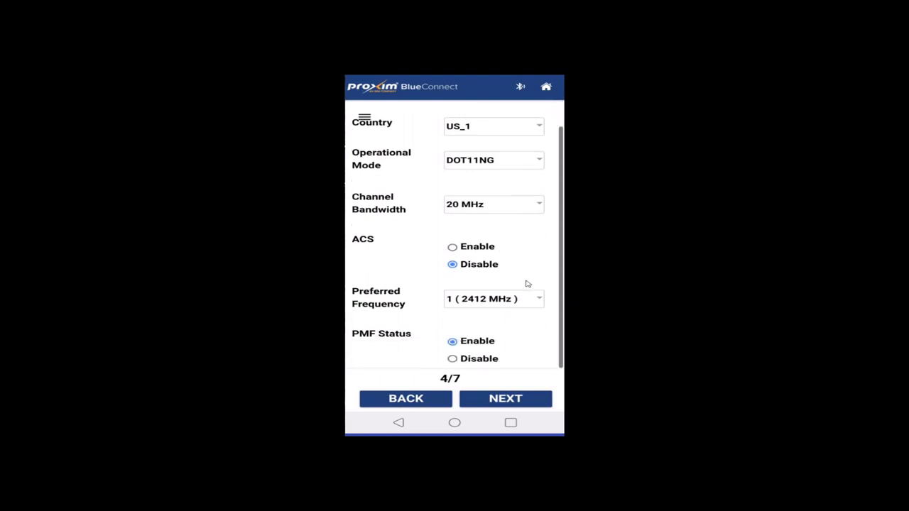
{"action": "mouse_move", "coordinate": [477, 337]}
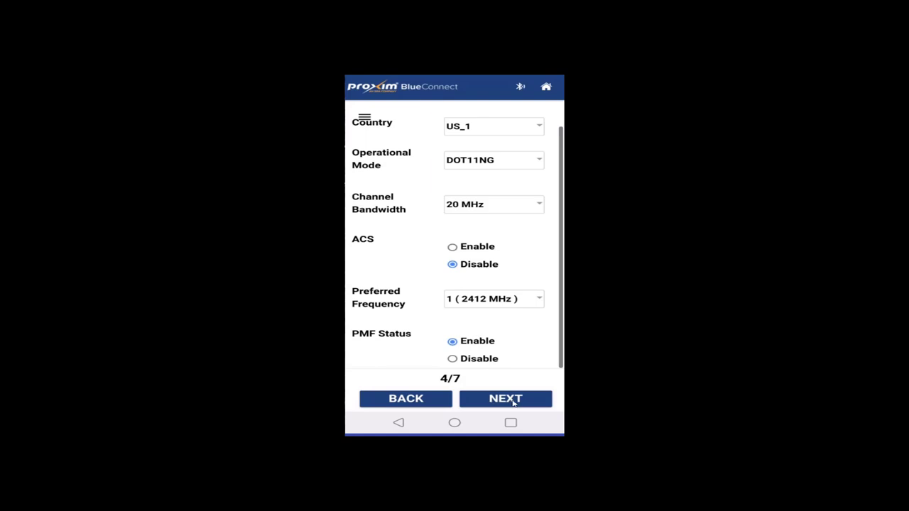
- Advance the wizard to the 5 GHz VAPs page and scroll down its settings
{"action": "left_click", "coordinate": [505, 398]}
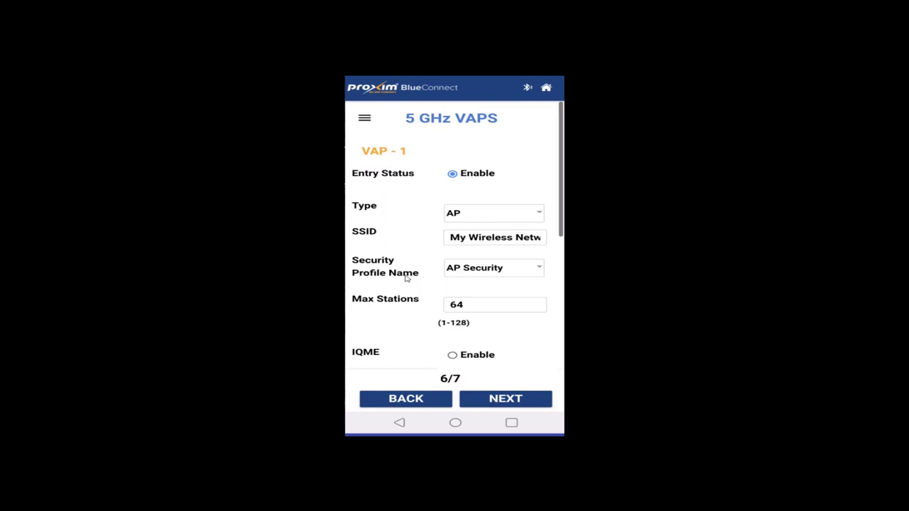
{"action": "mouse_move", "coordinate": [521, 166]}
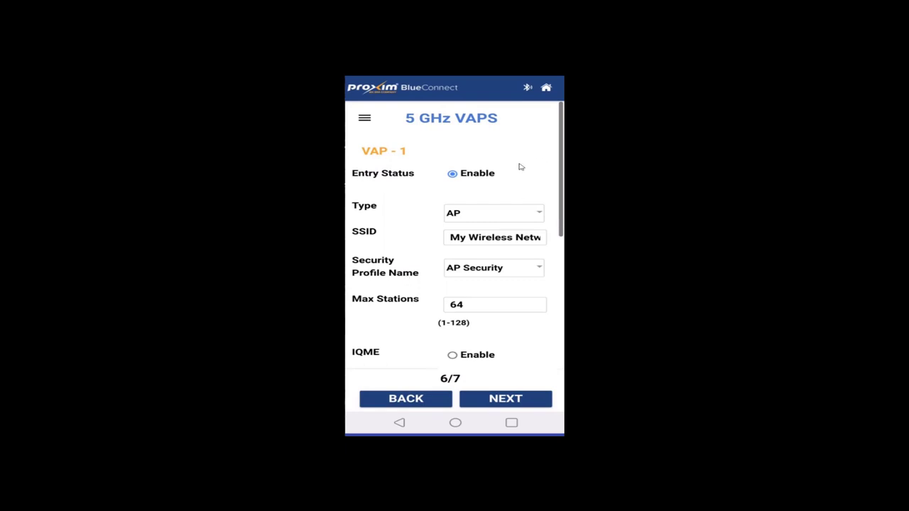
{"action": "scroll", "scroll_direction": "down", "scroll_amount": 3}
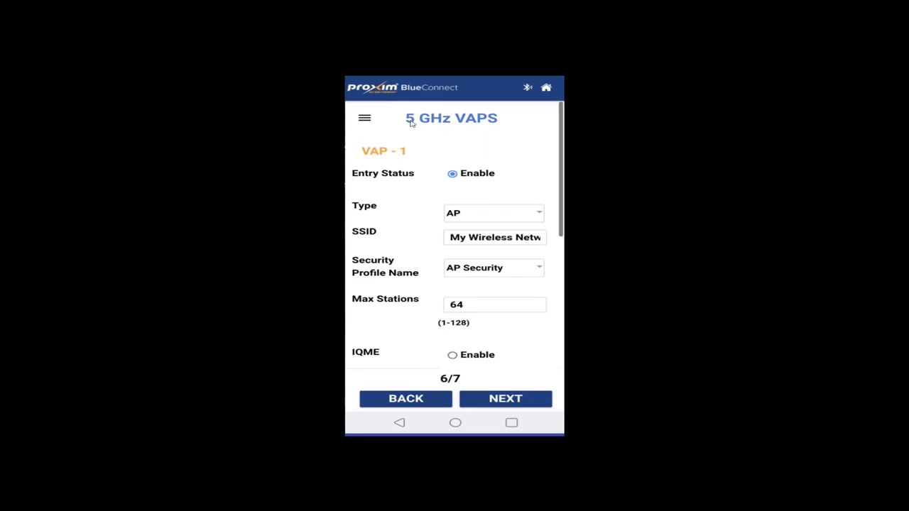
{"action": "mouse_move", "coordinate": [487, 132]}
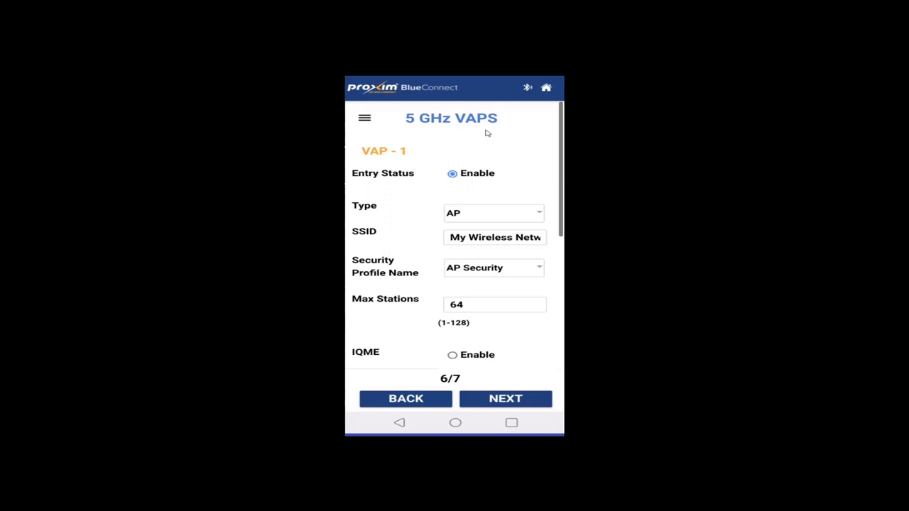
{"action": "mouse_move", "coordinate": [503, 167]}
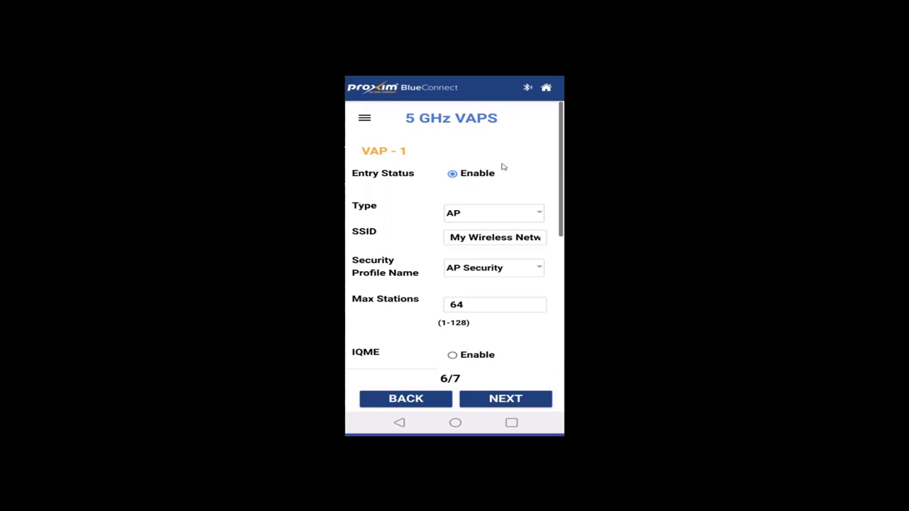
{"action": "mouse_move", "coordinate": [467, 172]}
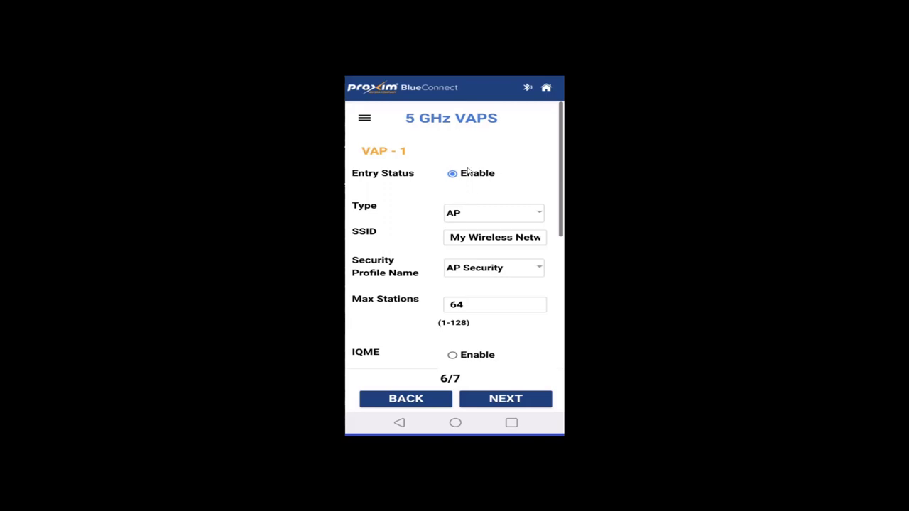
{"action": "mouse_move", "coordinate": [488, 187]}
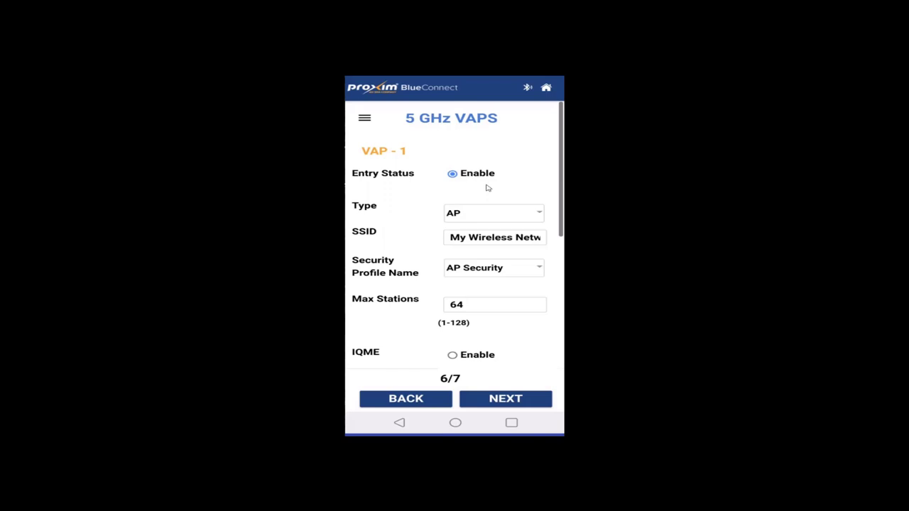
- Change VAP-1's type from AP to WDS-END-A, then scroll to check VAP-2
{"action": "left_click", "coordinate": [492, 213]}
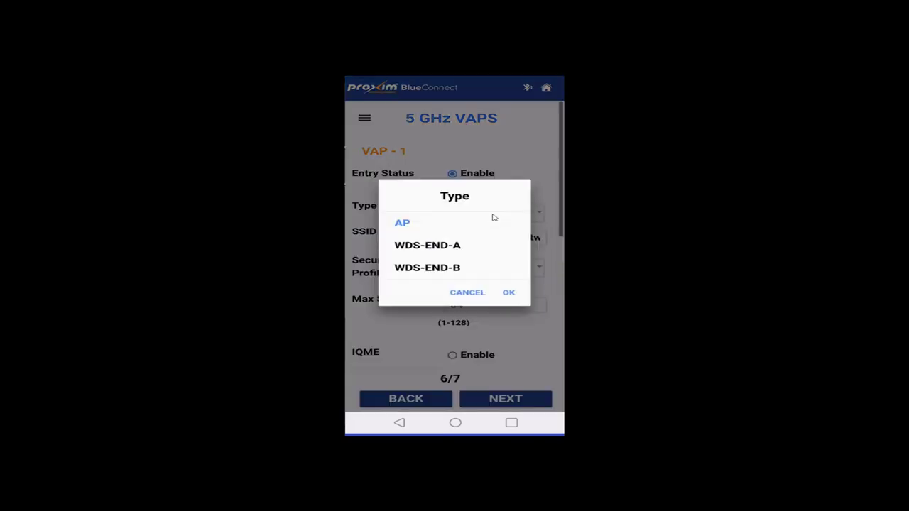
{"action": "mouse_move", "coordinate": [460, 249]}
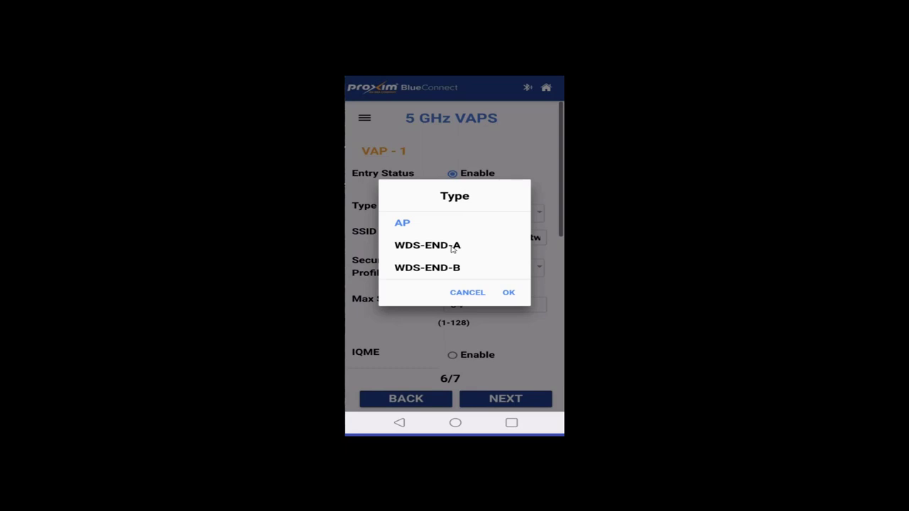
{"action": "mouse_move", "coordinate": [452, 267]}
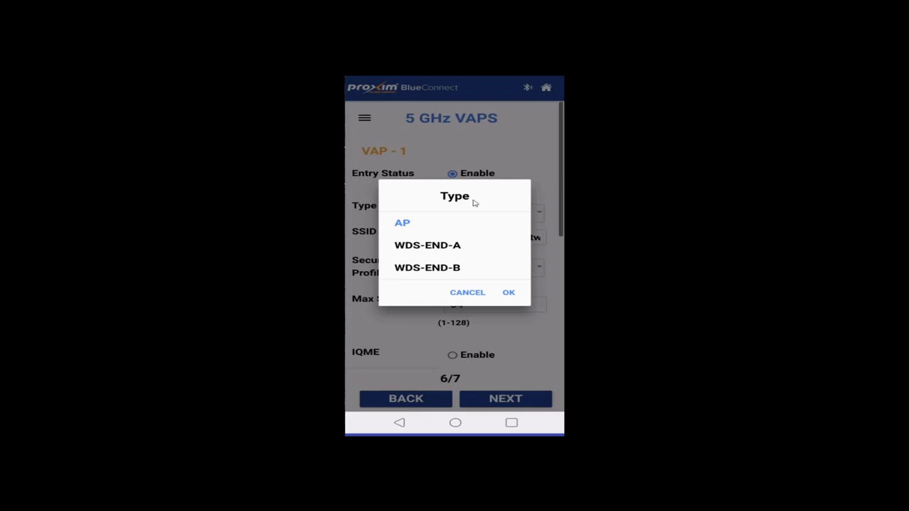
{"action": "mouse_move", "coordinate": [461, 251]}
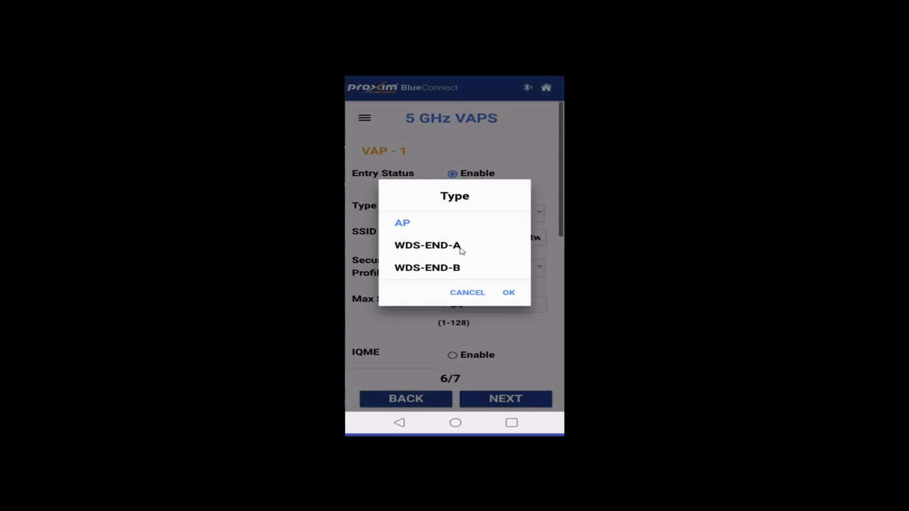
{"action": "left_click", "coordinate": [427, 245]}
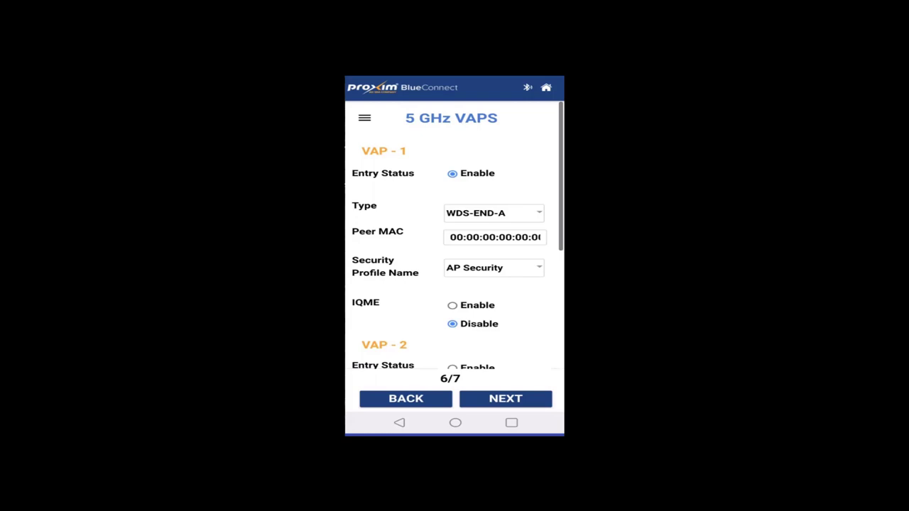
{"action": "scroll", "scroll_direction": "down", "scroll_amount": 3}
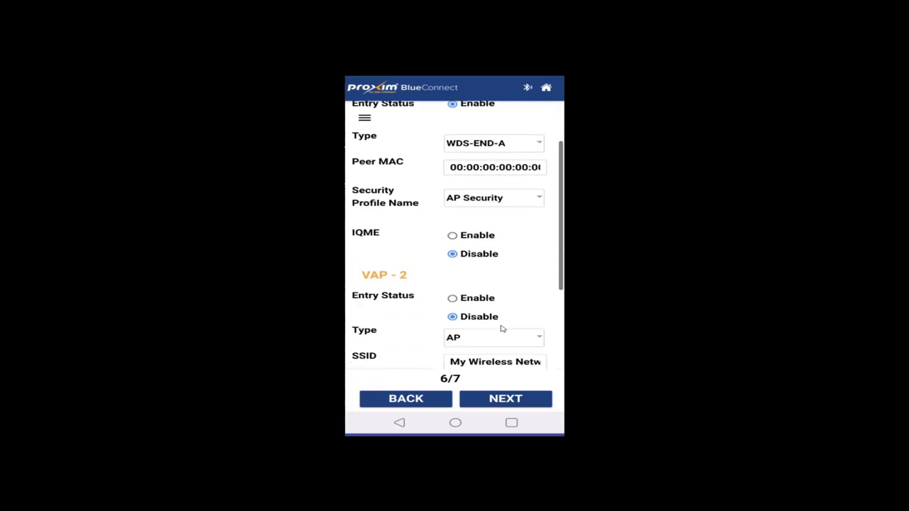
{"action": "scroll", "scroll_direction": "down", "scroll_amount": 3}
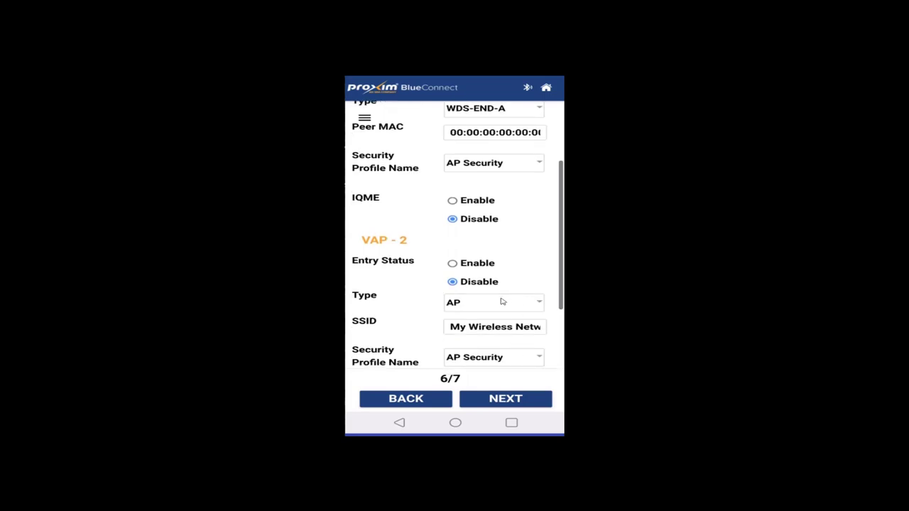
{"action": "scroll", "scroll_direction": "down", "scroll_amount": 3}
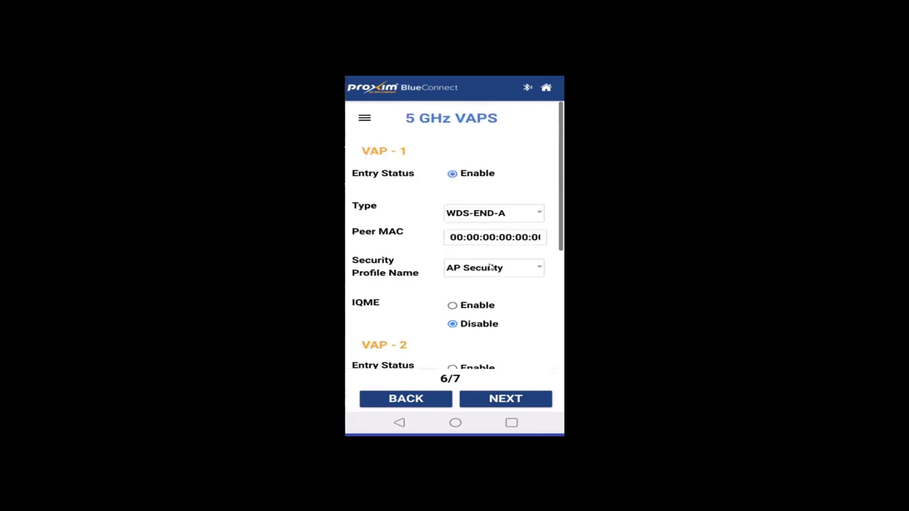
- Set VAP-1 back to AP with the AP Security profile, then review VAP-1 and VAP-2
{"action": "left_click", "coordinate": [493, 213]}
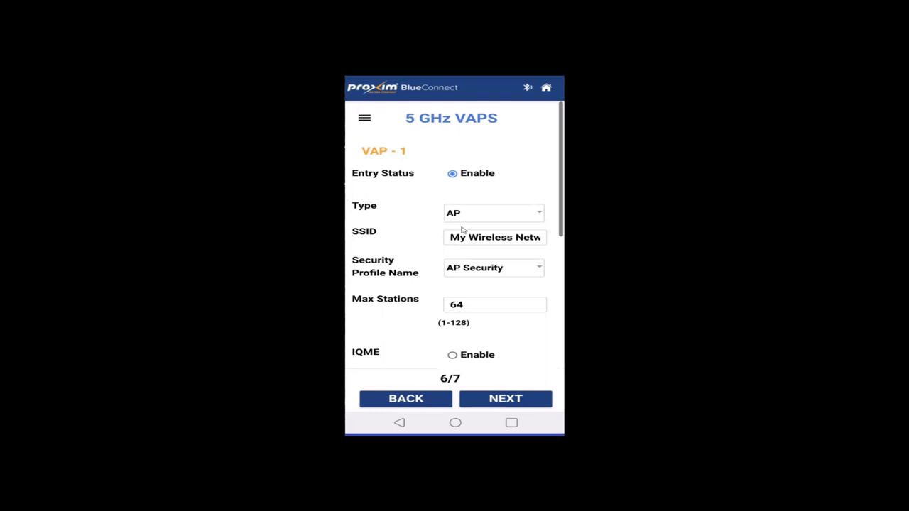
{"action": "mouse_move", "coordinate": [453, 244]}
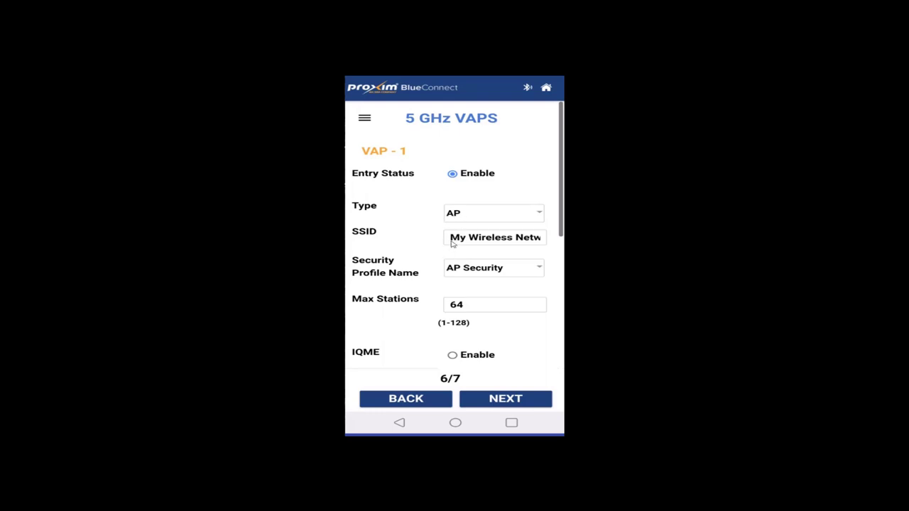
{"action": "left_click", "coordinate": [493, 267]}
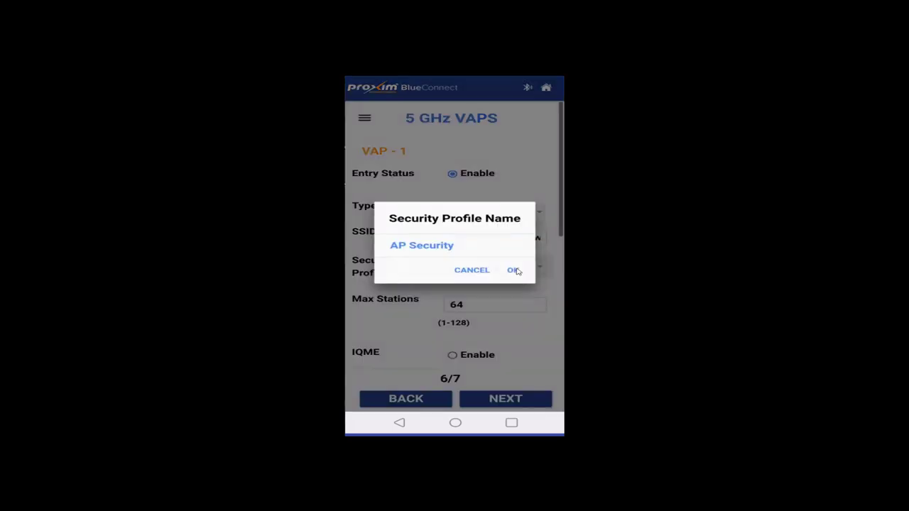
{"action": "left_click", "coordinate": [513, 270]}
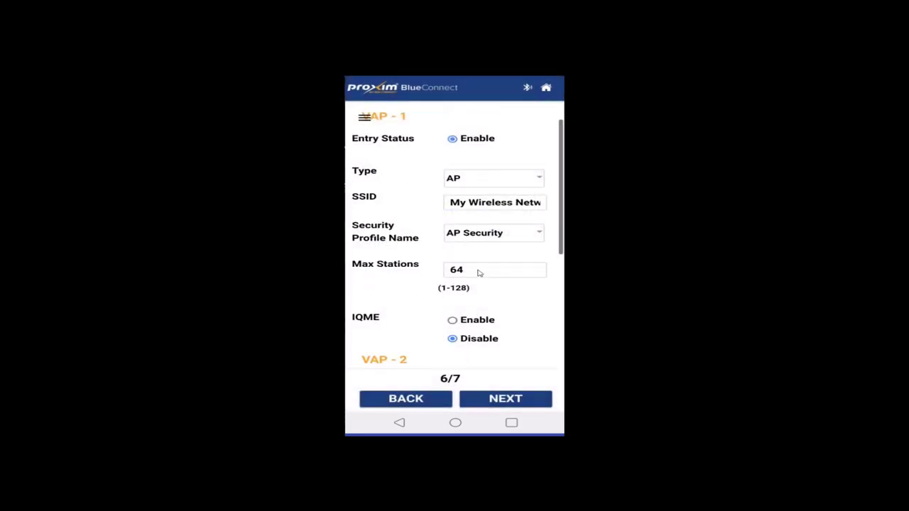
{"action": "mouse_move", "coordinate": [510, 271]}
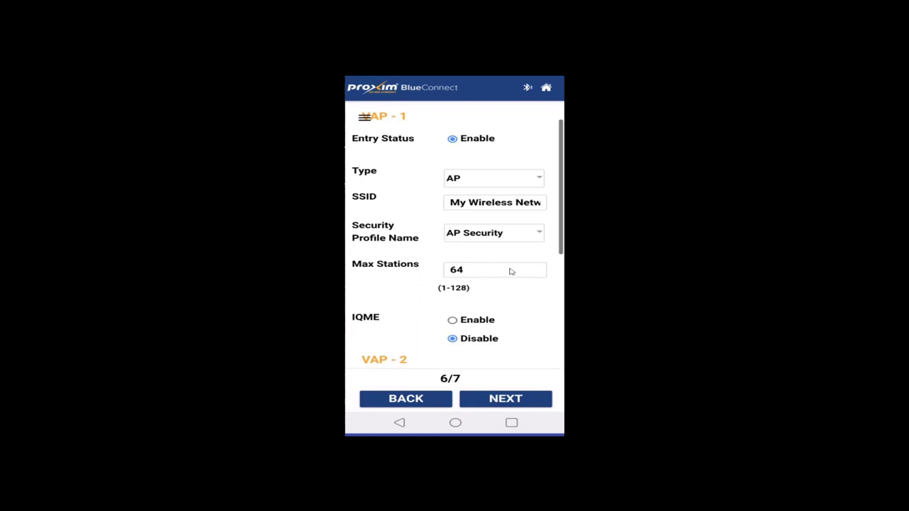
{"action": "mouse_move", "coordinate": [494, 290]}
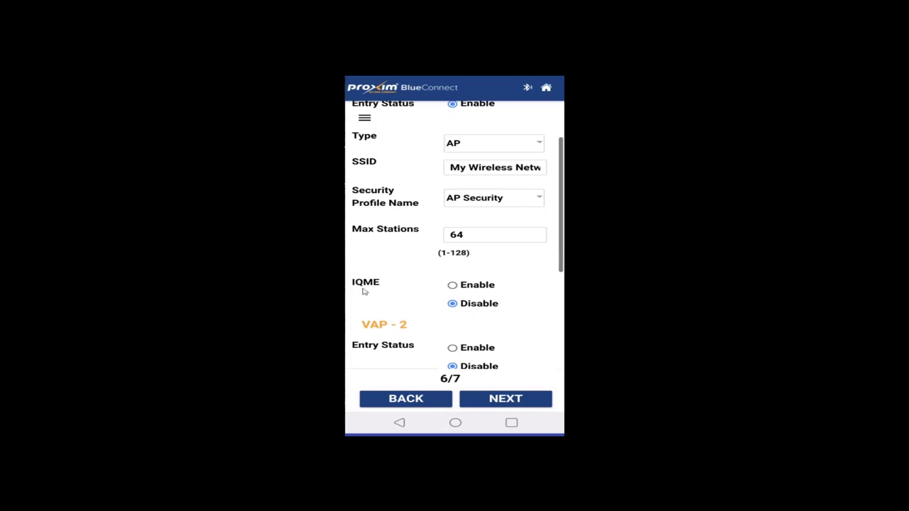
{"action": "mouse_move", "coordinate": [517, 292]}
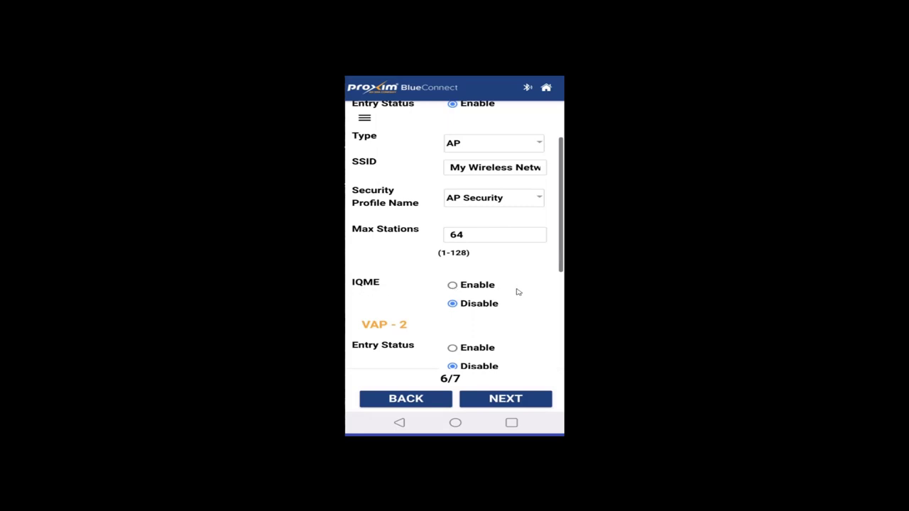
{"action": "scroll", "scroll_direction": "down", "scroll_amount": 3}
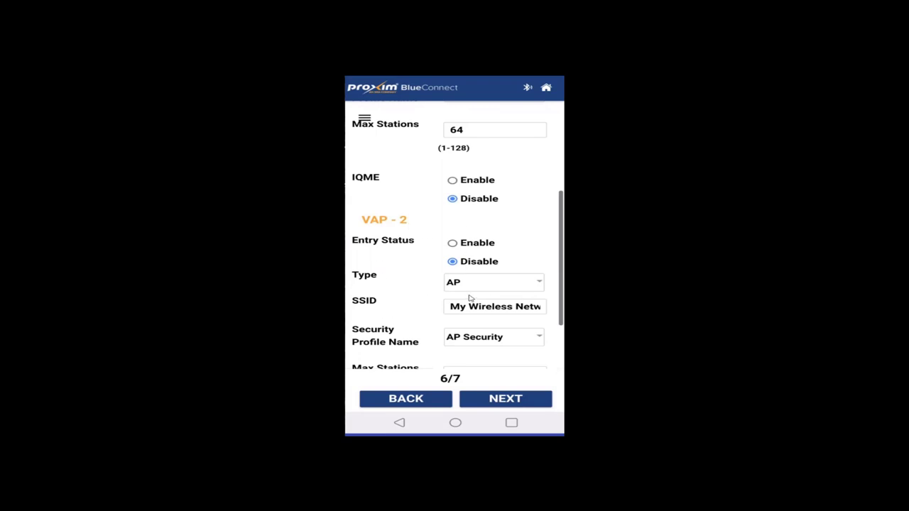
{"action": "mouse_move", "coordinate": [515, 298]}
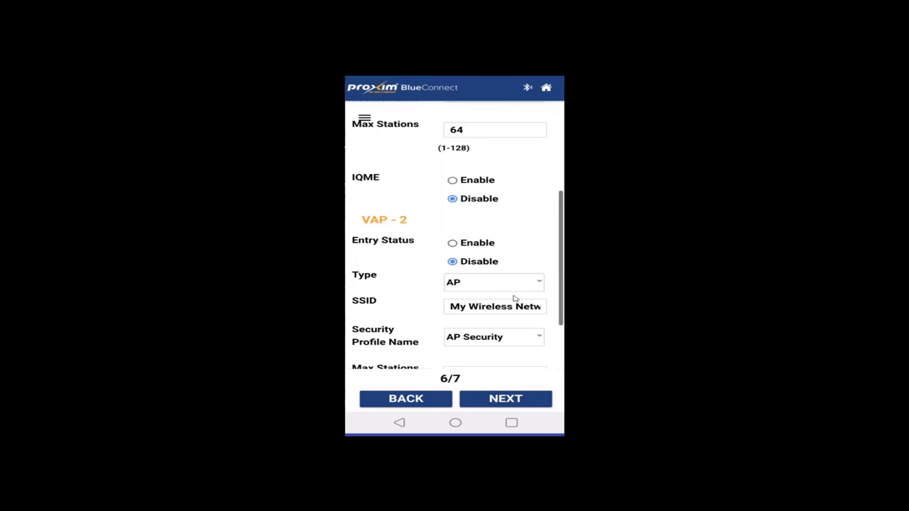
{"action": "scroll", "scroll_direction": "down", "scroll_amount": 3}
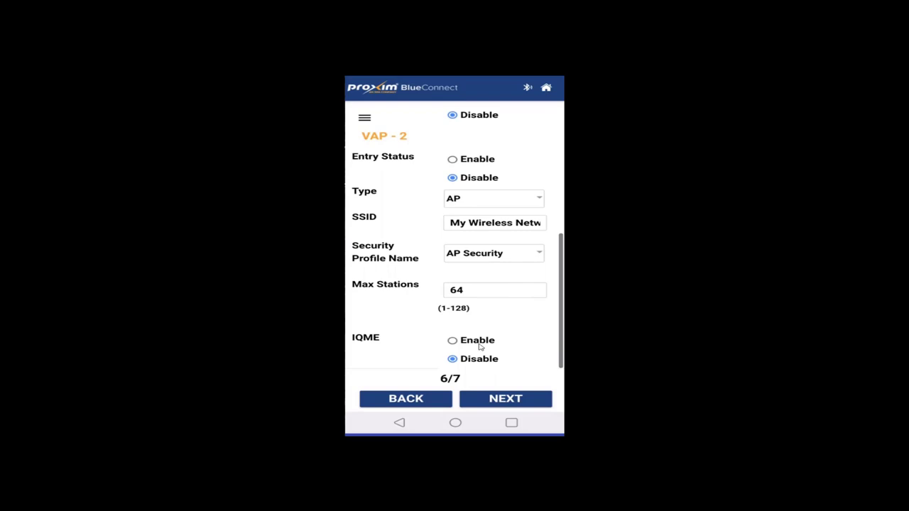
{"action": "mouse_move", "coordinate": [515, 308]}
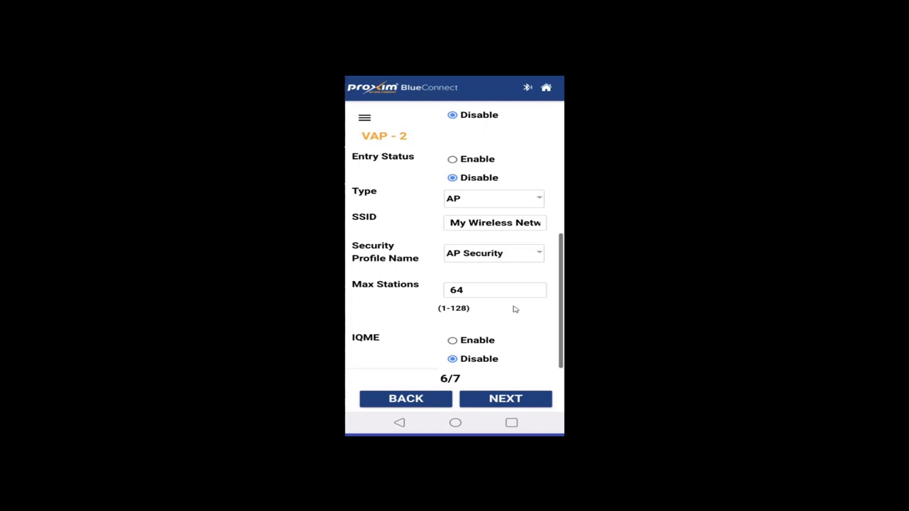
{"action": "mouse_move", "coordinate": [495, 271]}
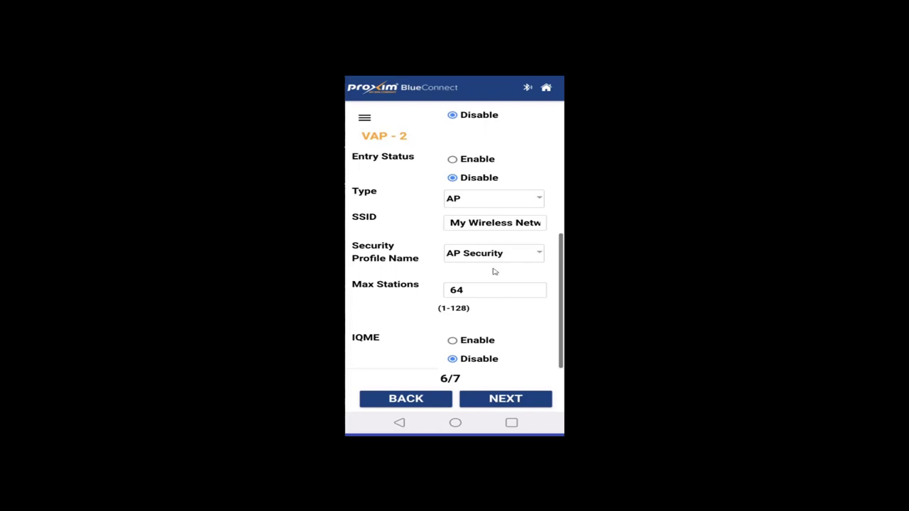
{"action": "mouse_move", "coordinate": [494, 274]}
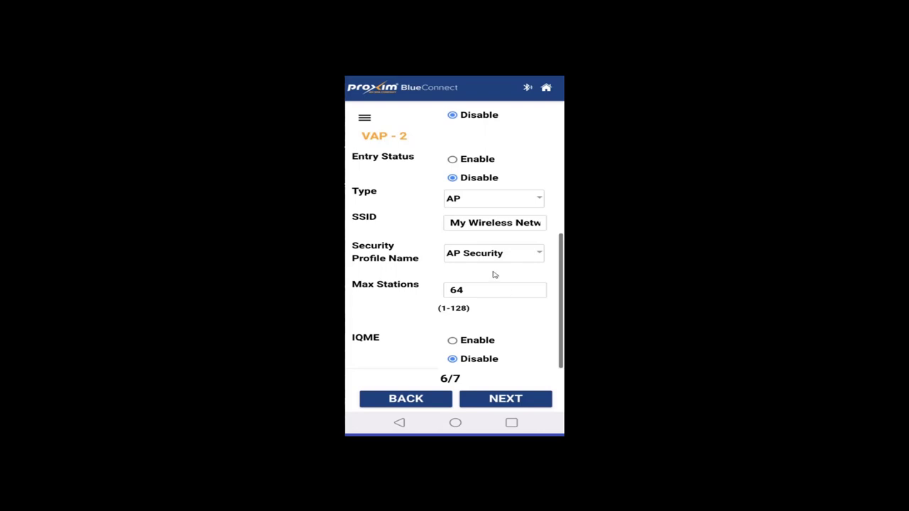
- Reach the 2.4 GHz VAPs step, keep VAP-1 as AP, and review VAP-2
{"action": "left_click", "coordinate": [505, 398]}
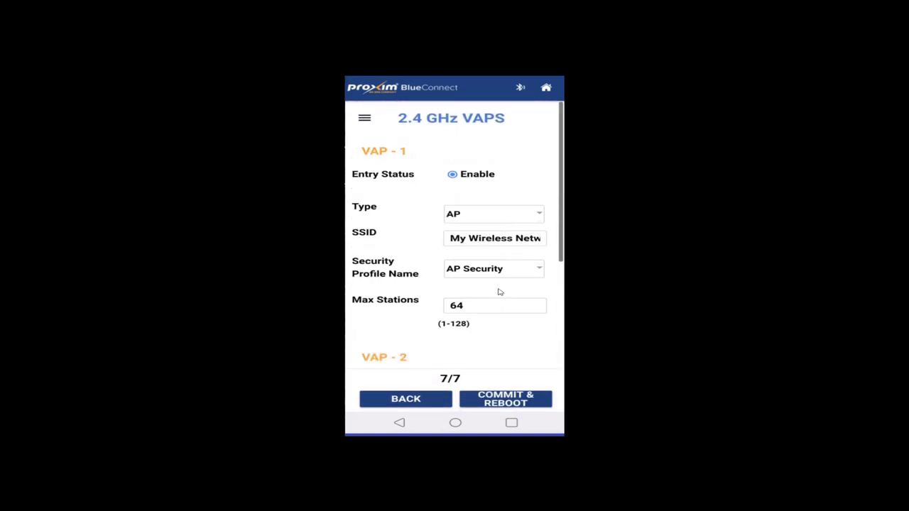
{"action": "mouse_move", "coordinate": [506, 226]}
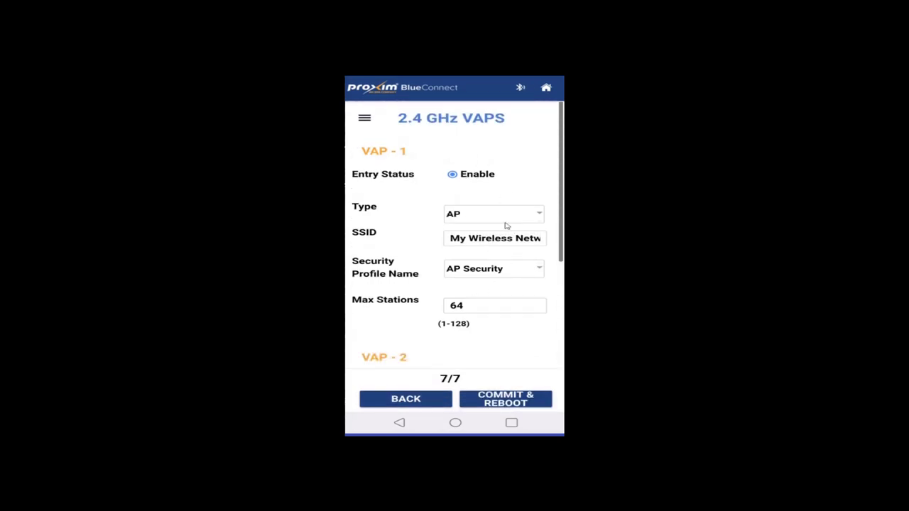
{"action": "left_click", "coordinate": [492, 213]}
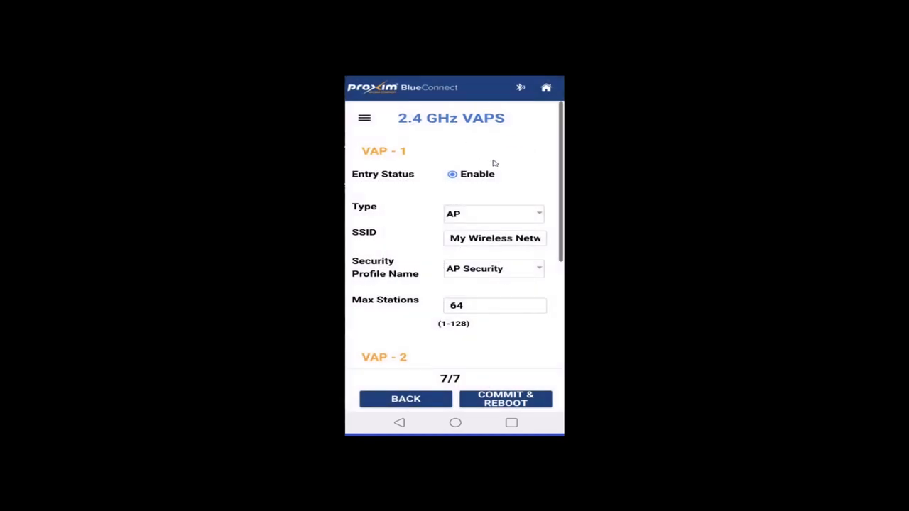
{"action": "mouse_move", "coordinate": [488, 216]}
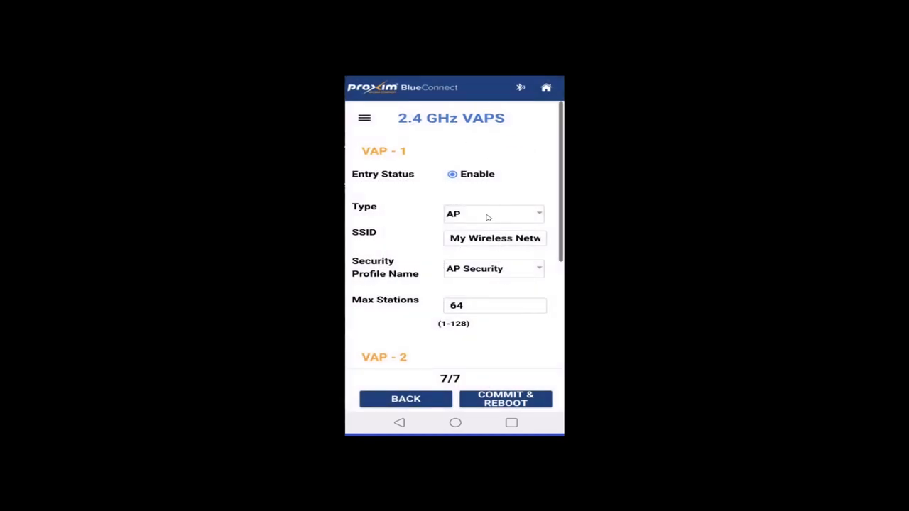
{"action": "left_click", "coordinate": [492, 213]}
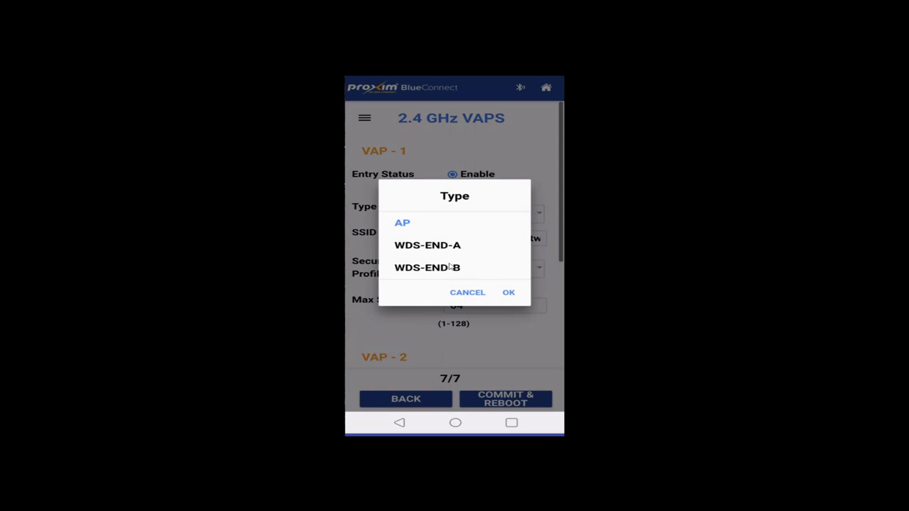
{"action": "mouse_move", "coordinate": [467, 295]}
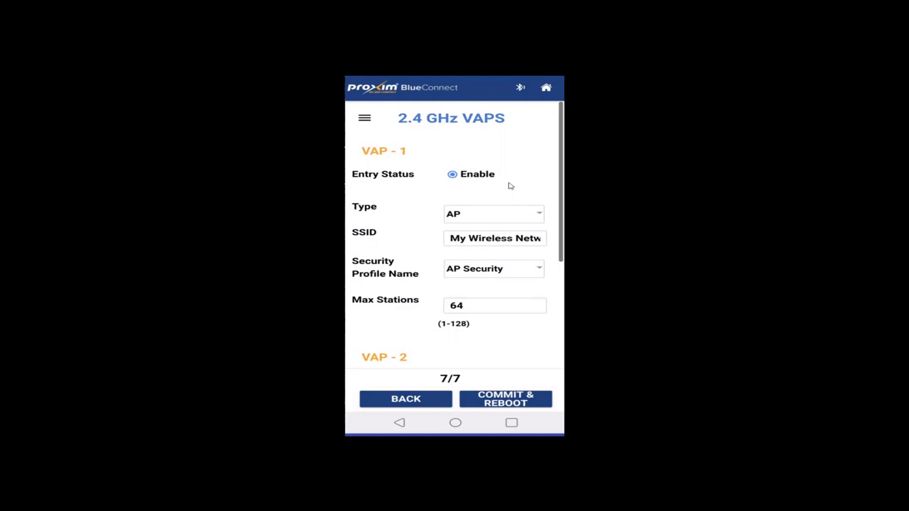
{"action": "mouse_move", "coordinate": [517, 228]}
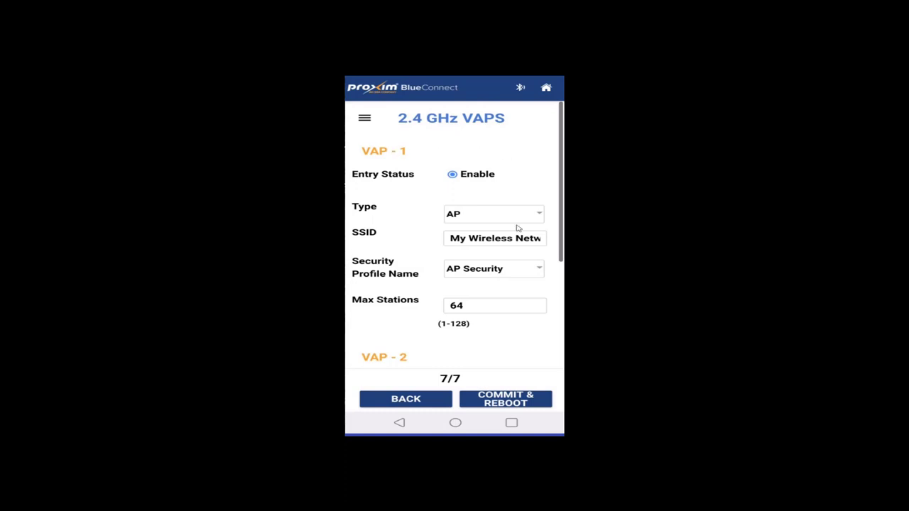
{"action": "mouse_move", "coordinate": [473, 183]}
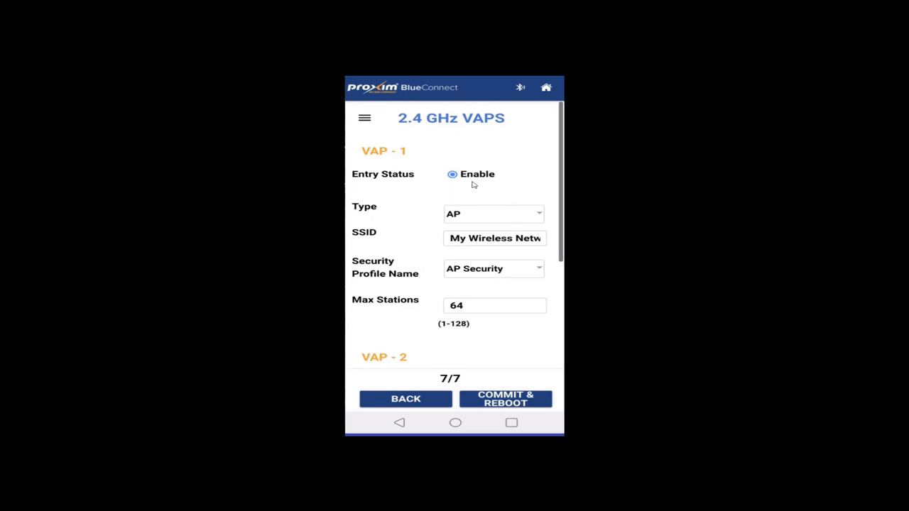
{"action": "mouse_move", "coordinate": [475, 164]}
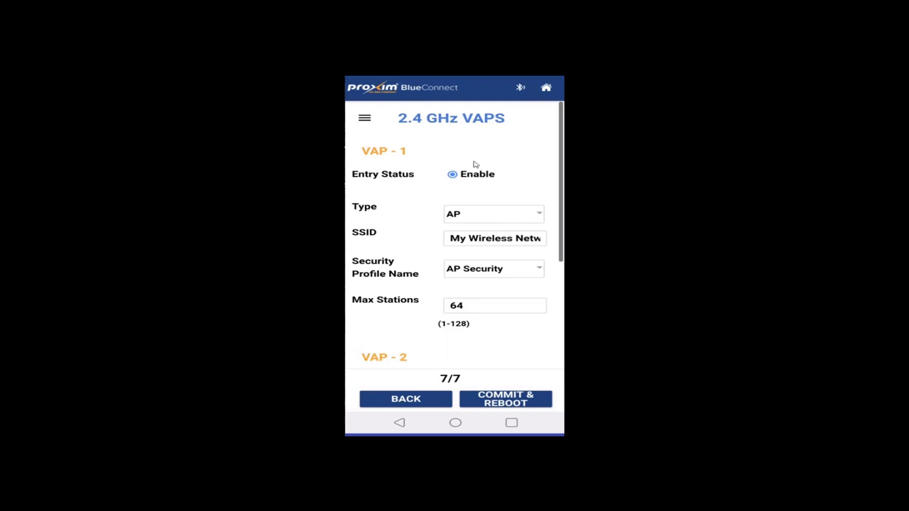
{"action": "scroll", "scroll_direction": "down", "scroll_amount": 3}
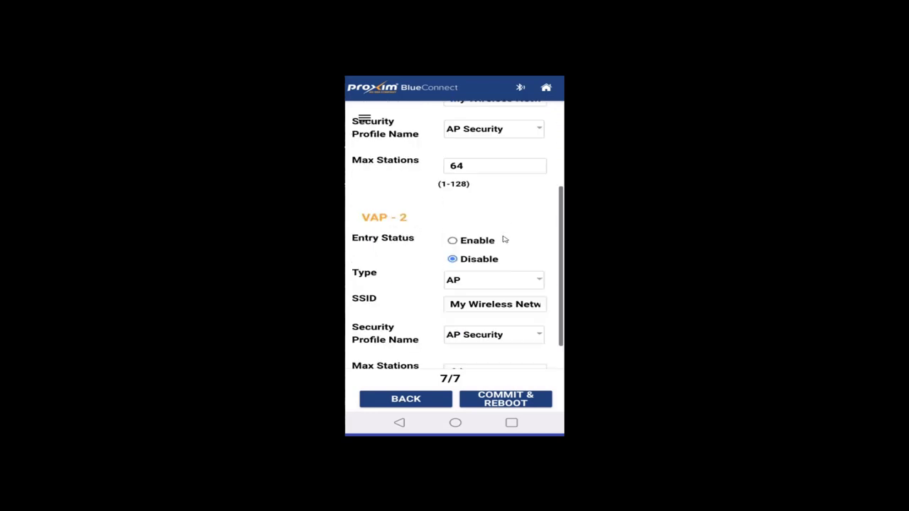
{"action": "scroll", "scroll_direction": "down", "scroll_amount": 3}
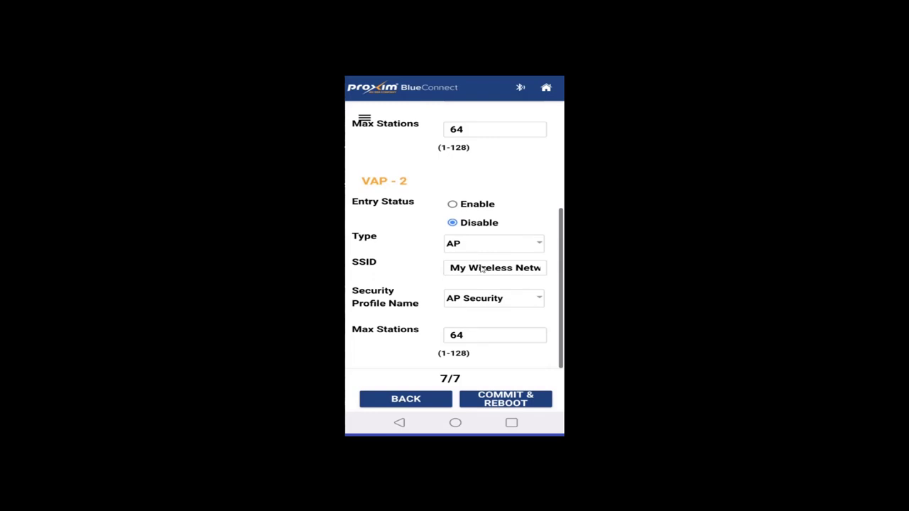
{"action": "mouse_move", "coordinate": [532, 415]}
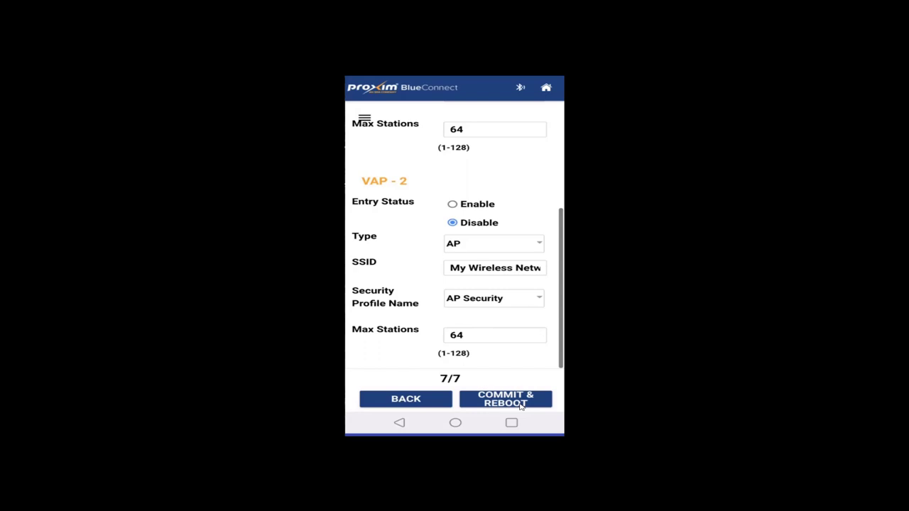
- Commit the configuration and confirm the device reboot
{"action": "left_click", "coordinate": [504, 398]}
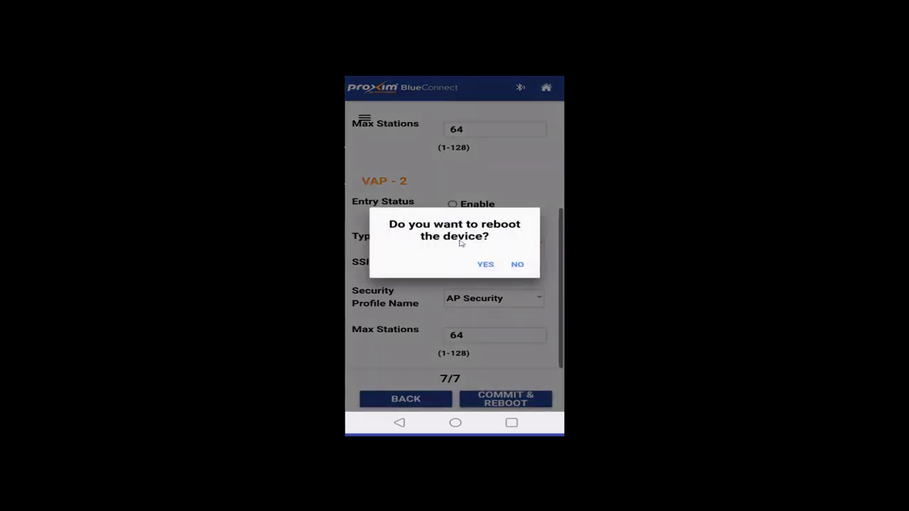
{"action": "left_click", "coordinate": [485, 264]}
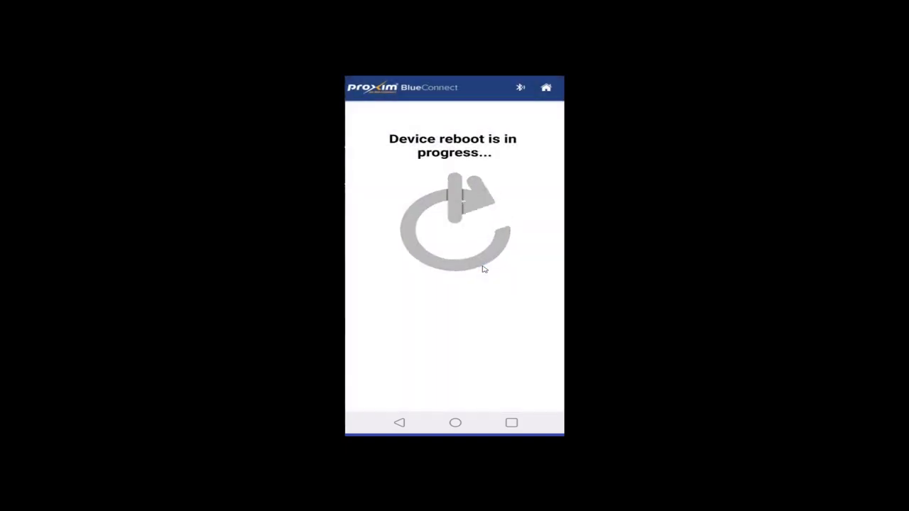
{"action": "mouse_move", "coordinate": [465, 298]}
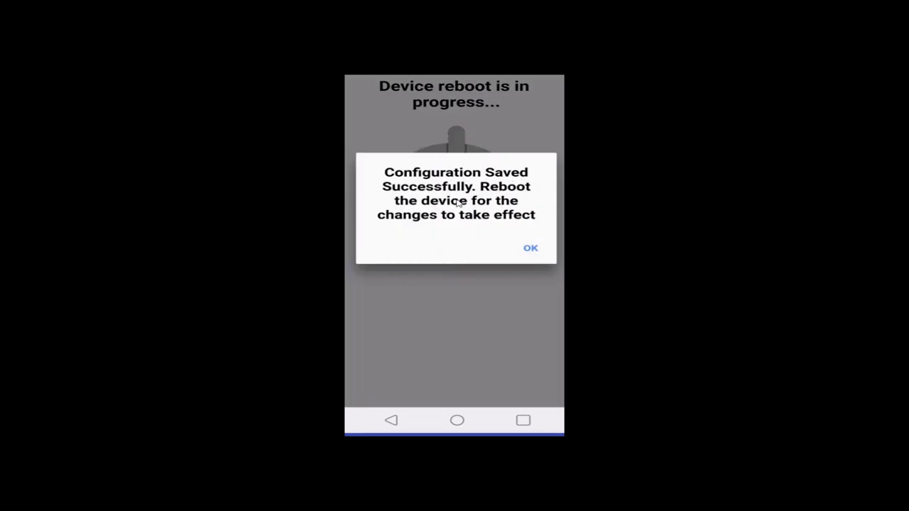
{"action": "mouse_move", "coordinate": [502, 196]}
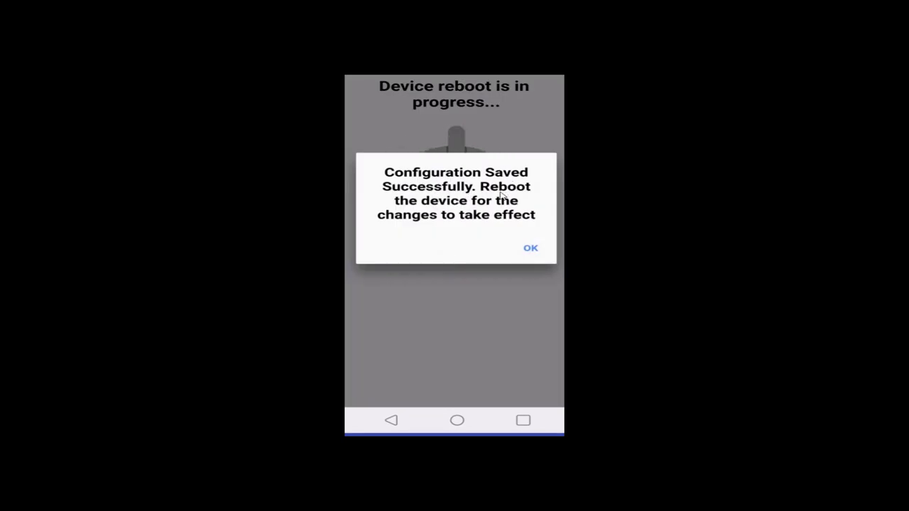
{"action": "mouse_move", "coordinate": [409, 228]}
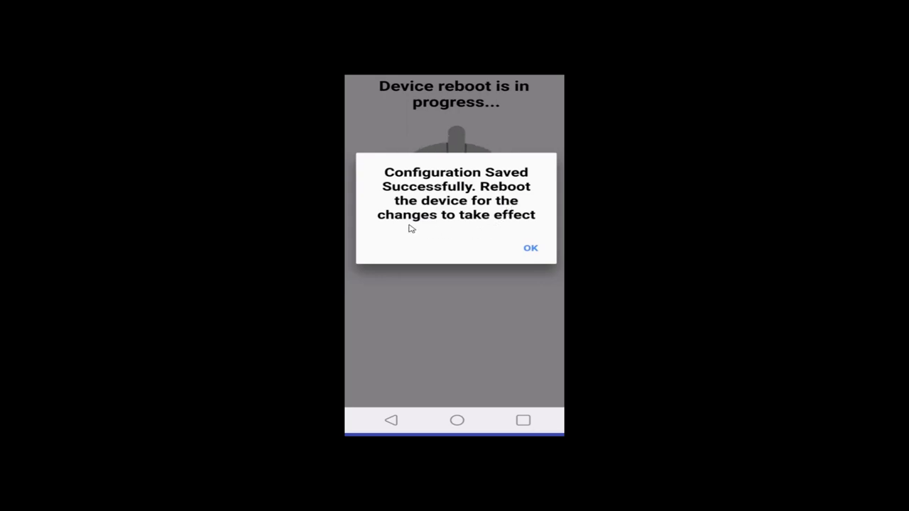